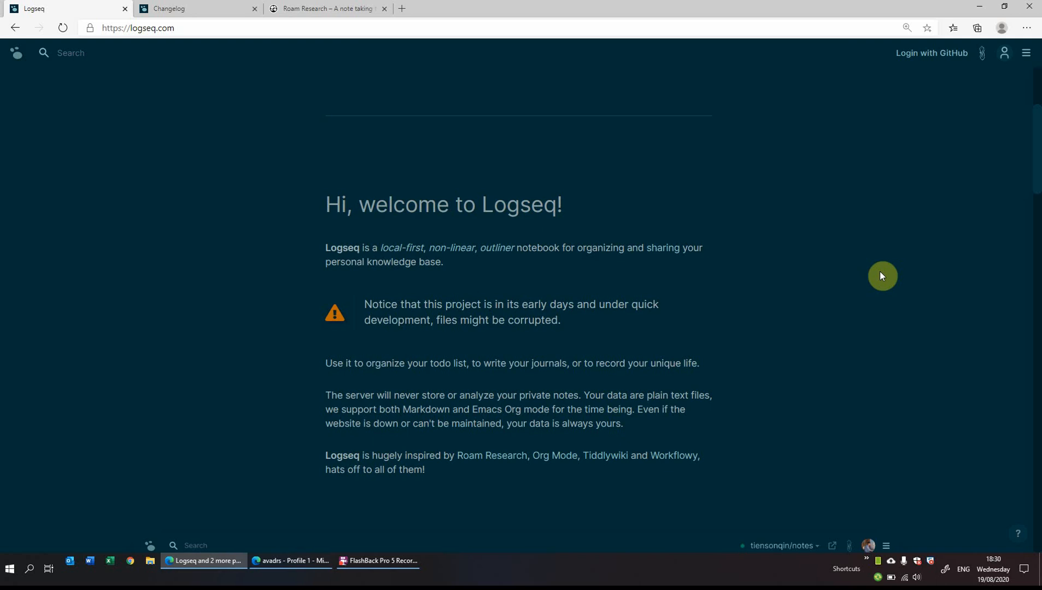
{"action": "mouse_move", "coordinate": [285, 99]}
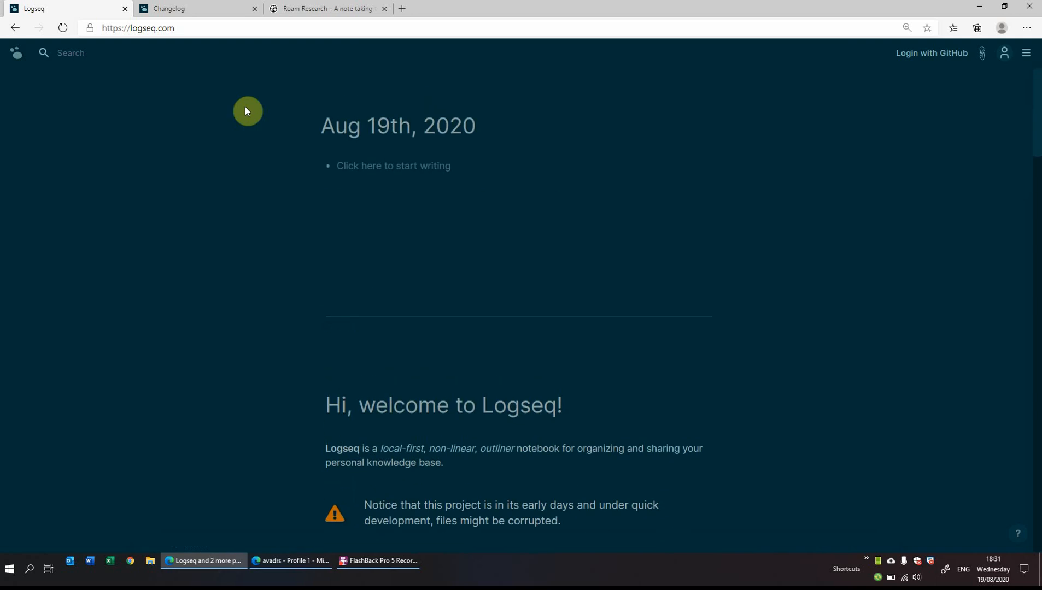
{"action": "mouse_move", "coordinate": [405, 200]}
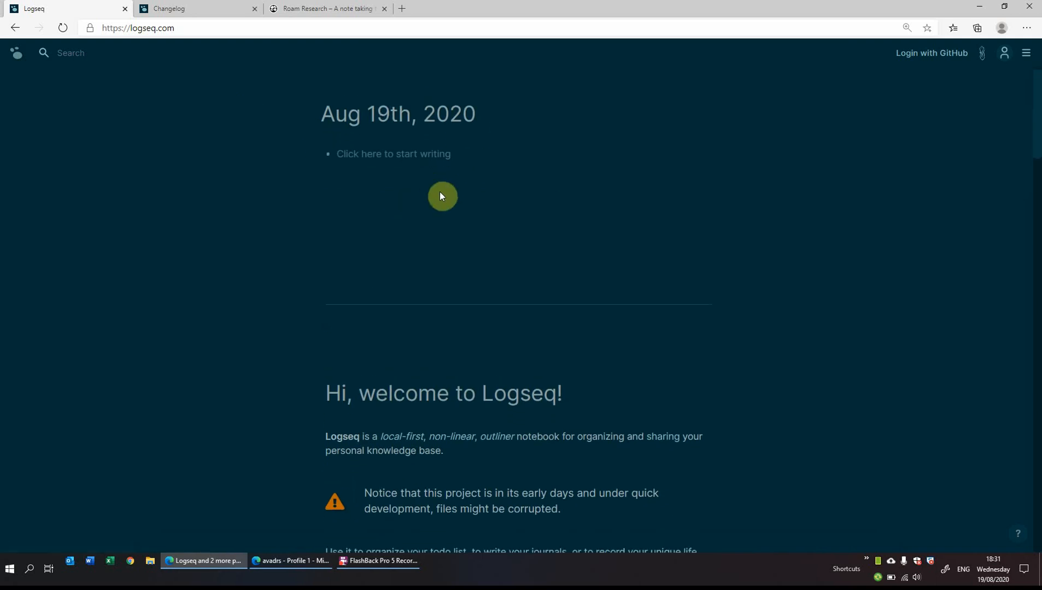
Sign in to Logseq with the GitHub account and authorize Logseq on GitHub's OAuth page.
{"action": "scroll", "scroll_direction": "down", "scroll_amount": 3}
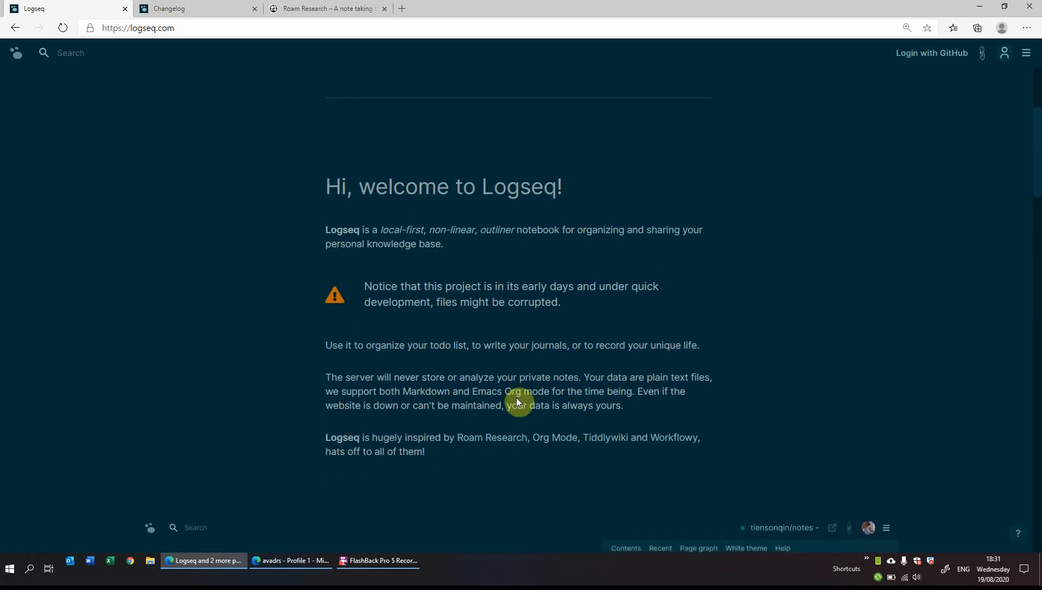
{"action": "scroll", "scroll_direction": "down", "scroll_amount": 3}
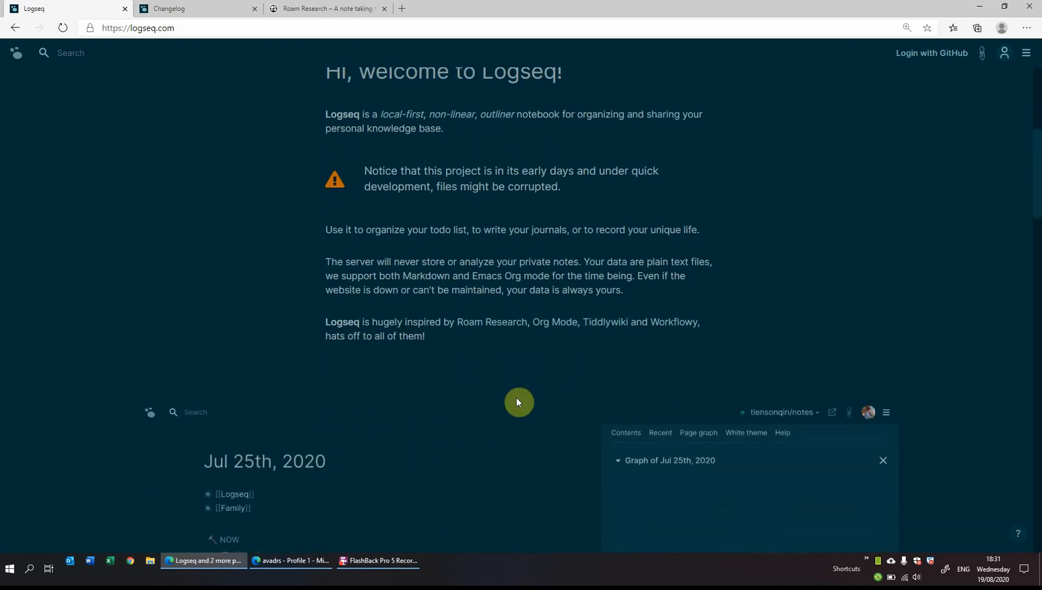
{"action": "scroll", "scroll_direction": "down", "scroll_amount": 3}
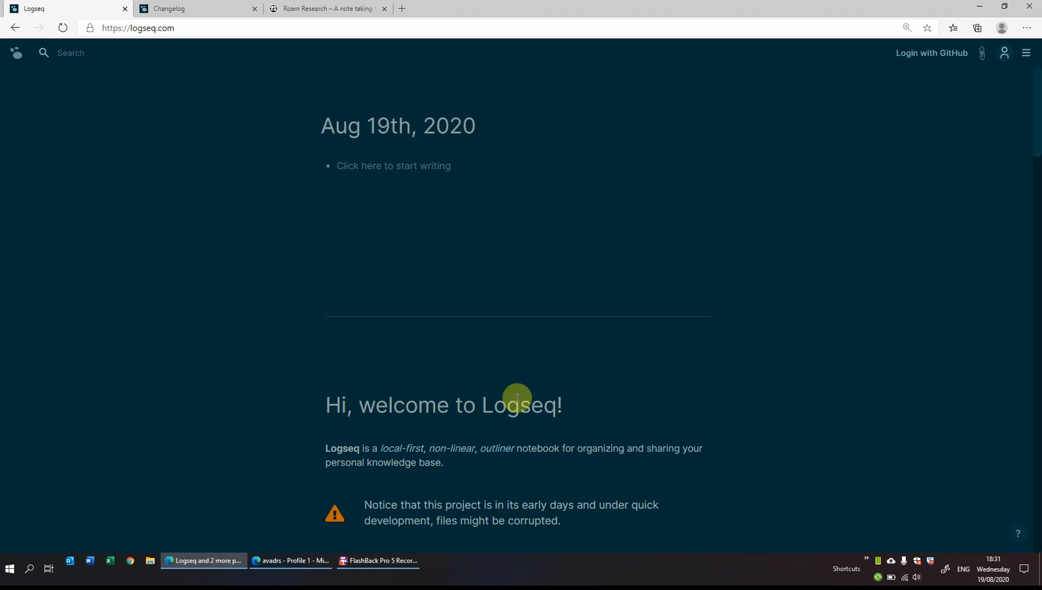
{"action": "mouse_move", "coordinate": [933, 74]}
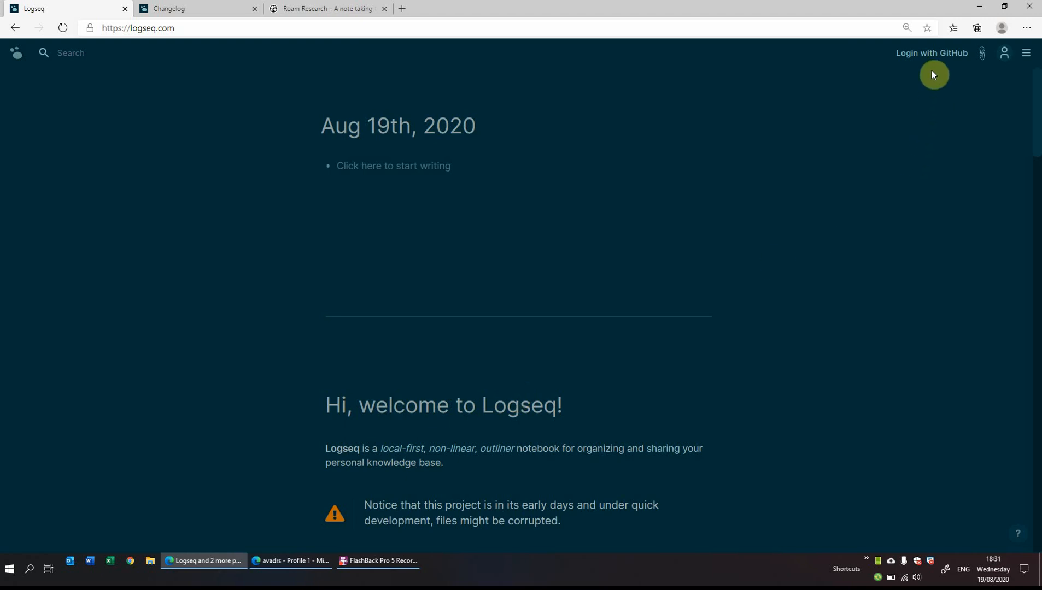
{"action": "mouse_move", "coordinate": [932, 53]}
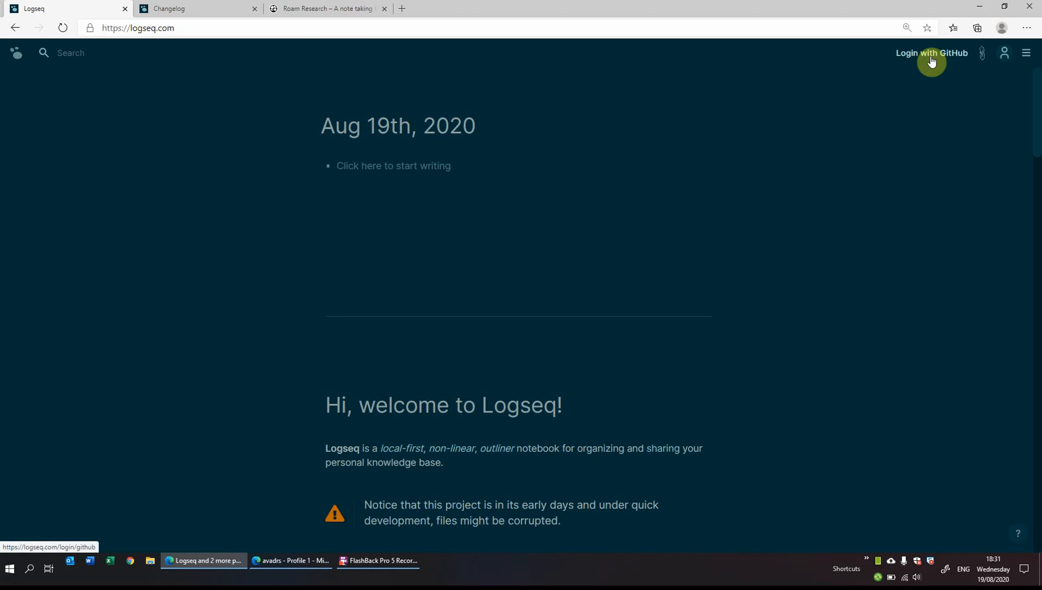
{"action": "left_click", "coordinate": [931, 53]}
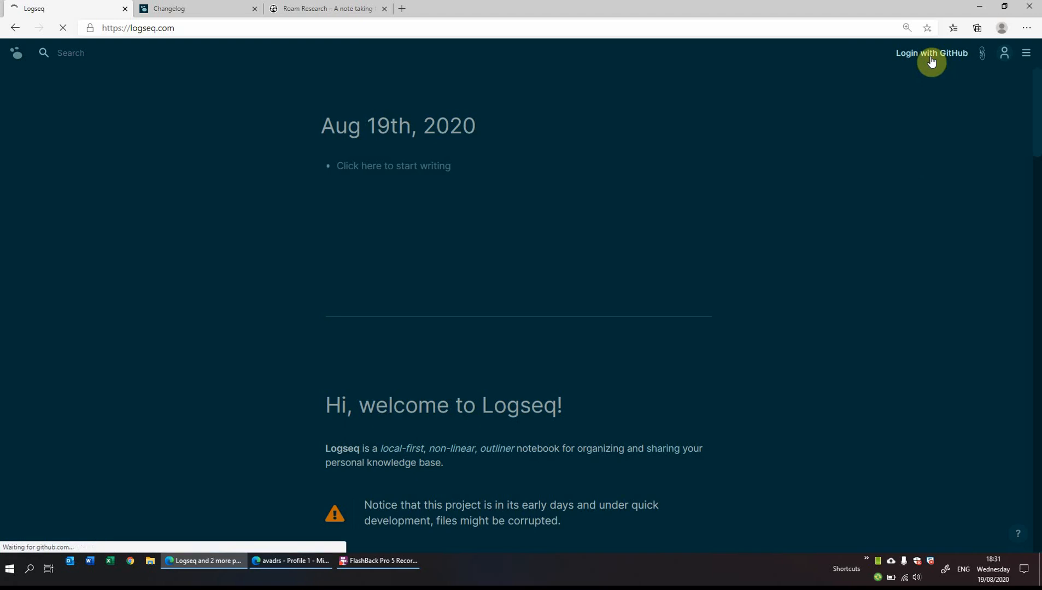
{"action": "left_click", "coordinate": [932, 54]}
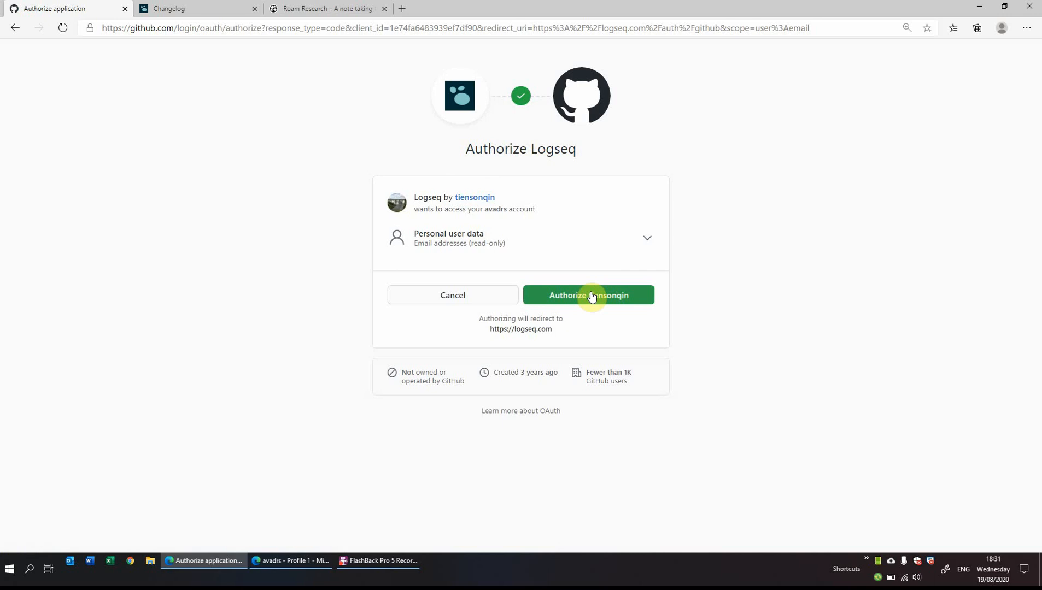
{"action": "left_click", "coordinate": [587, 295]}
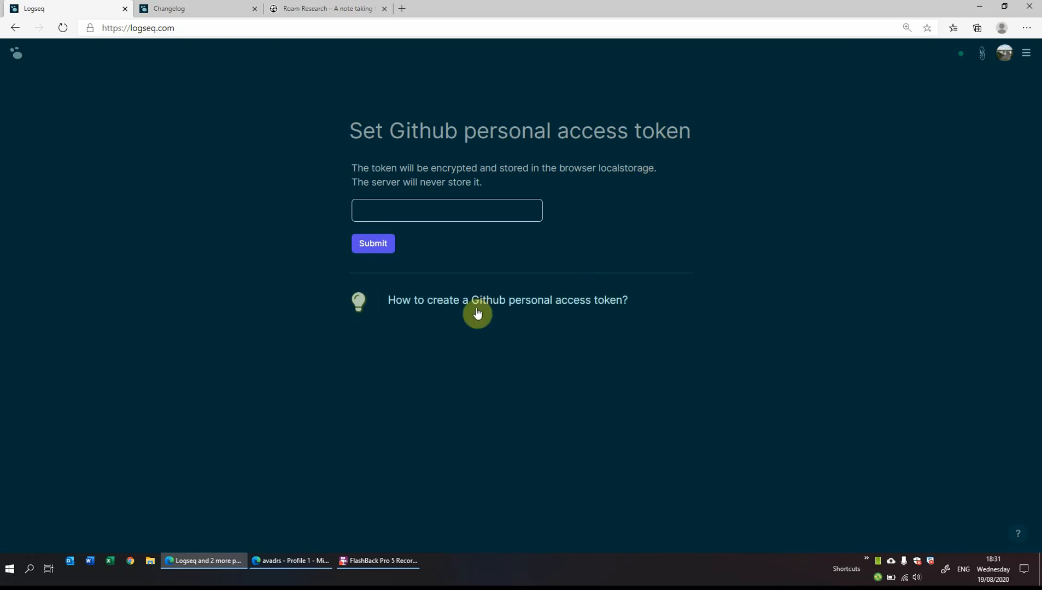
{"action": "mouse_move", "coordinate": [630, 308]}
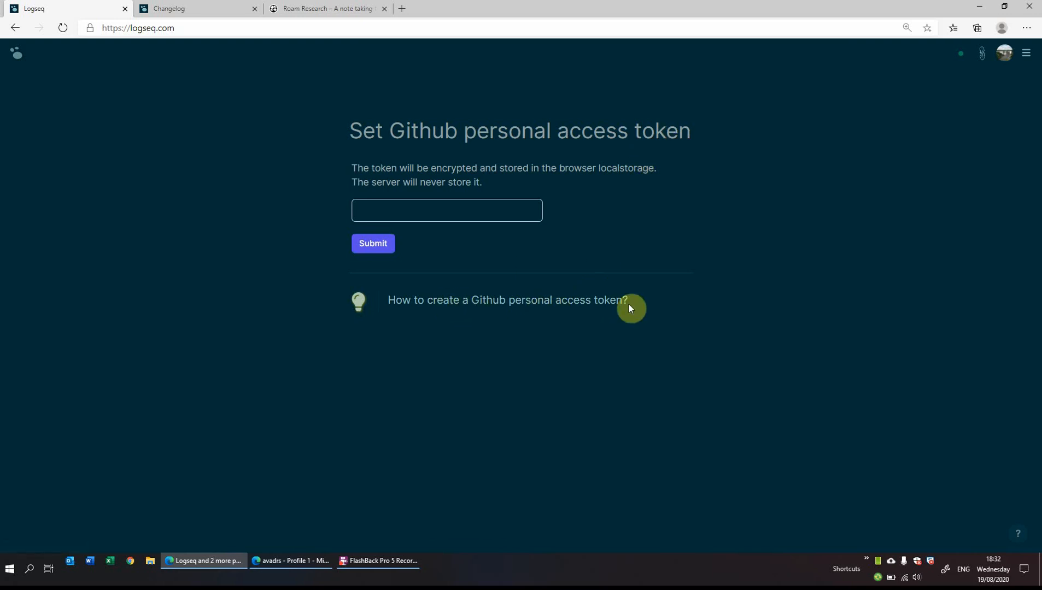
{"action": "mouse_move", "coordinate": [286, 415]}
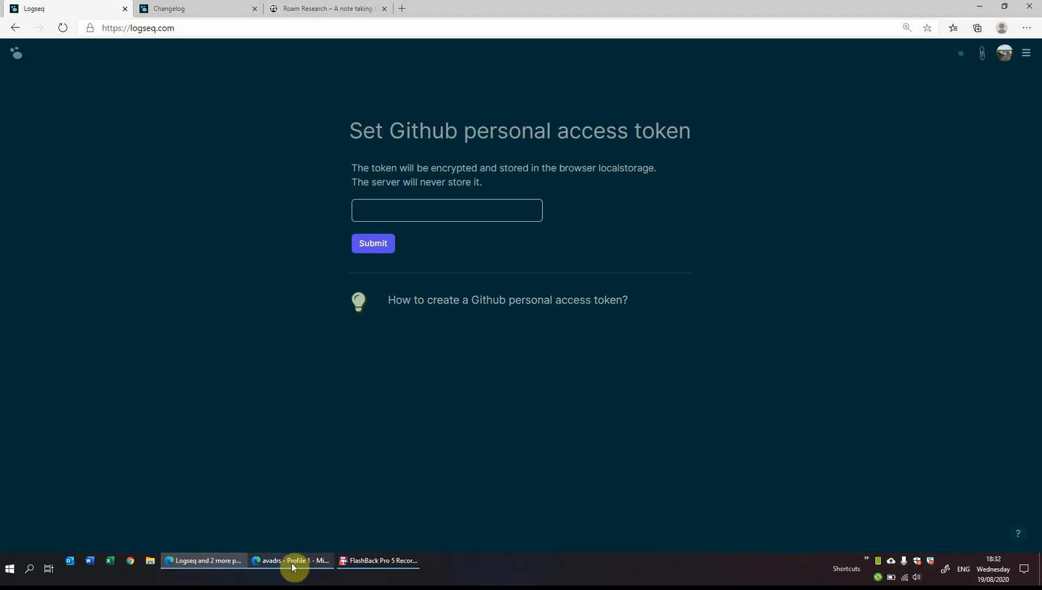
Go from the GitHub profile to the account's Developer settings.
{"action": "left_click", "coordinate": [290, 561]}
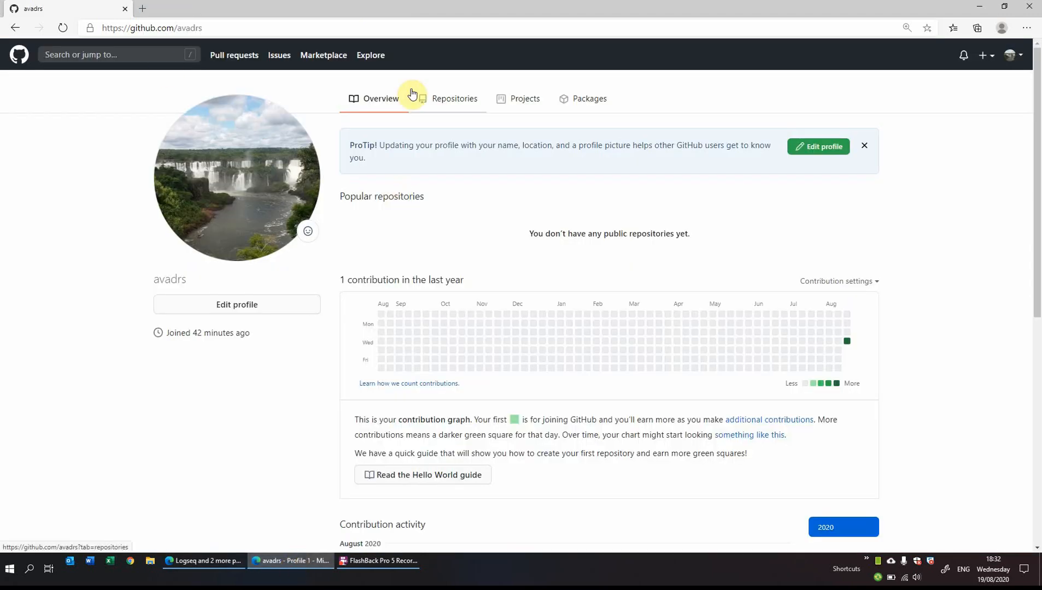
{"action": "left_click", "coordinate": [1010, 54]}
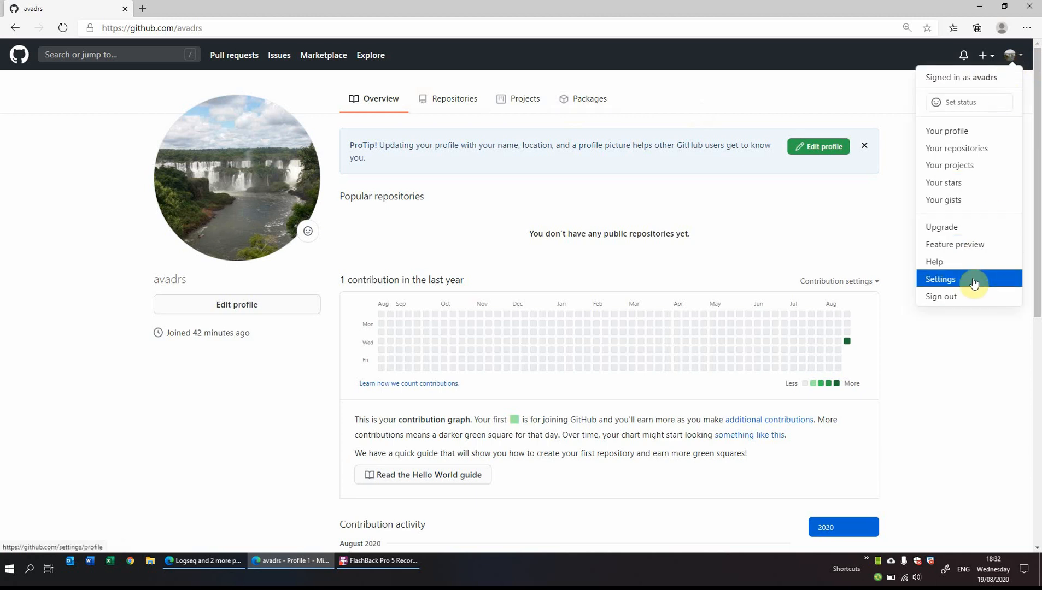
{"action": "left_click", "coordinate": [939, 279]}
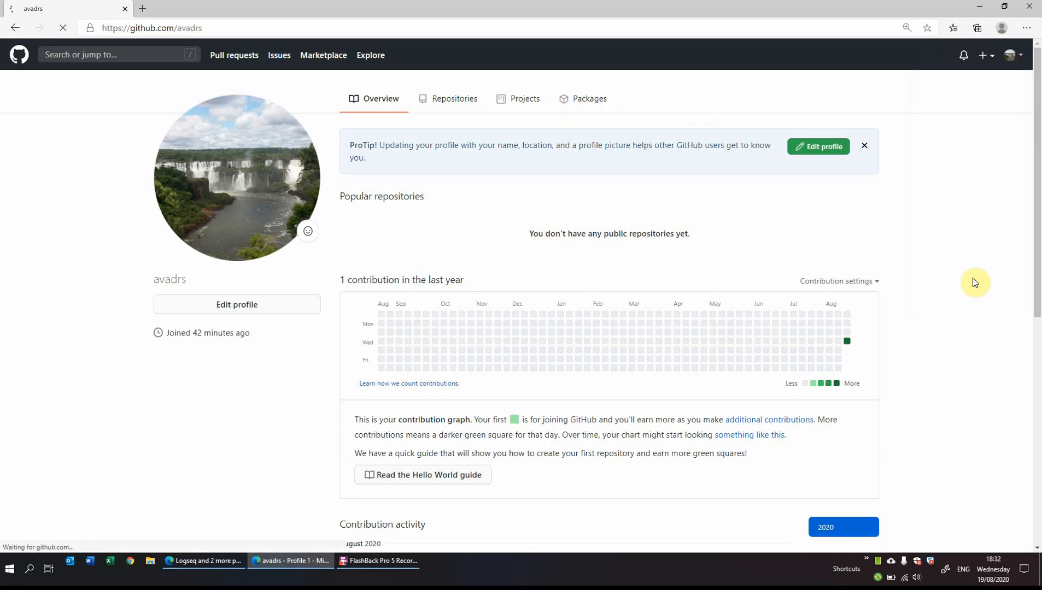
{"action": "left_click", "coordinate": [823, 147]}
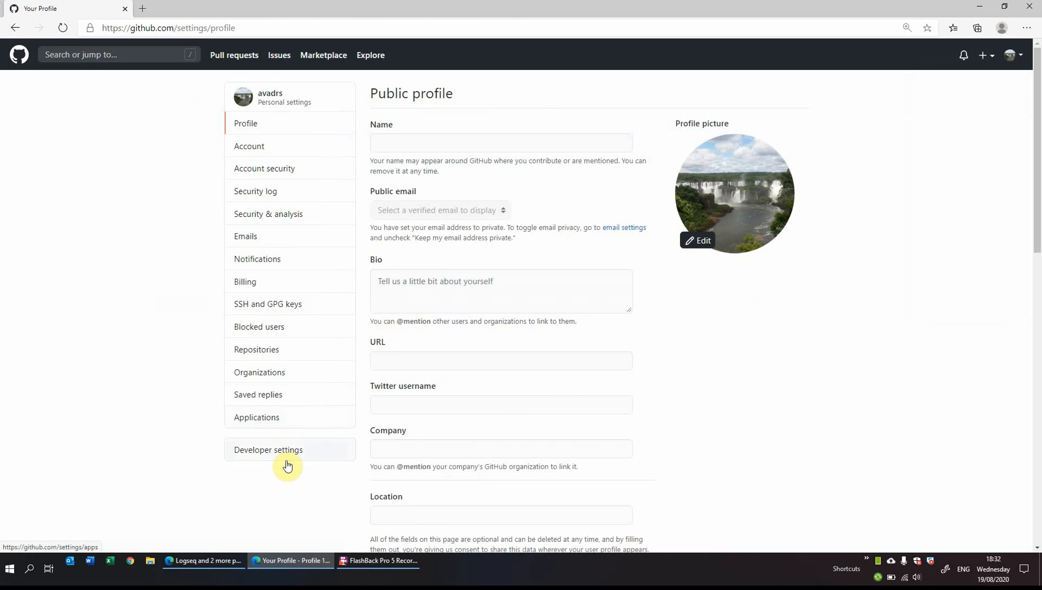
{"action": "left_click", "coordinate": [269, 450]}
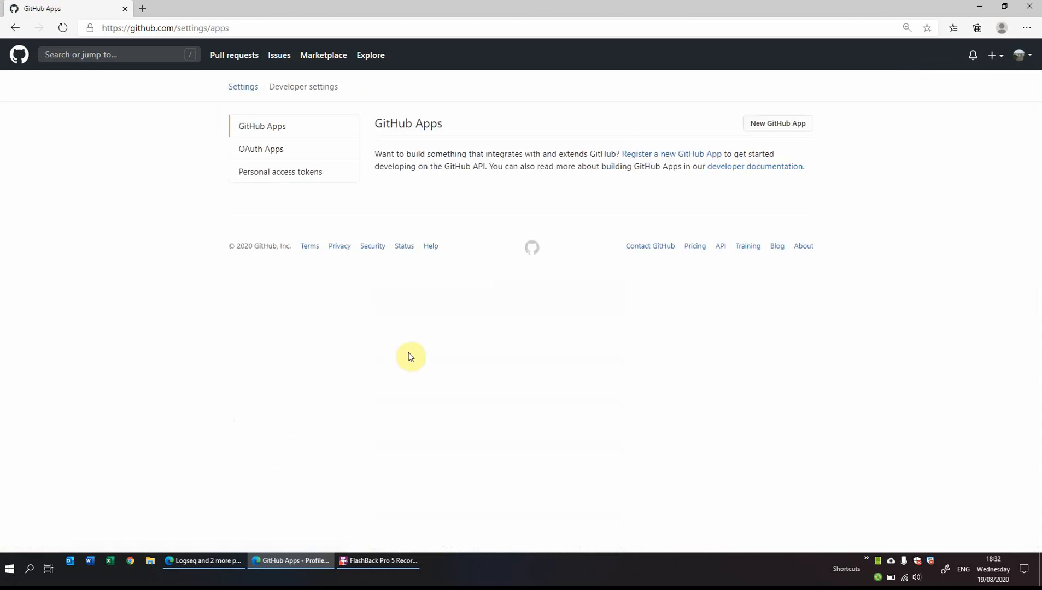
Start generating a new personal access token from the Personal access tokens page.
{"action": "left_click", "coordinate": [280, 172]}
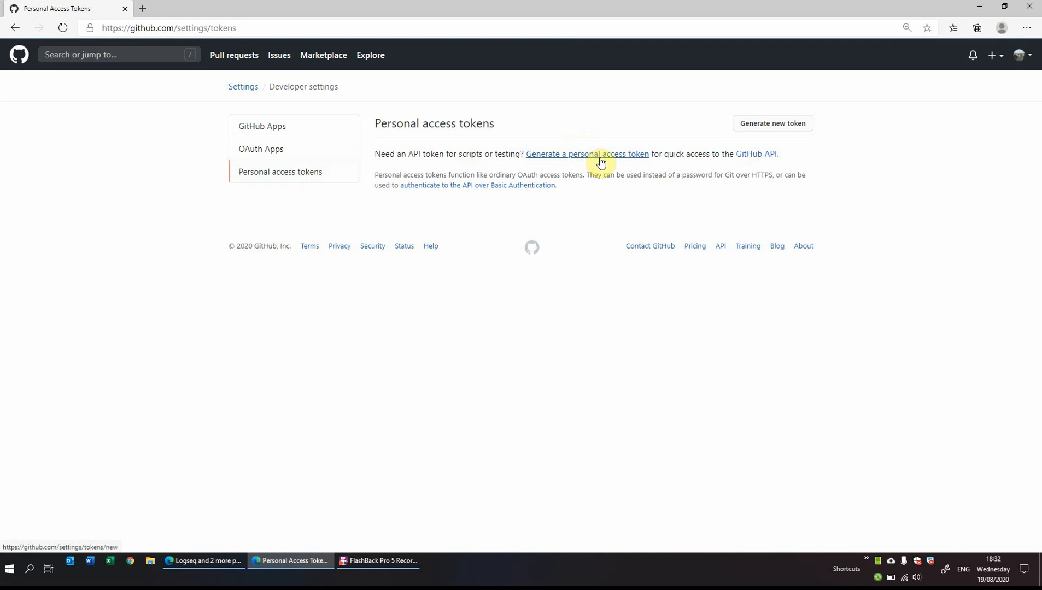
{"action": "left_click", "coordinate": [587, 153]}
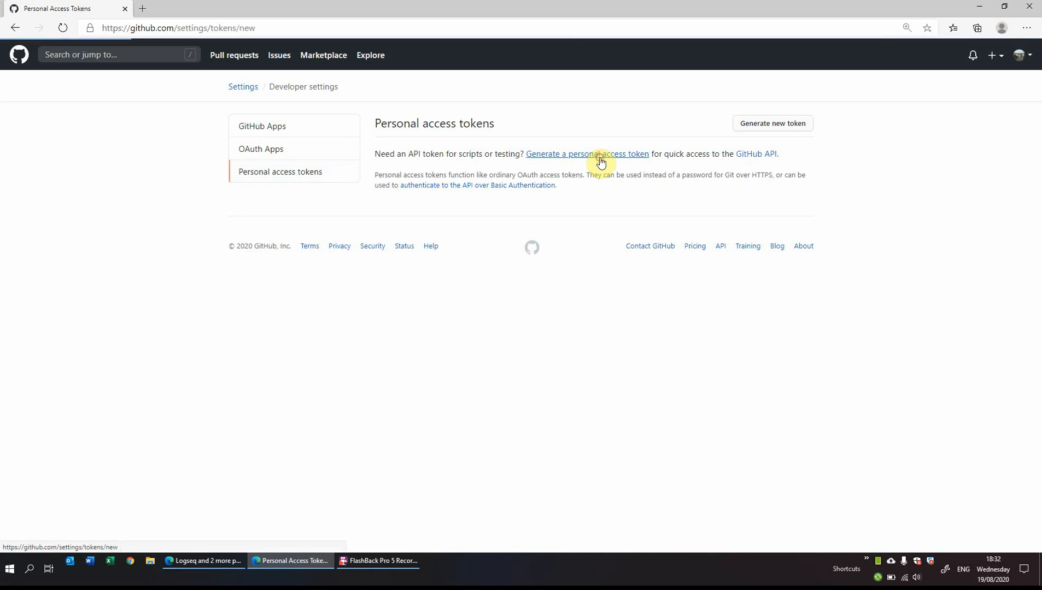
{"action": "left_click", "coordinate": [587, 154]}
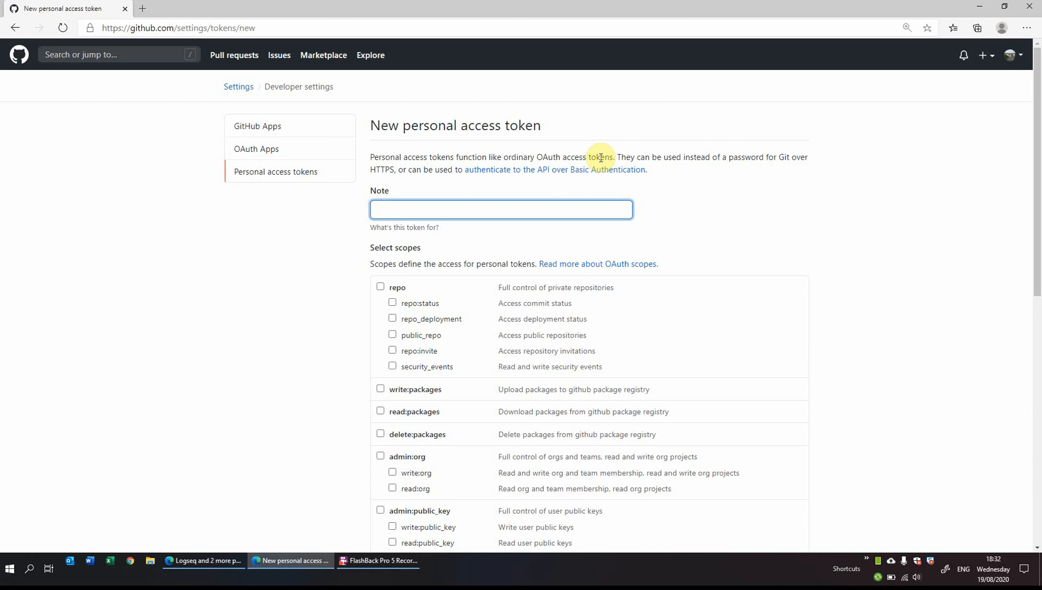
Note the token 'notes' and give it full repo and admin:org scopes.
{"action": "type", "text": "notes"}
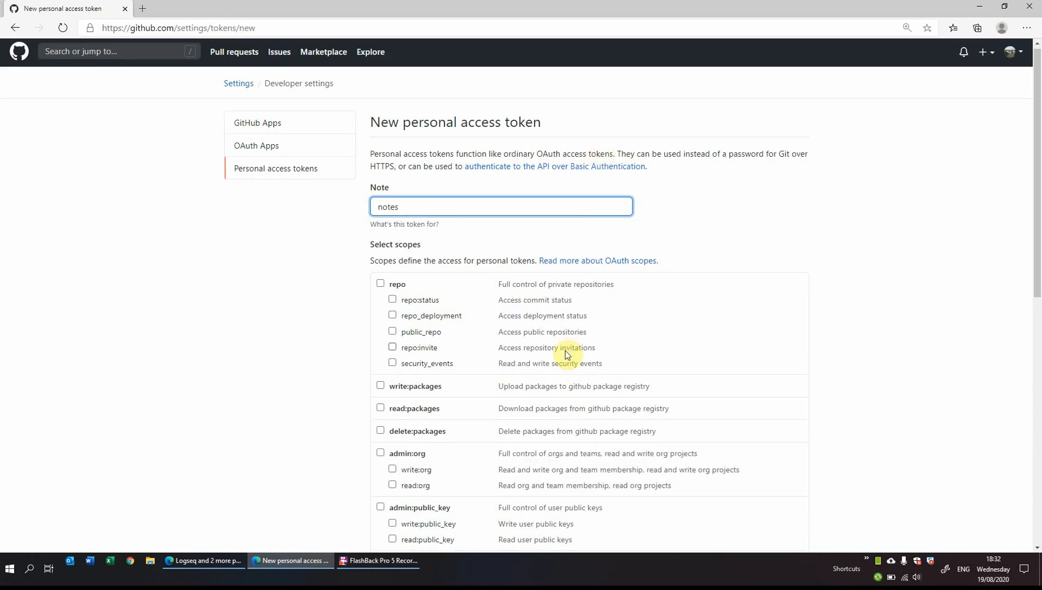
{"action": "scroll", "scroll_direction": "down", "scroll_amount": 3}
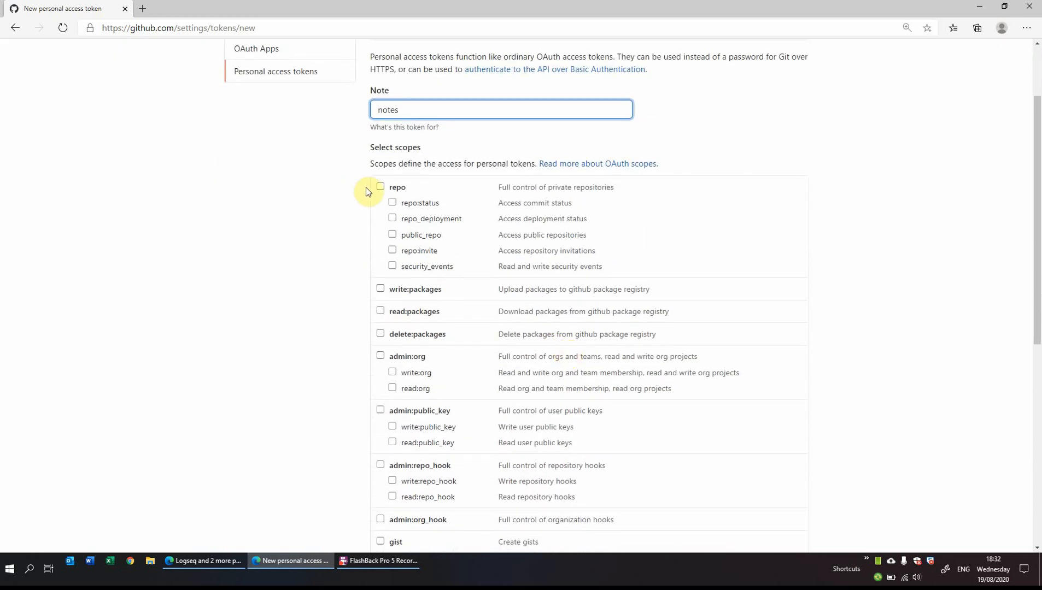
{"action": "left_click", "coordinate": [381, 187]}
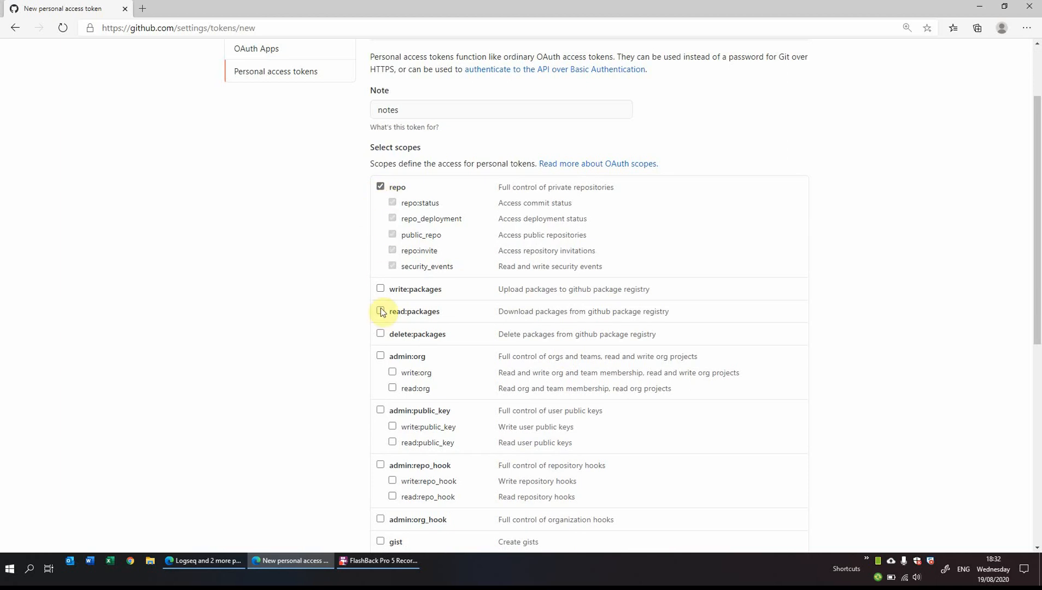
{"action": "left_click", "coordinate": [380, 356]}
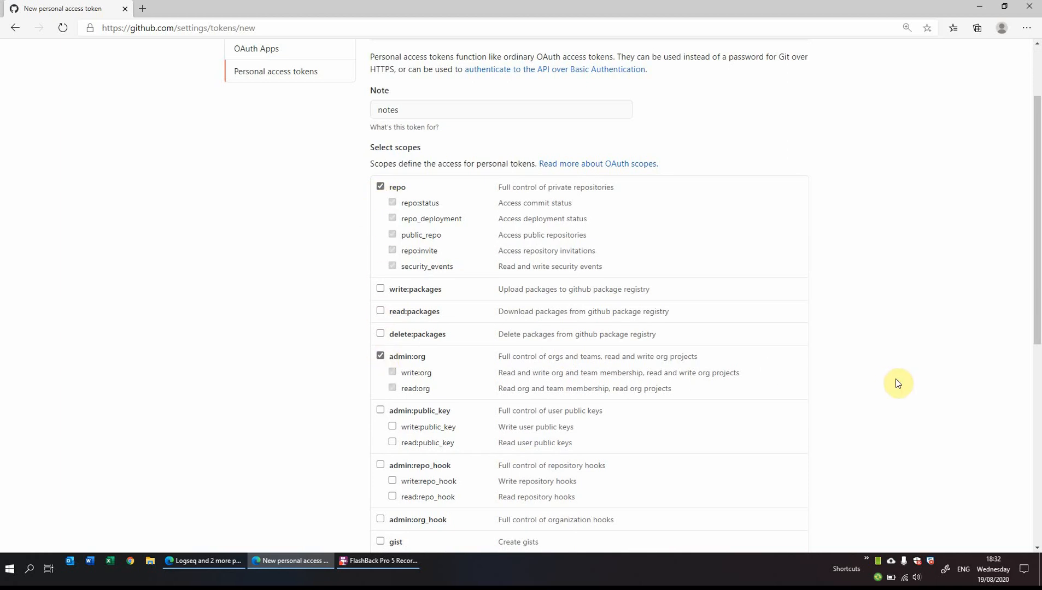
{"action": "scroll", "scroll_direction": "down", "scroll_amount": 3}
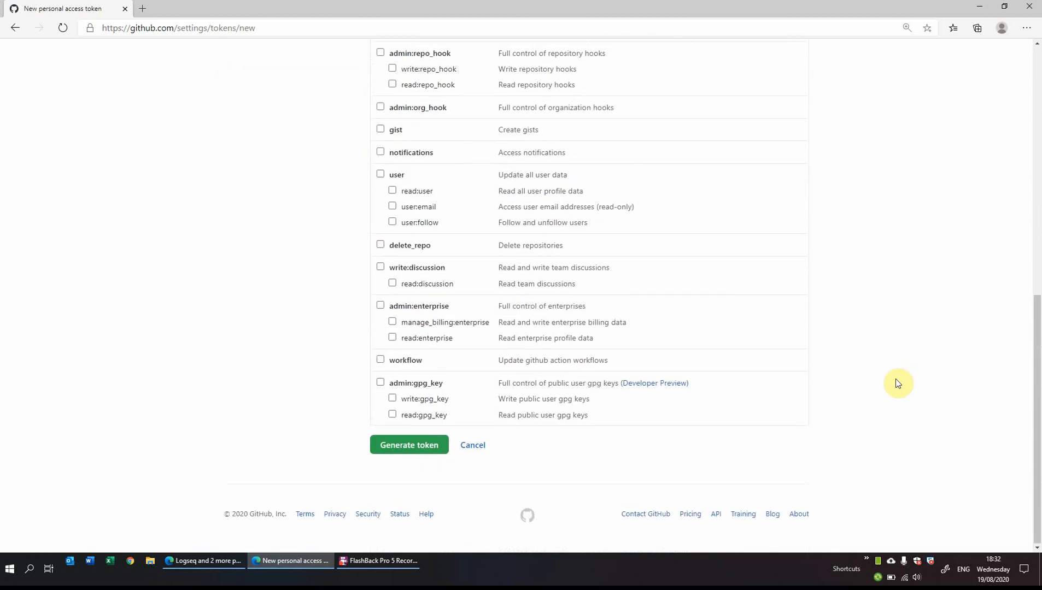
Generate the token and select its displayed value for copying.
{"action": "left_click", "coordinate": [409, 445]}
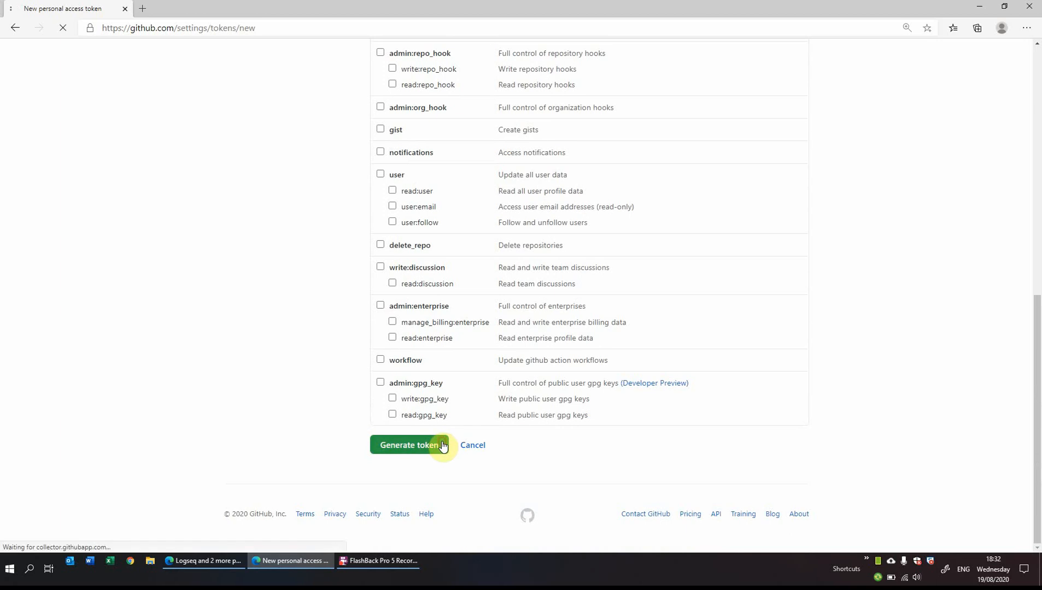
{"action": "left_click", "coordinate": [409, 445]}
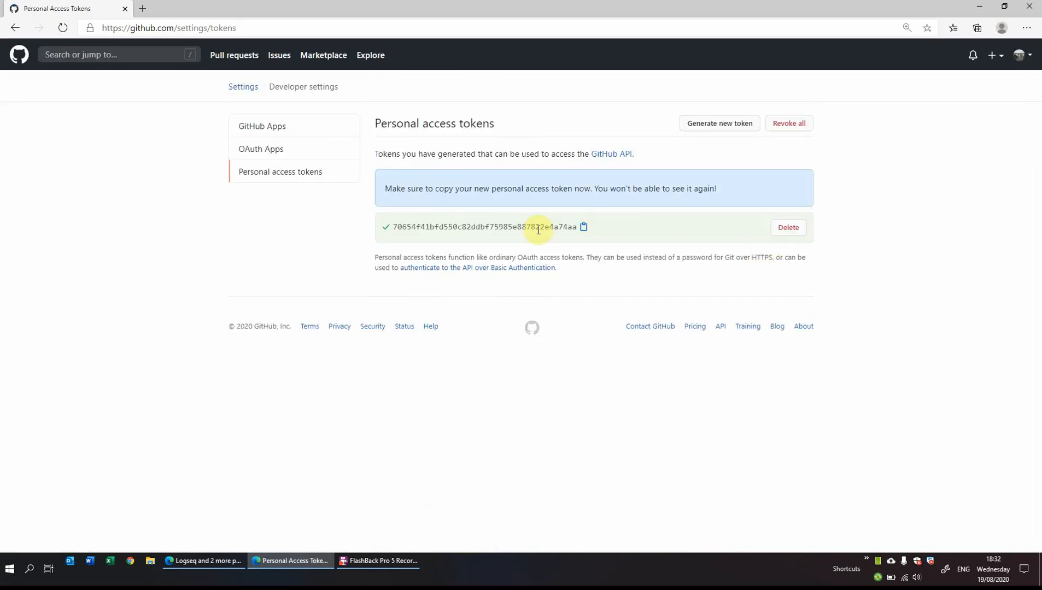
{"action": "double_click", "coordinate": [485, 226]}
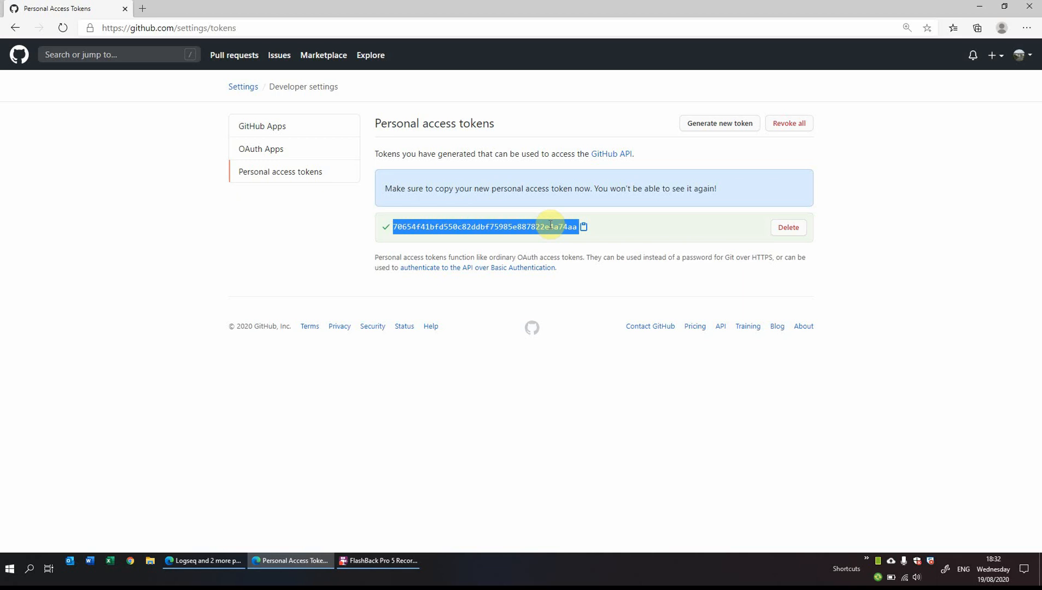
{"action": "mouse_move", "coordinate": [620, 188]}
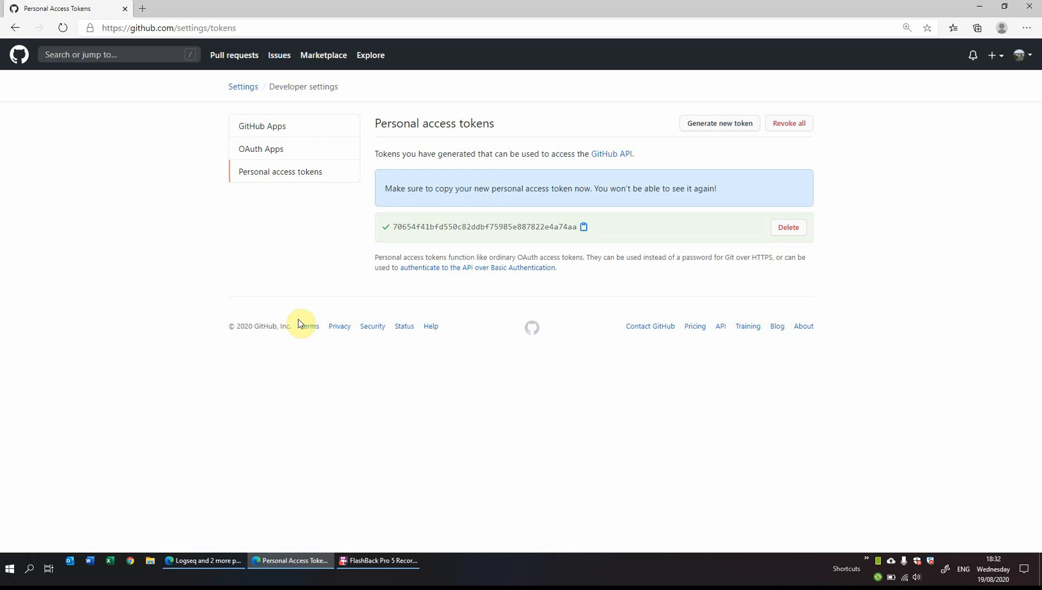
{"action": "mouse_move", "coordinate": [207, 561]}
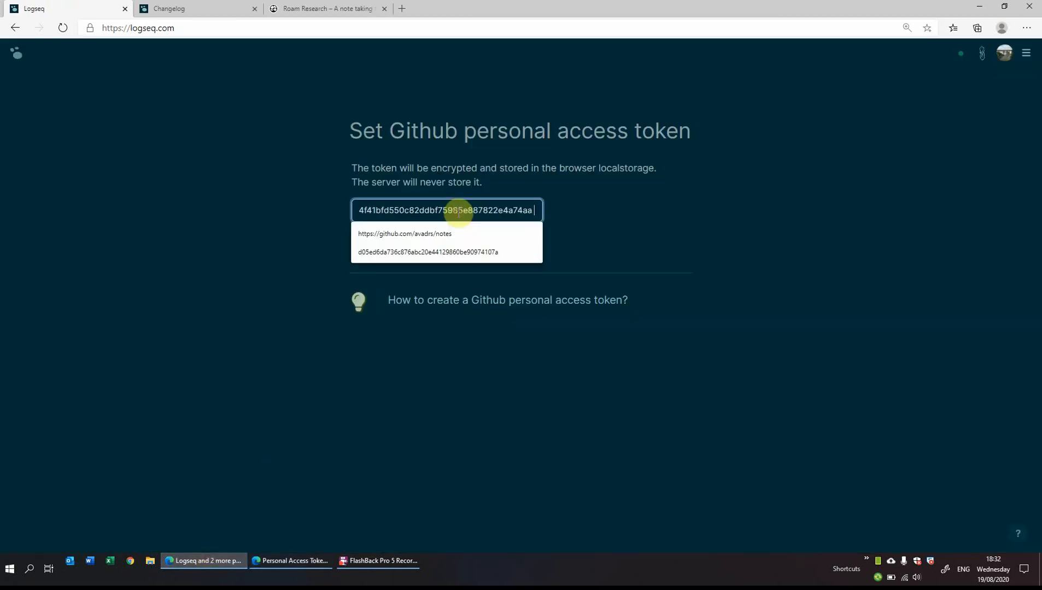
Submit the pasted personal access token in Logseq to reach the import-notes page.
{"action": "left_click", "coordinate": [446, 209]}
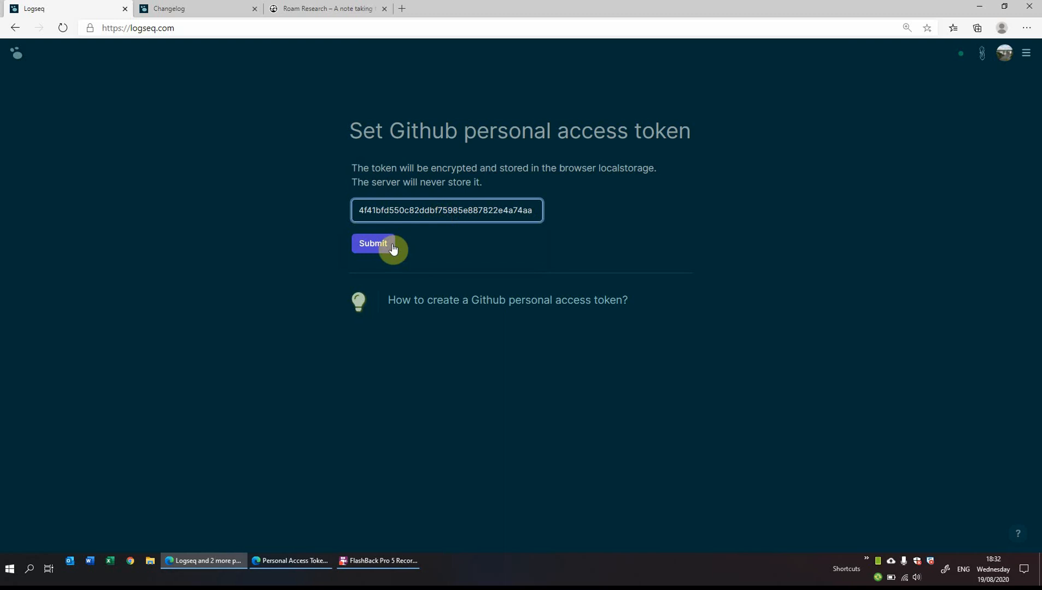
{"action": "left_click", "coordinate": [372, 243]}
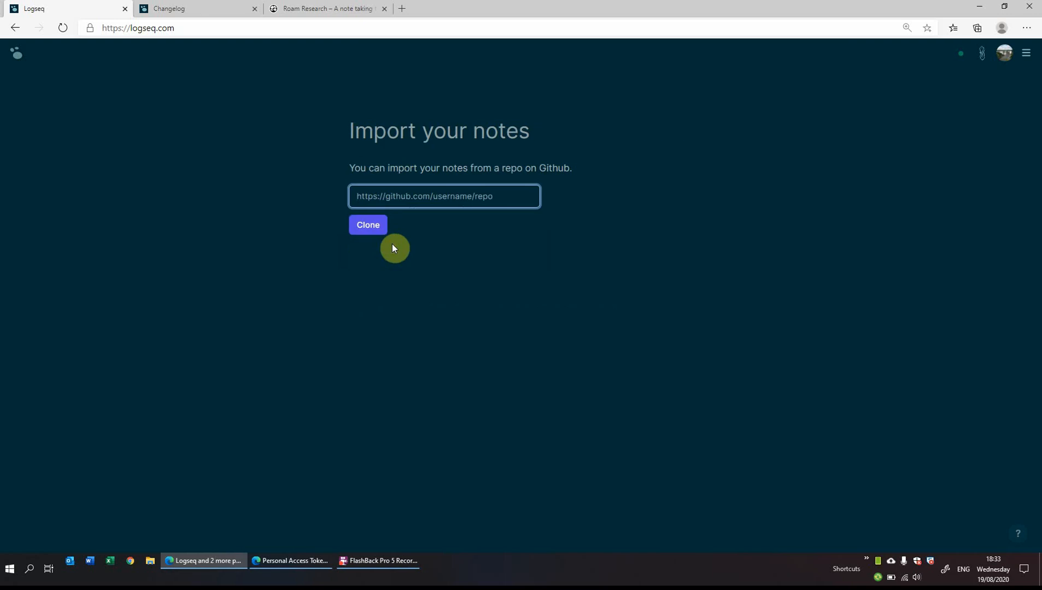
{"action": "mouse_move", "coordinate": [397, 154]}
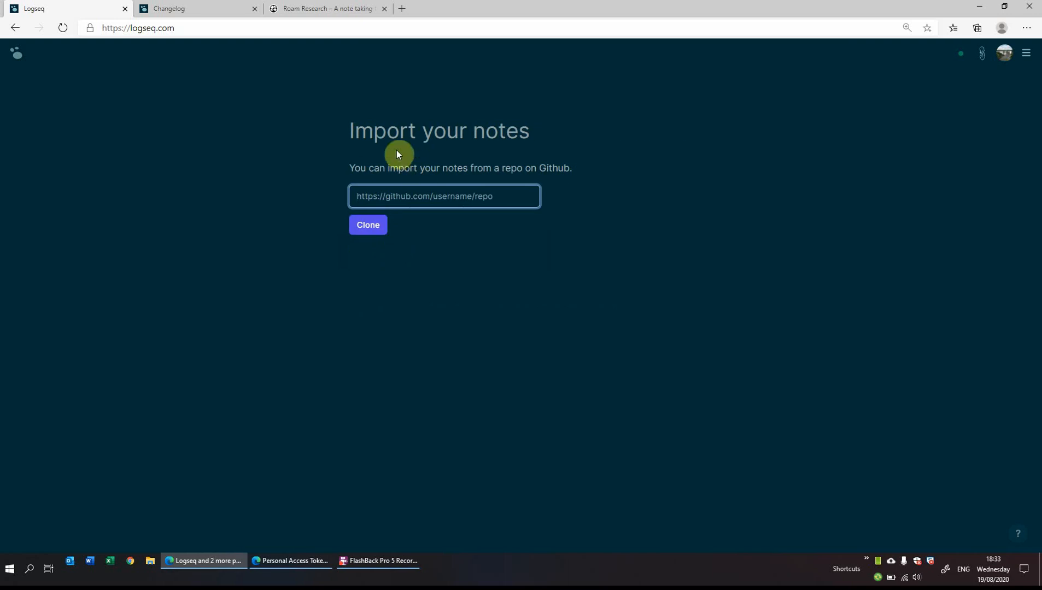
{"action": "mouse_move", "coordinate": [291, 561]}
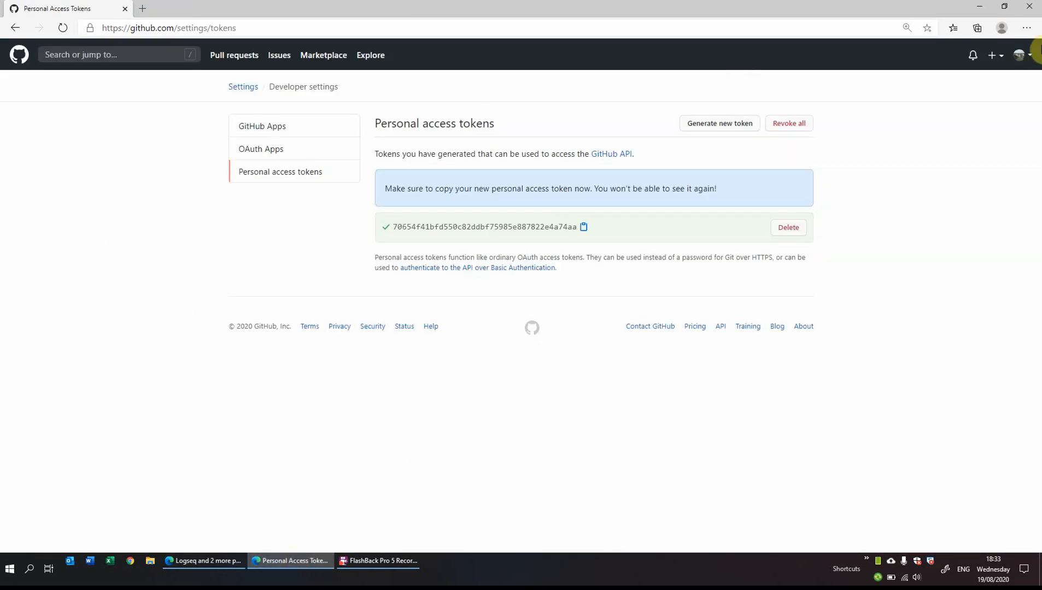
Reach GitHub's new-repository form from the account menu's repositories list.
{"action": "left_click", "coordinate": [1022, 55]}
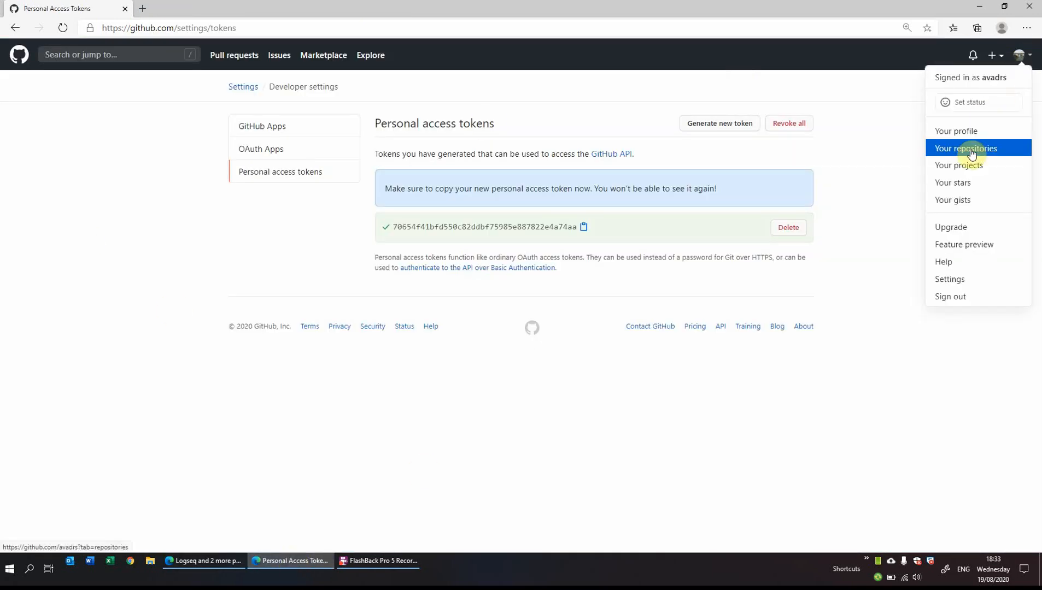
{"action": "left_click", "coordinate": [966, 148]}
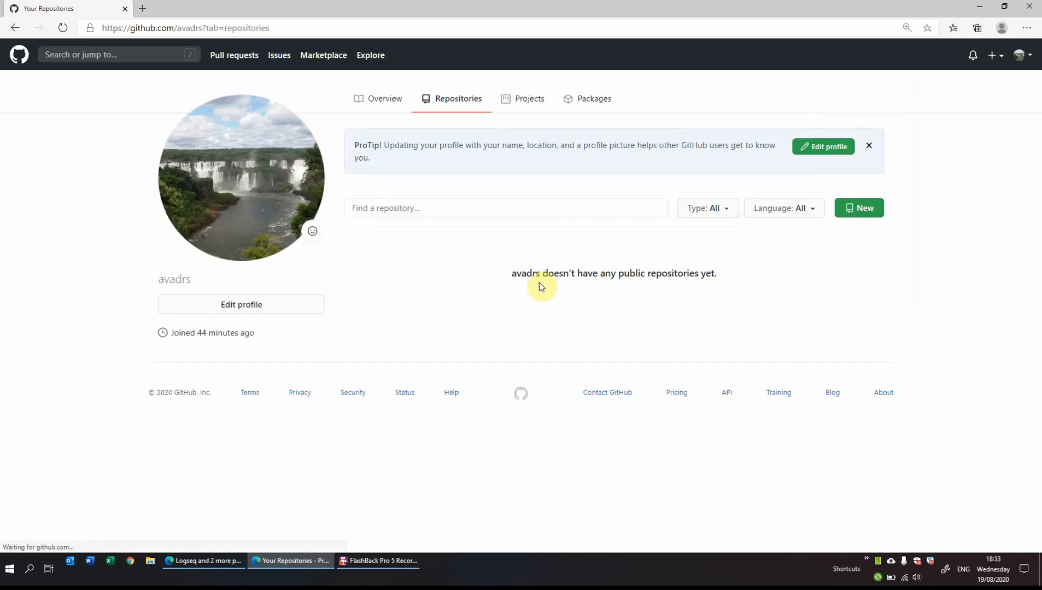
{"action": "left_click", "coordinate": [858, 208]}
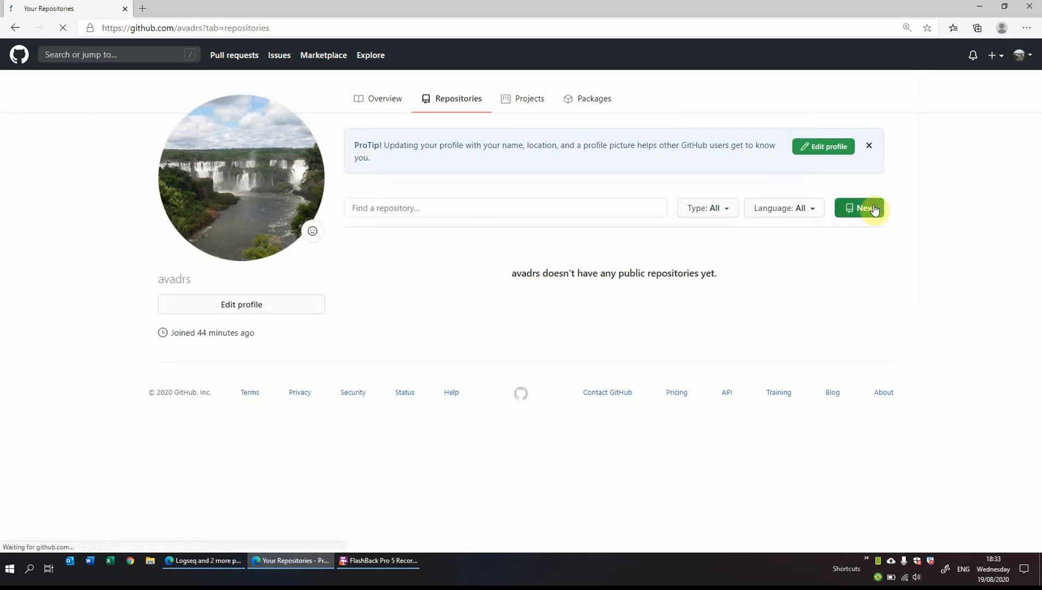
{"action": "left_click", "coordinate": [859, 208]}
{"action": "type", "text": "notes"}
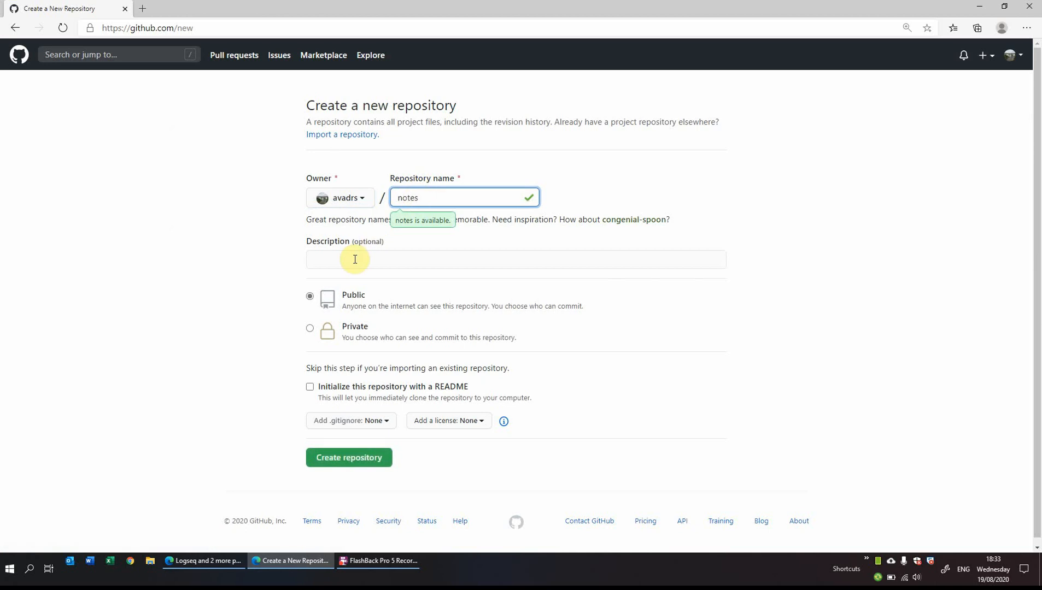
Create the private repository 'notes' described 'This is for my notes'.
{"action": "type", "text": "This"}
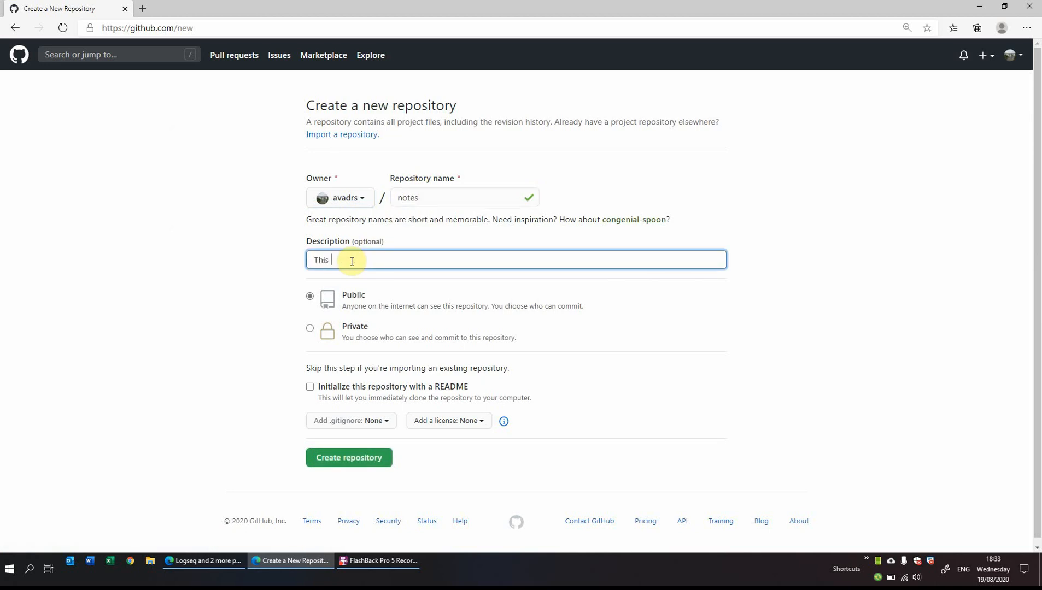
{"action": "type", "text": "is for my notes"}
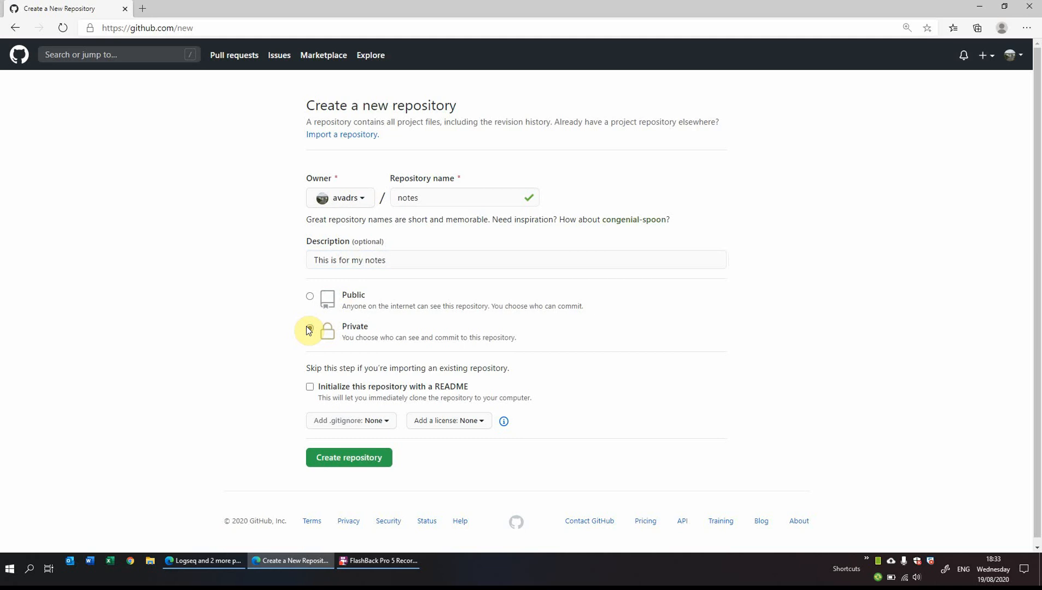
{"action": "left_click", "coordinate": [309, 328]}
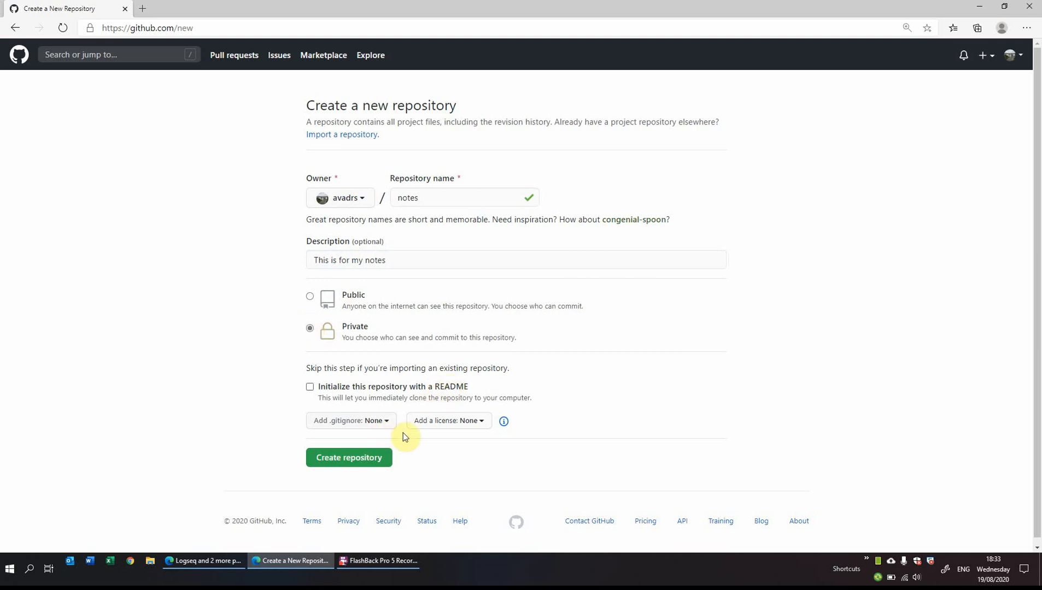
{"action": "left_click", "coordinate": [348, 457]}
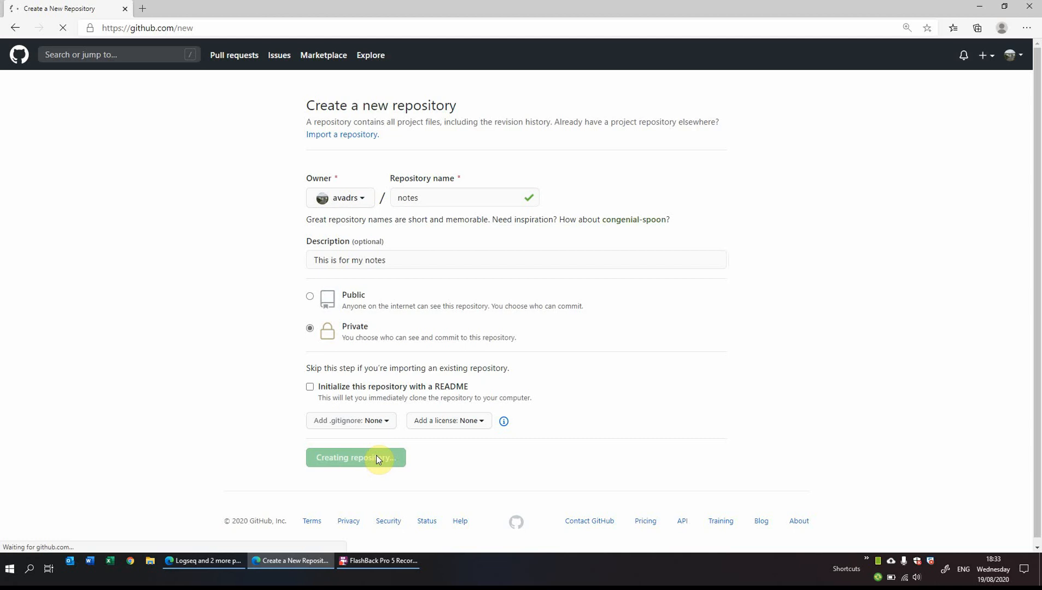
{"action": "left_click", "coordinate": [355, 457]}
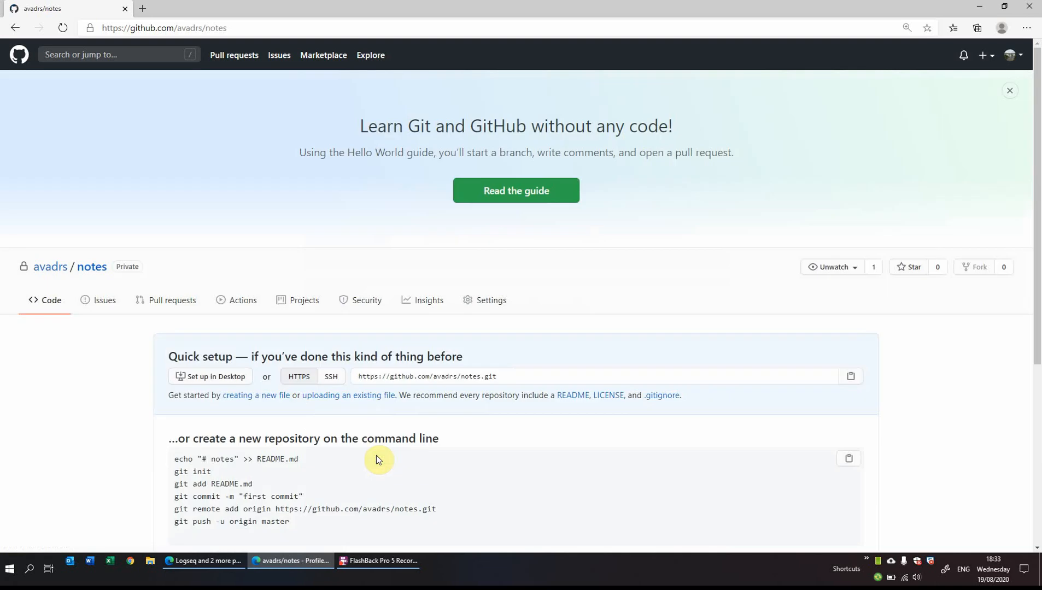
{"action": "left_click", "coordinate": [164, 28]}
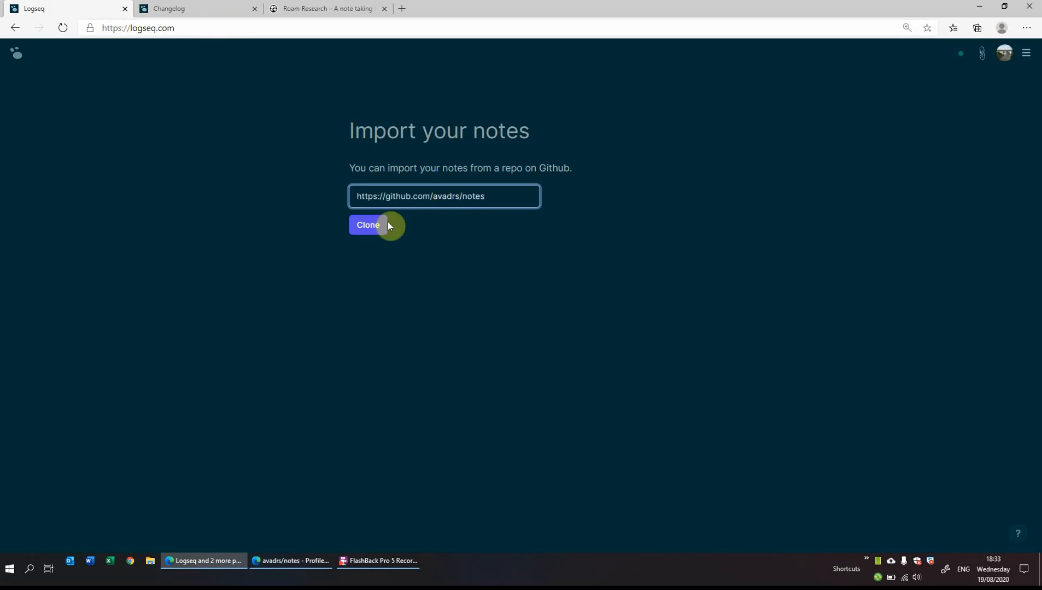
Clone the avadrs/notes repository into Logseq from its pasted URL.
{"action": "left_click", "coordinate": [367, 225]}
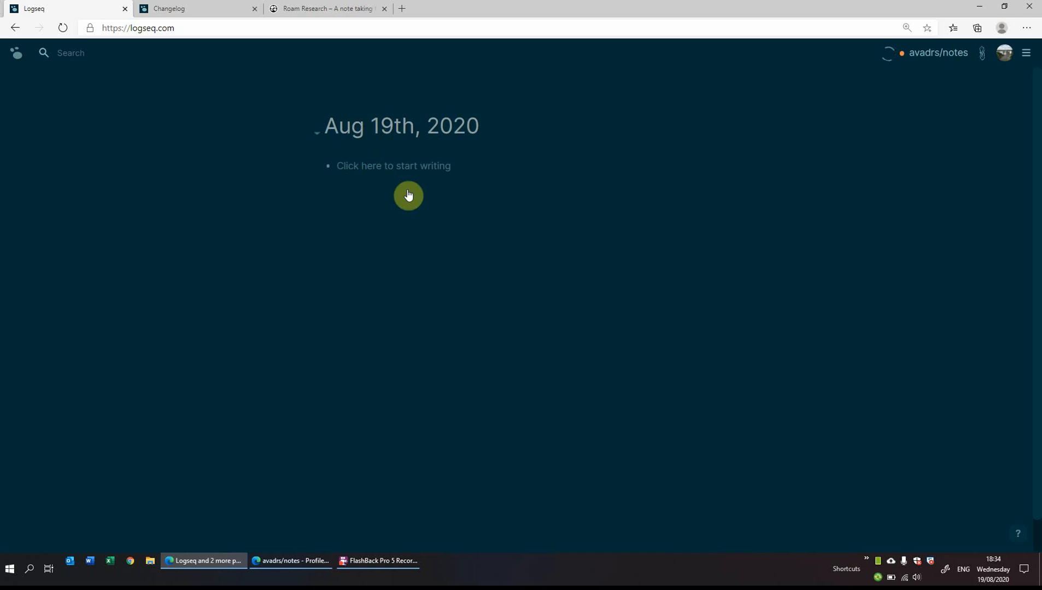
Look through the empty cloned journal pages while the notes graph finishes syncing.
{"action": "scroll", "scroll_direction": "down", "scroll_amount": 3}
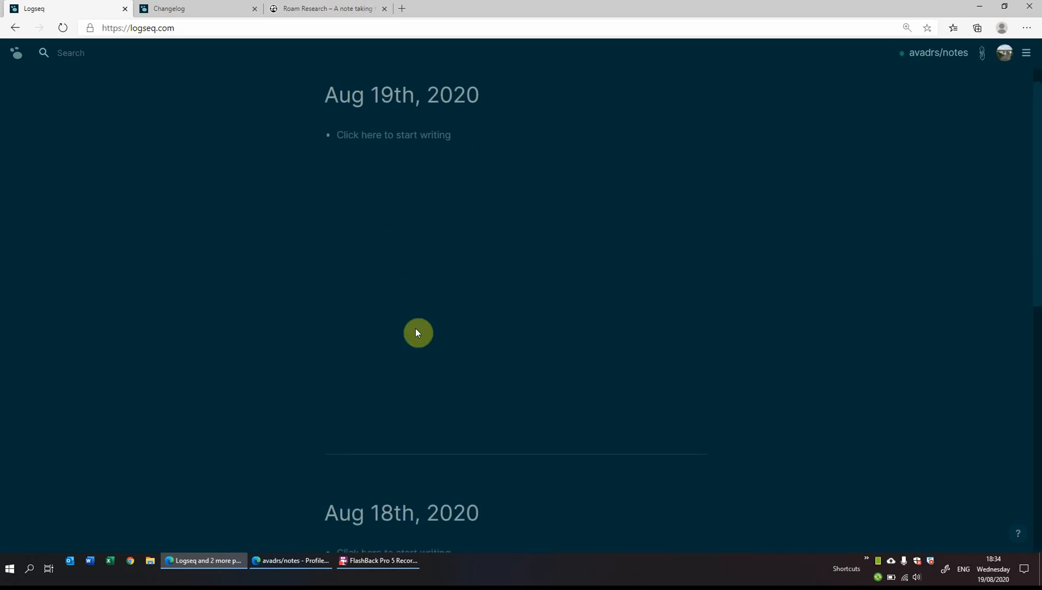
{"action": "scroll", "scroll_direction": "down", "scroll_amount": 3}
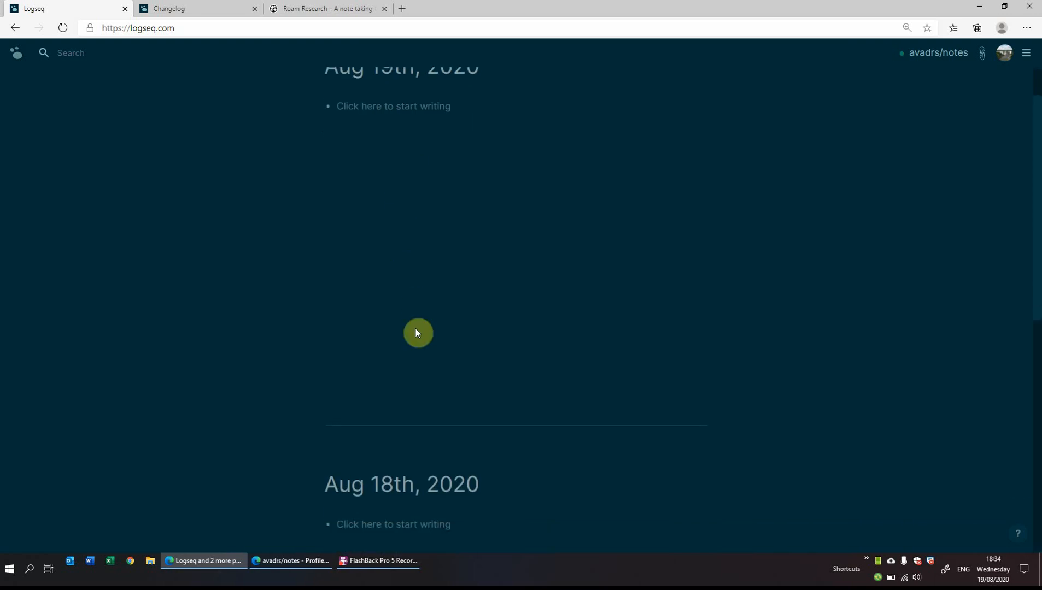
{"action": "scroll", "scroll_direction": "down", "scroll_amount": 3}
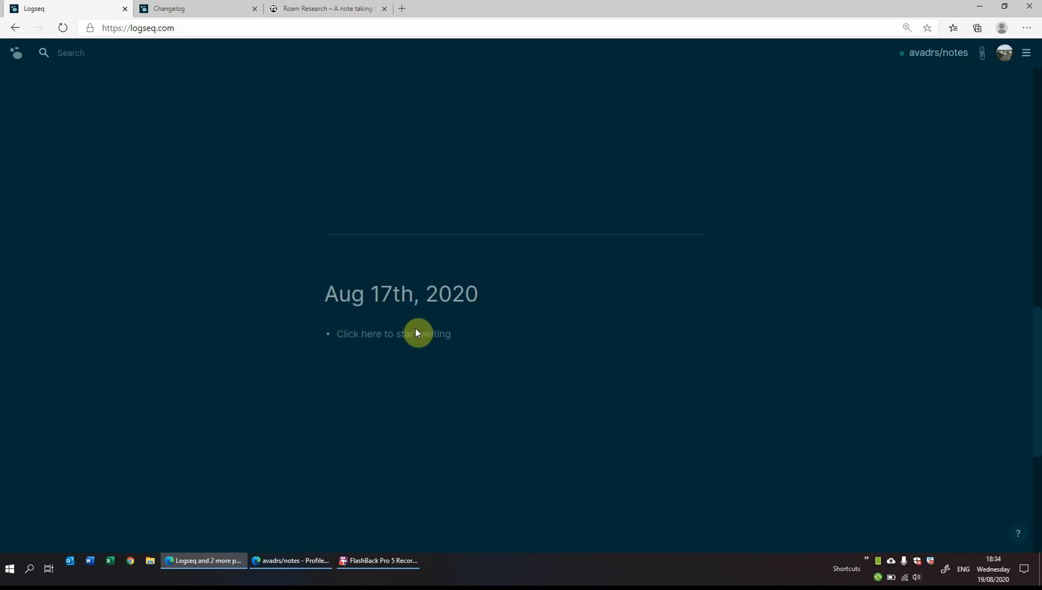
{"action": "scroll", "scroll_direction": "up", "scroll_amount": 3}
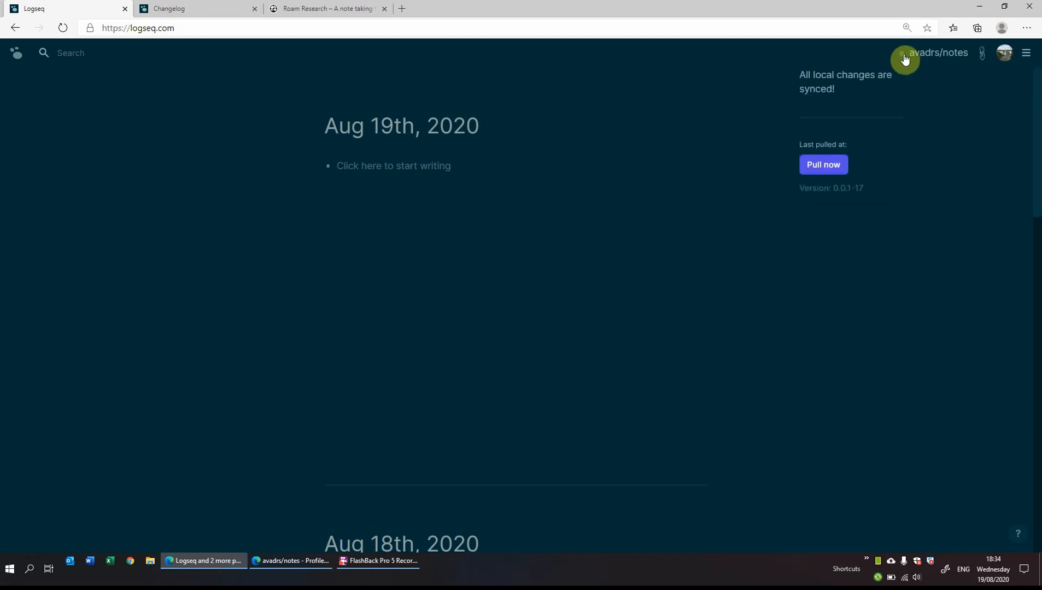
{"action": "mouse_move", "coordinate": [509, 145]}
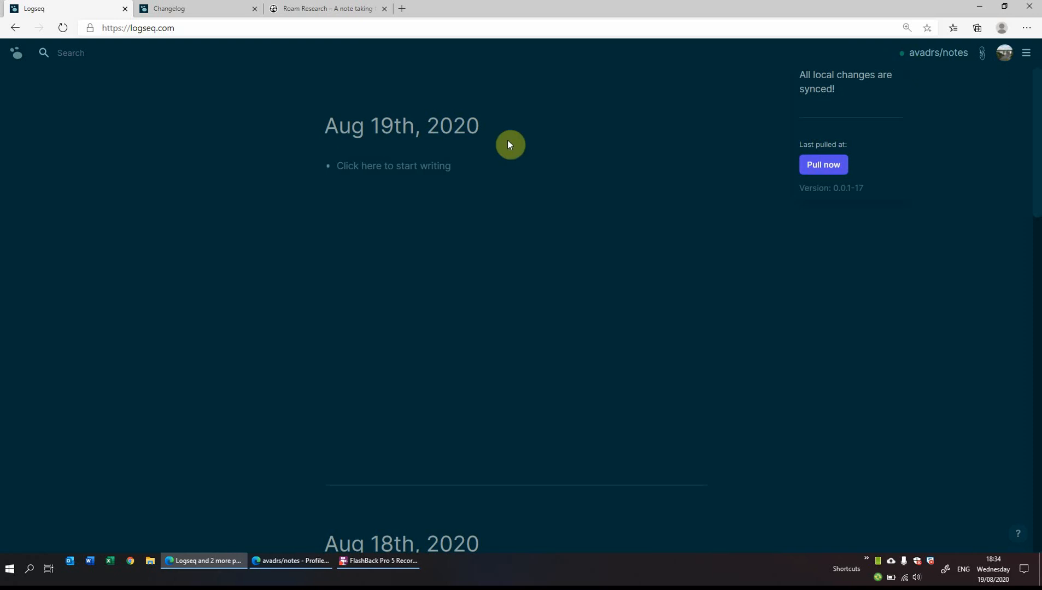
Write the Aug 19th journal notes 'This is a...' and 'and anotherone'.
{"action": "left_click", "coordinate": [394, 165]}
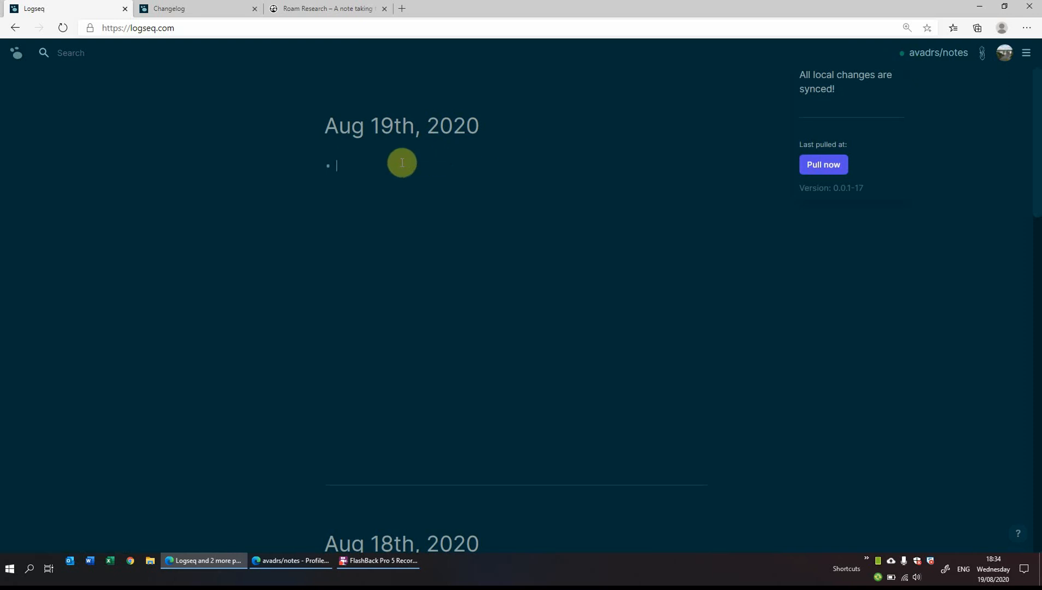
{"action": "type", "text": "This is a new note"}
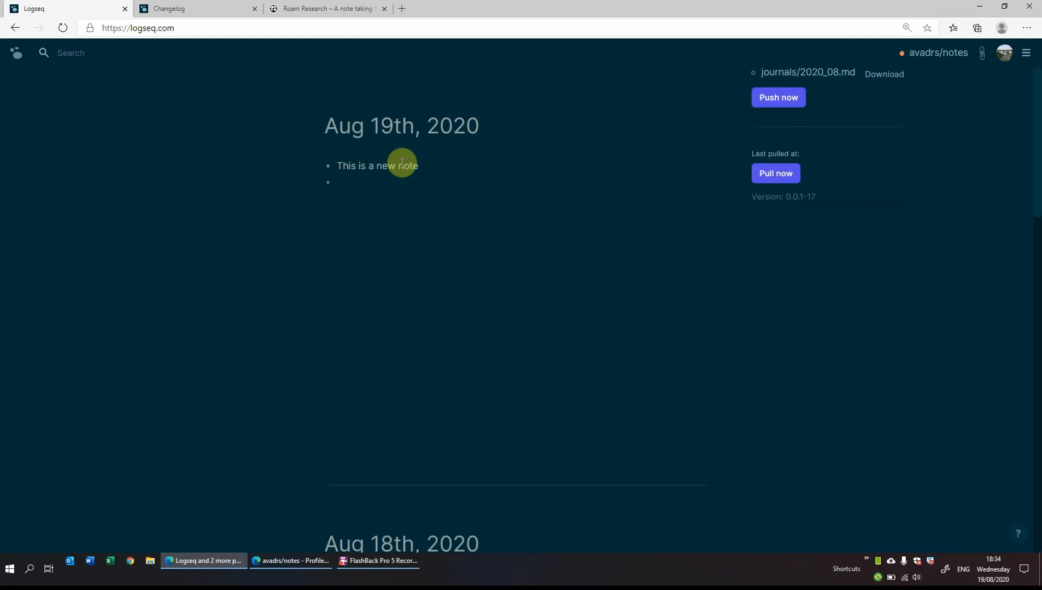
{"action": "type", "text": "and anotherone"}
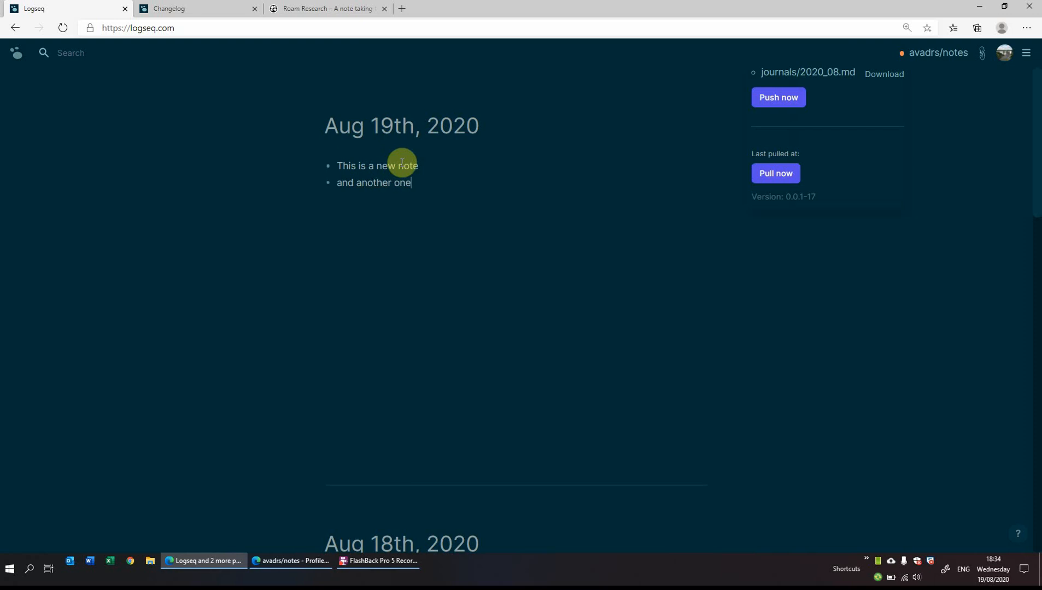
{"action": "key", "text": "enter"}
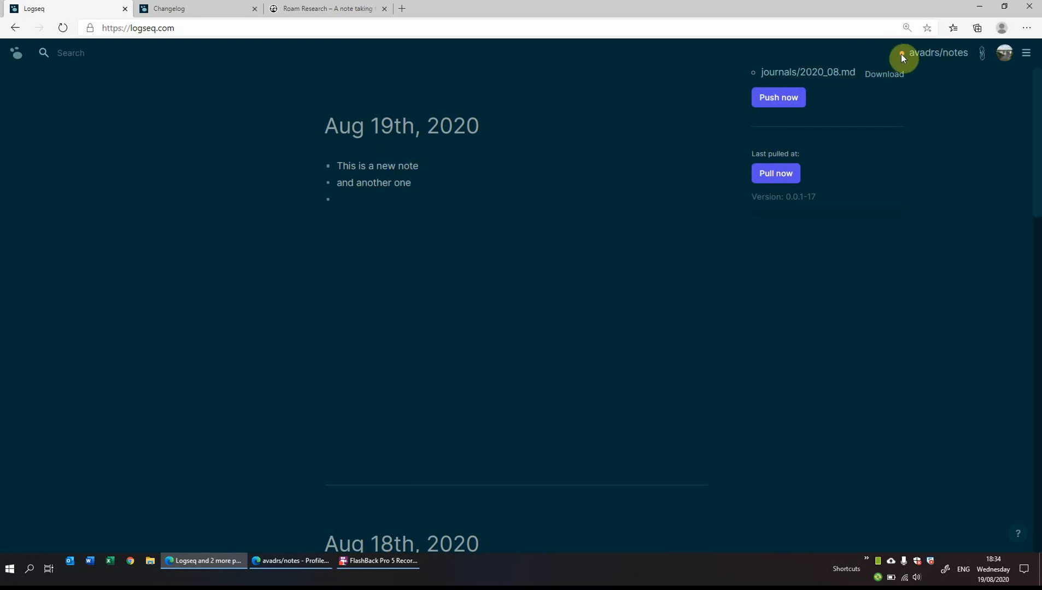
{"action": "left_click", "coordinate": [348, 199]}
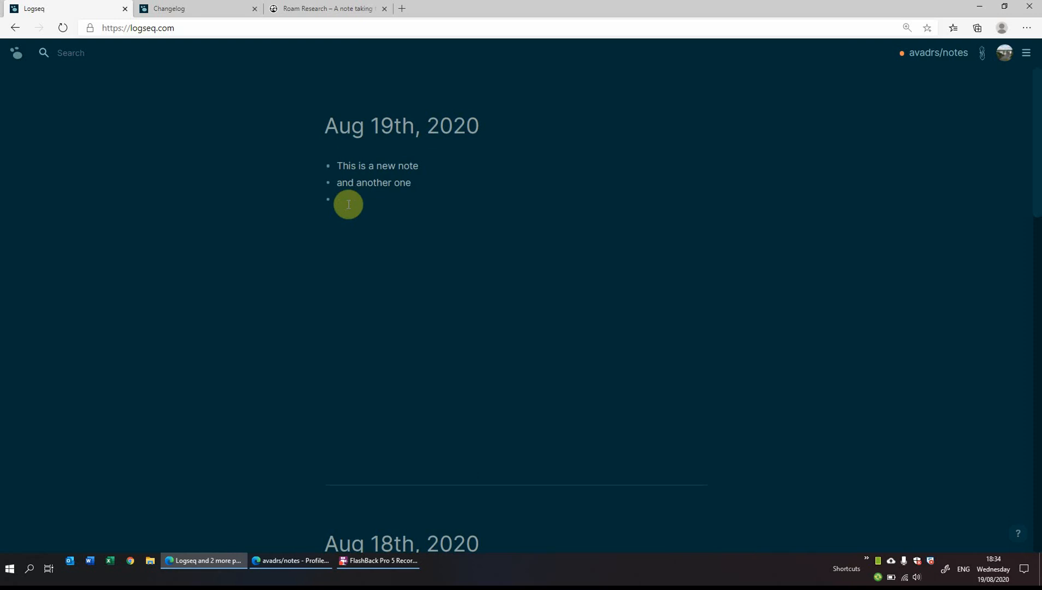
Add nested indenting bullets and 'This is a focus note' with child 'I need to focus'.
{"action": "type", "text": "indenti"}
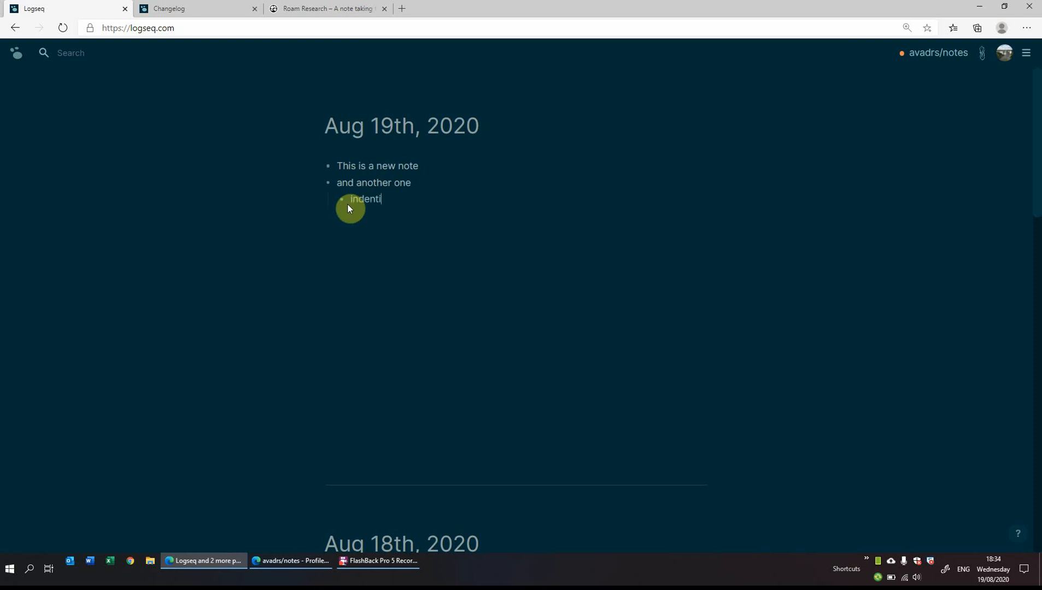
{"action": "type", "text": "ng"}
{"action": "type", "text": "s"}
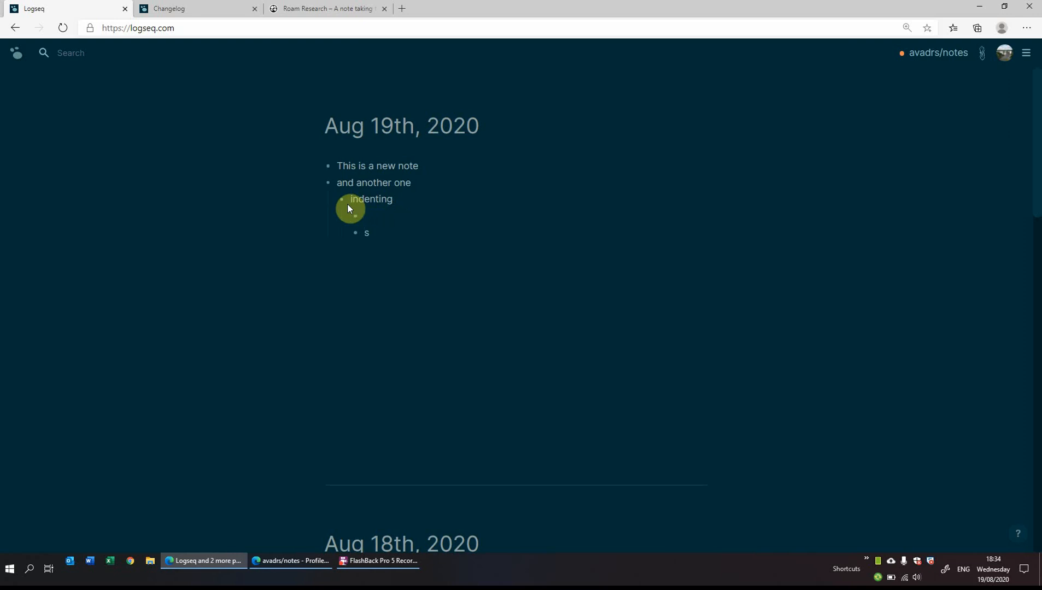
{"action": "type", "text": "ome"}
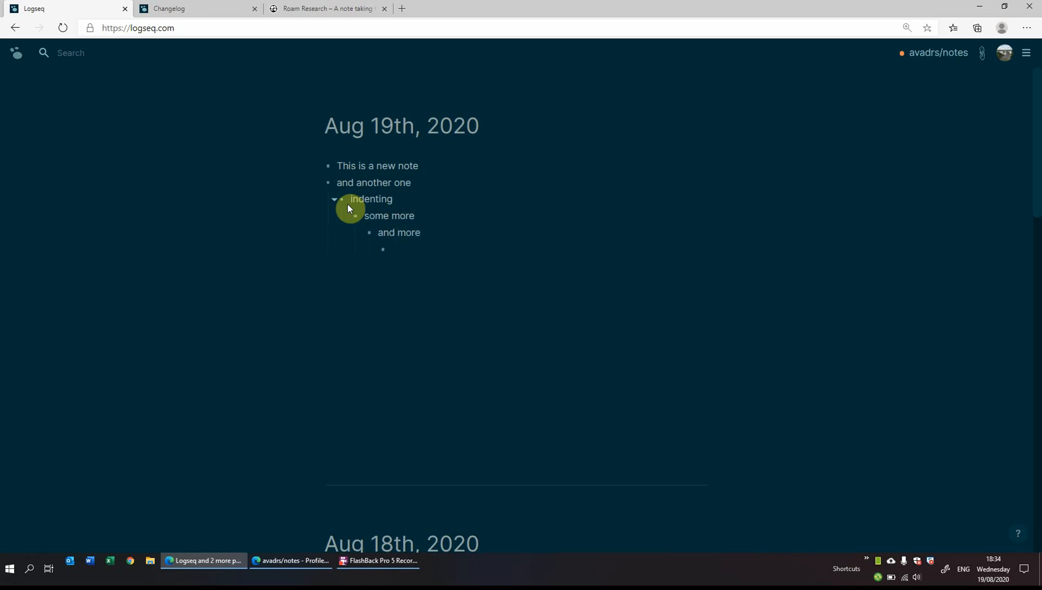
{"action": "type", "text": "more"}
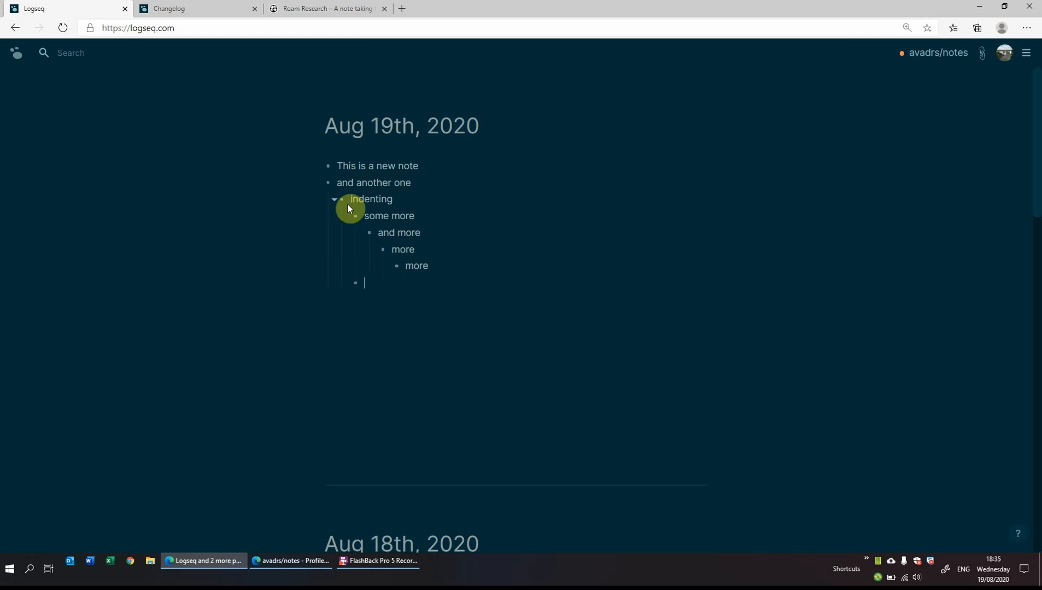
{"action": "type", "text": "This is a focus note"}
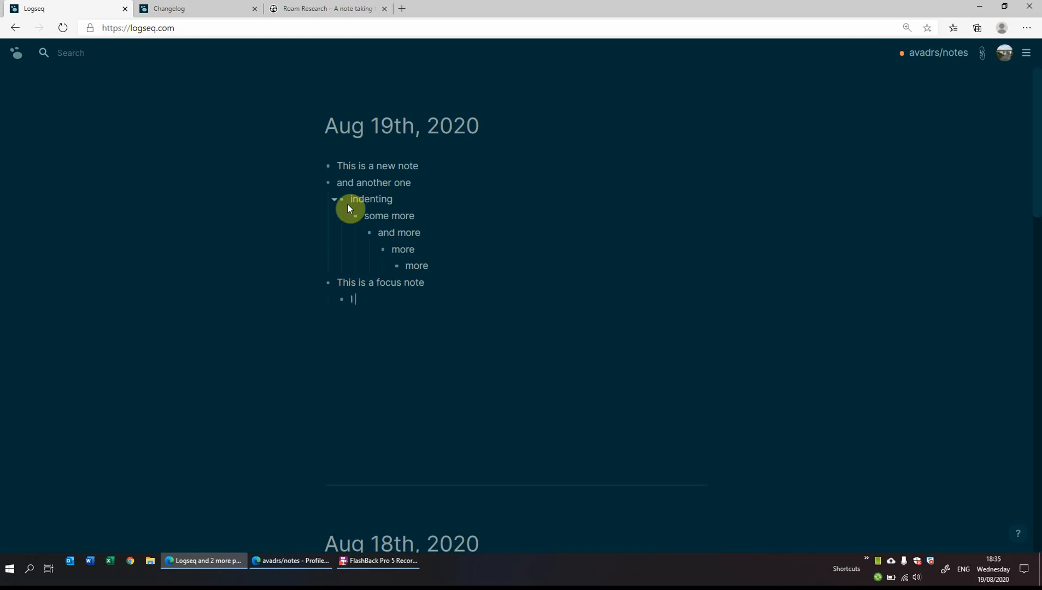
{"action": "type", "text": "I need to focus"}
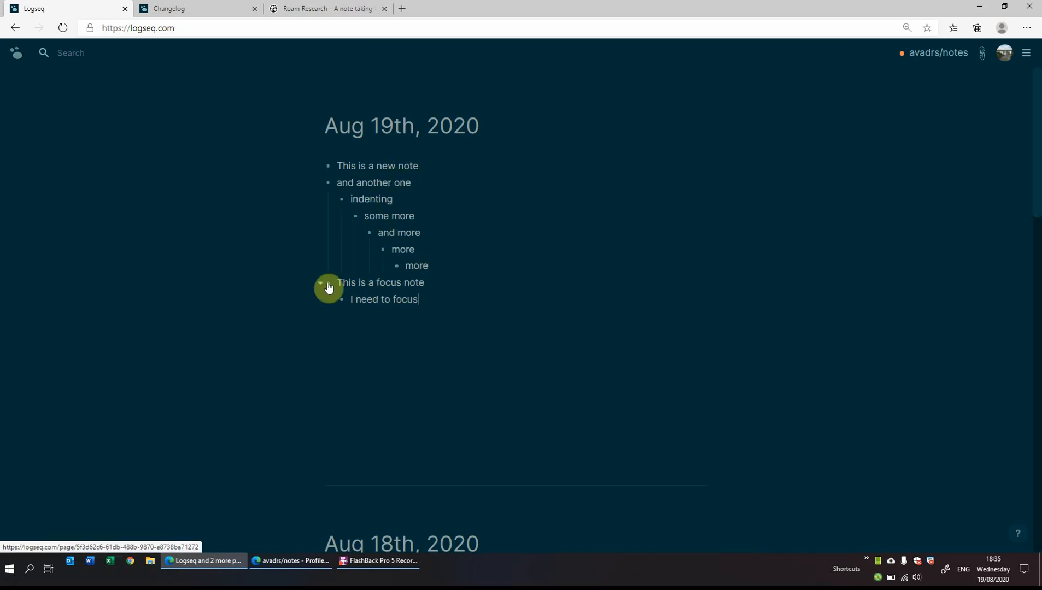
Zoomed into the focus note, add 'this is more text' and 'some more lines', then return to Aug 19th.
{"action": "left_click", "coordinate": [326, 288]}
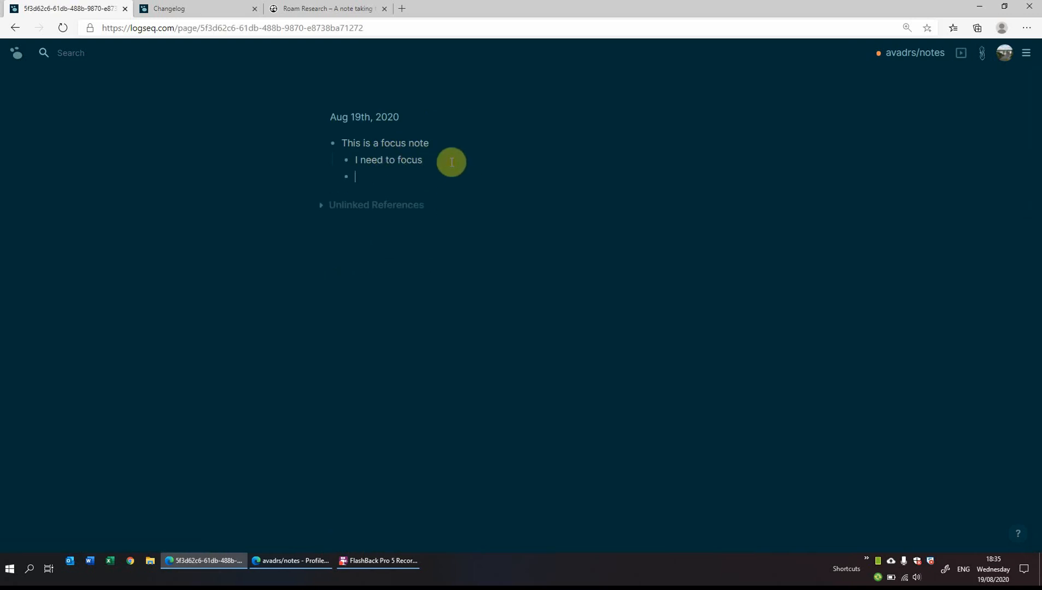
{"action": "type", "text": "this is more text"}
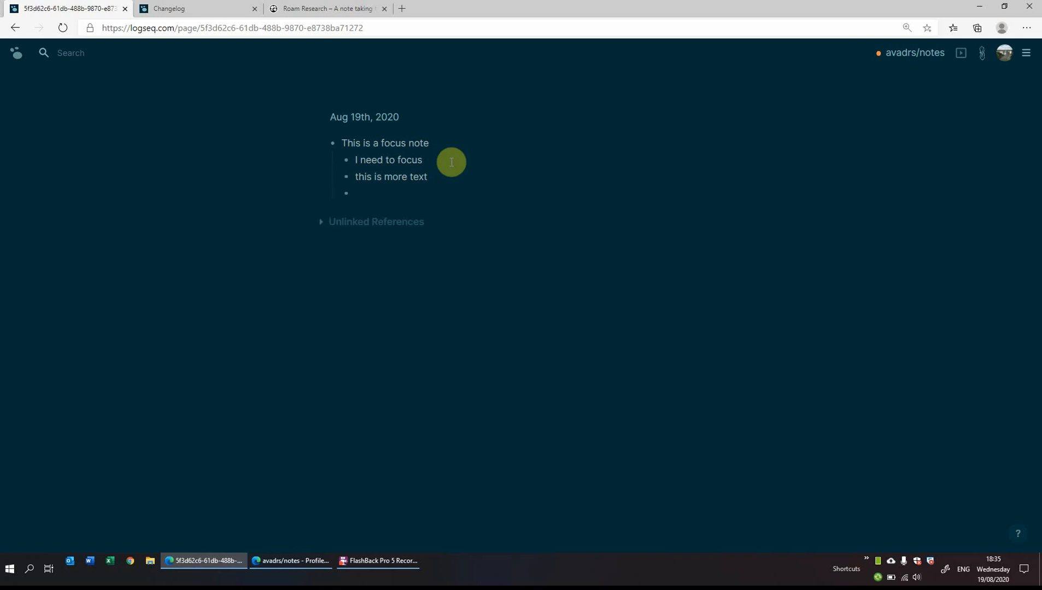
{"action": "left_click", "coordinate": [355, 194]}
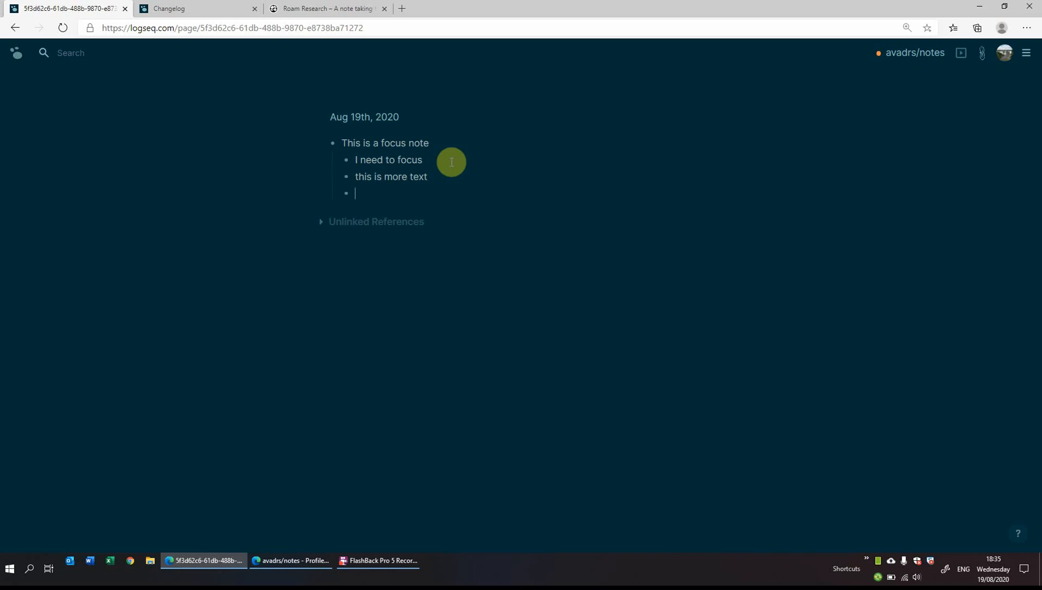
{"action": "mouse_move", "coordinate": [340, 109]}
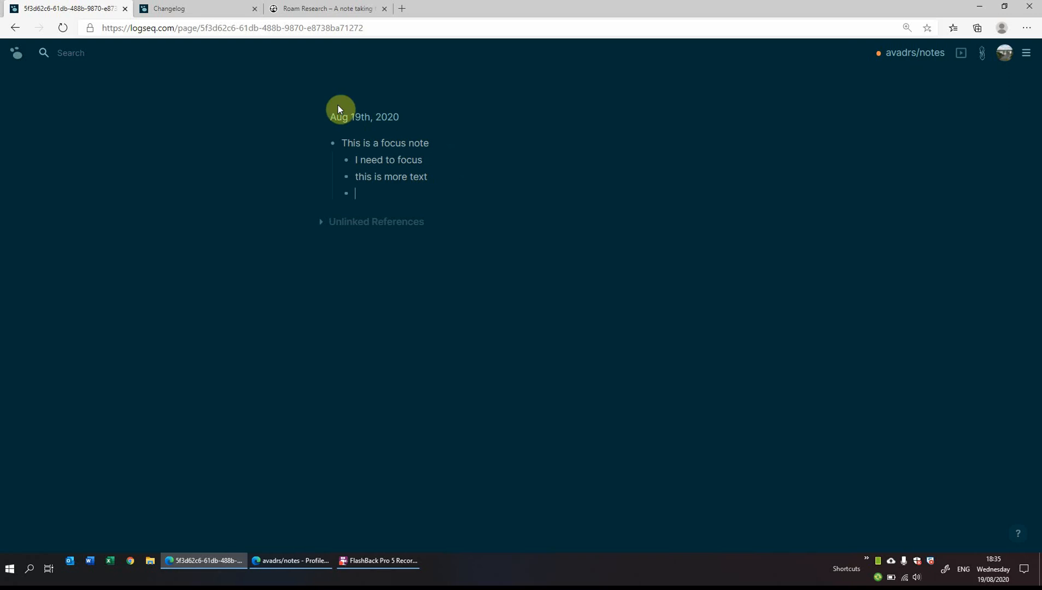
{"action": "mouse_move", "coordinate": [378, 183]}
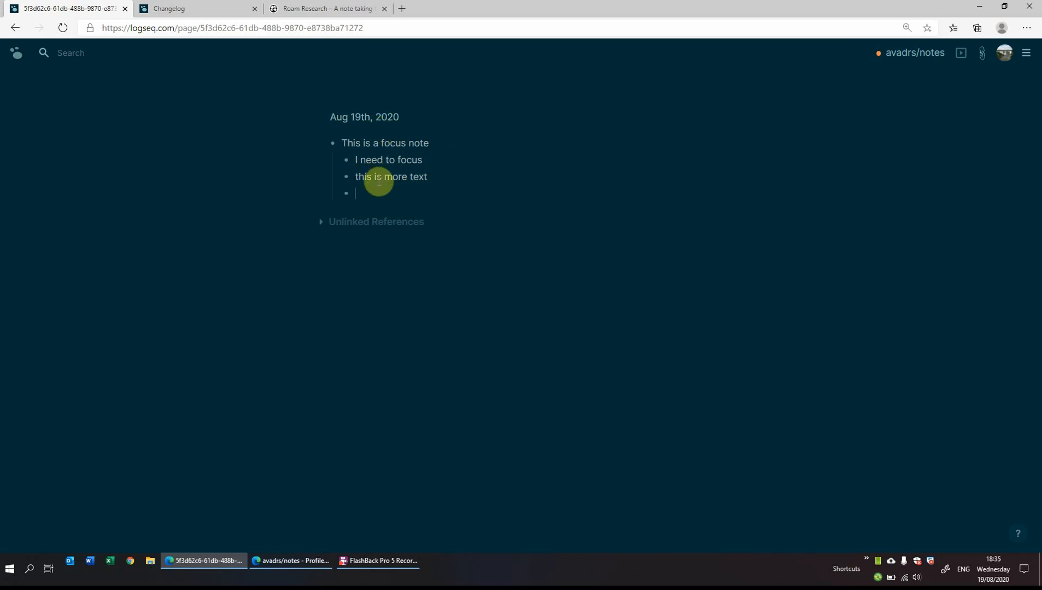
{"action": "type", "text": "some more line"}
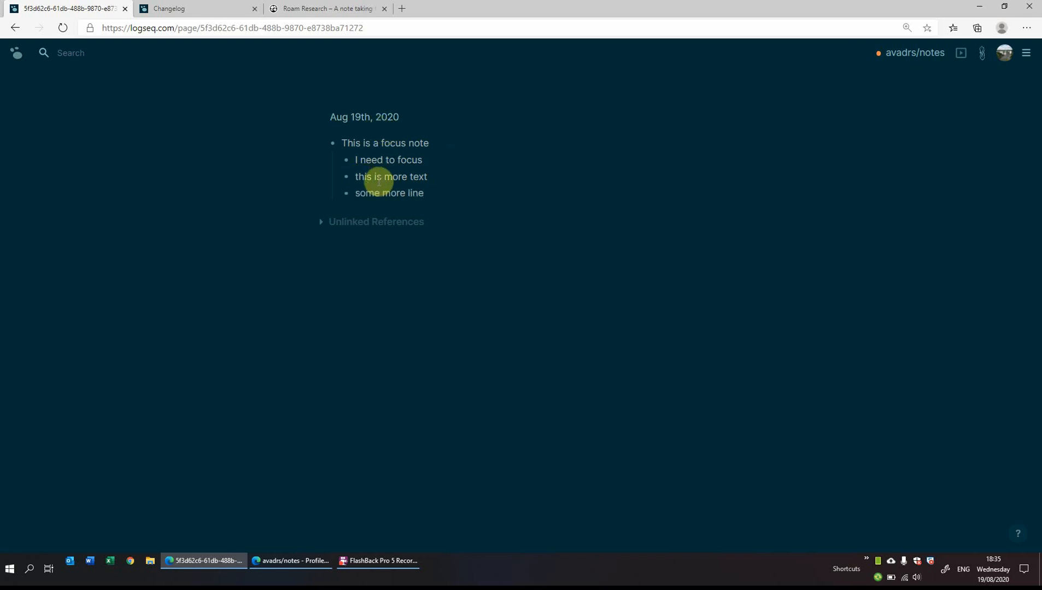
{"action": "left_click", "coordinate": [364, 117]}
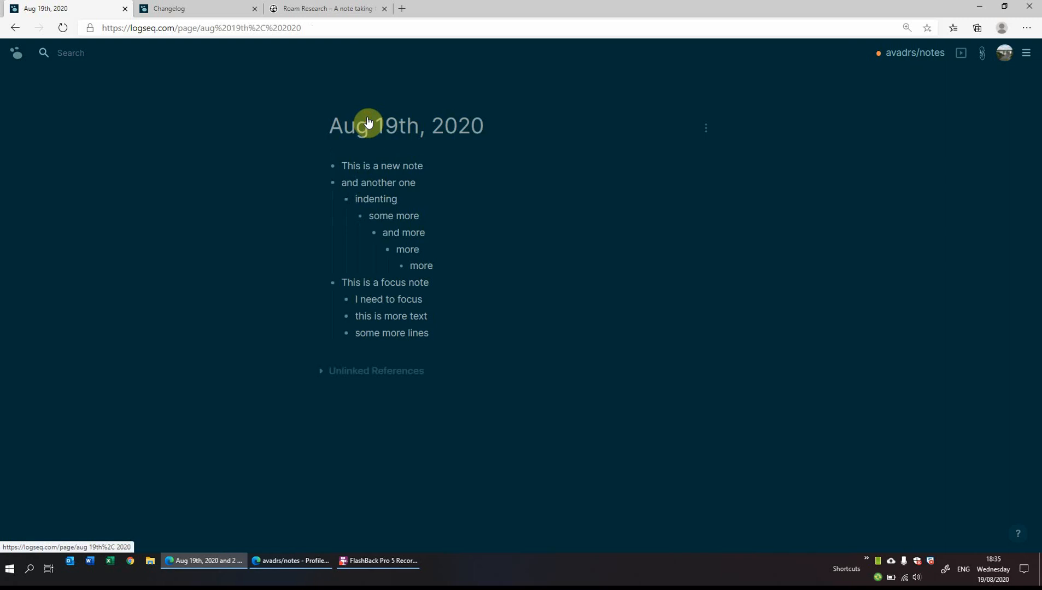
Add an empty top-level bullet after the focus note in the Aug 19th journal.
{"action": "left_click", "coordinate": [358, 282]}
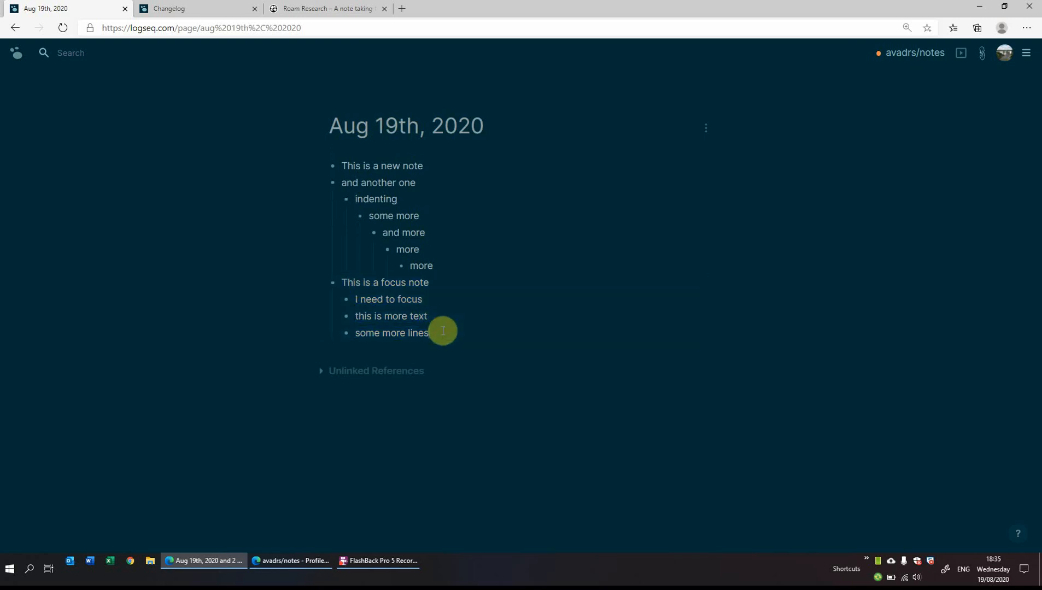
{"action": "mouse_move", "coordinate": [326, 186]}
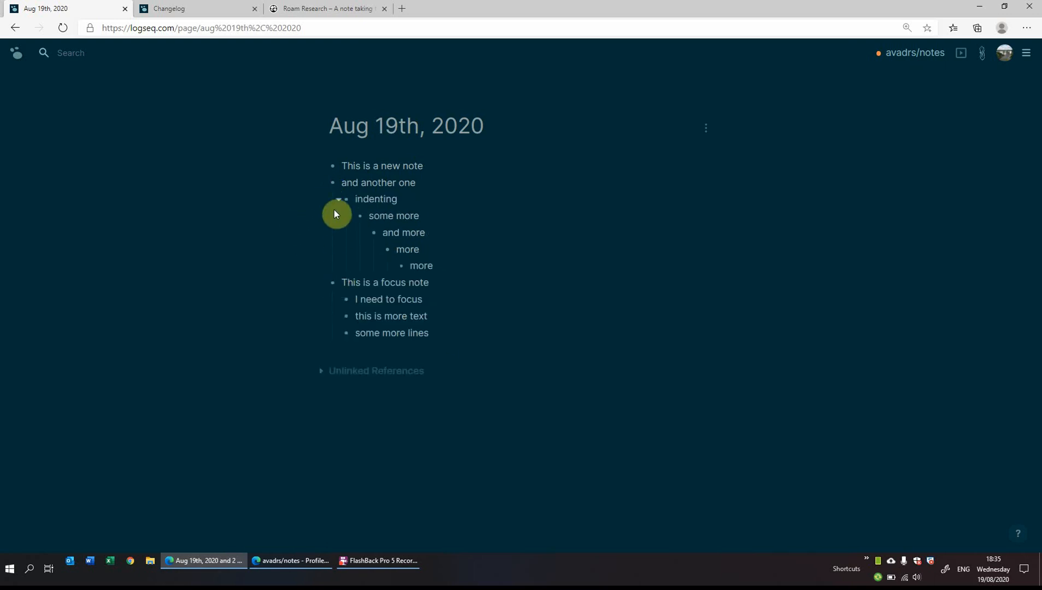
{"action": "left_click", "coordinate": [338, 199]}
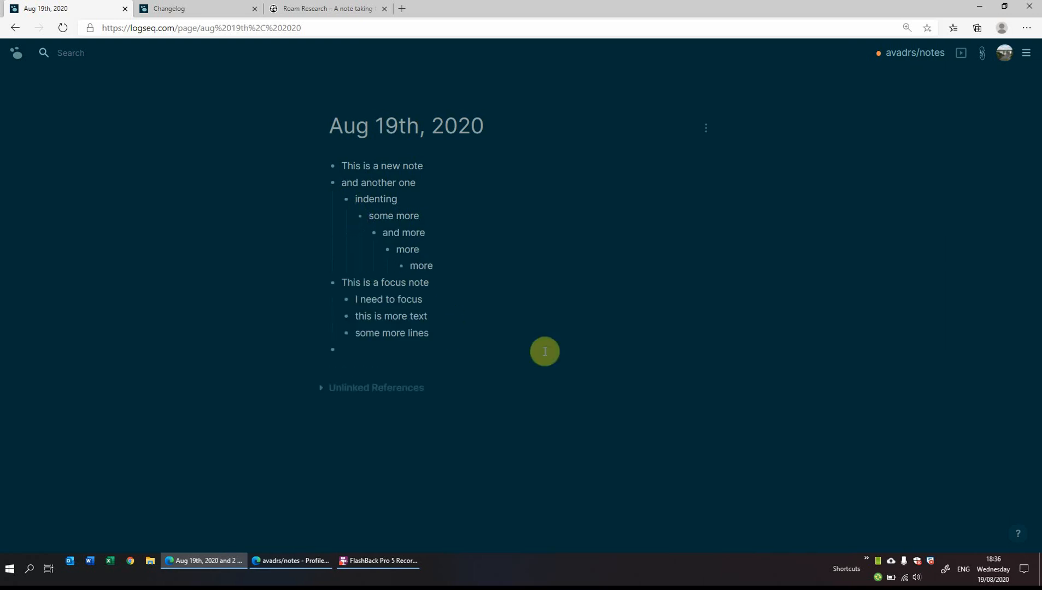
{"action": "left_click", "coordinate": [341, 349]}
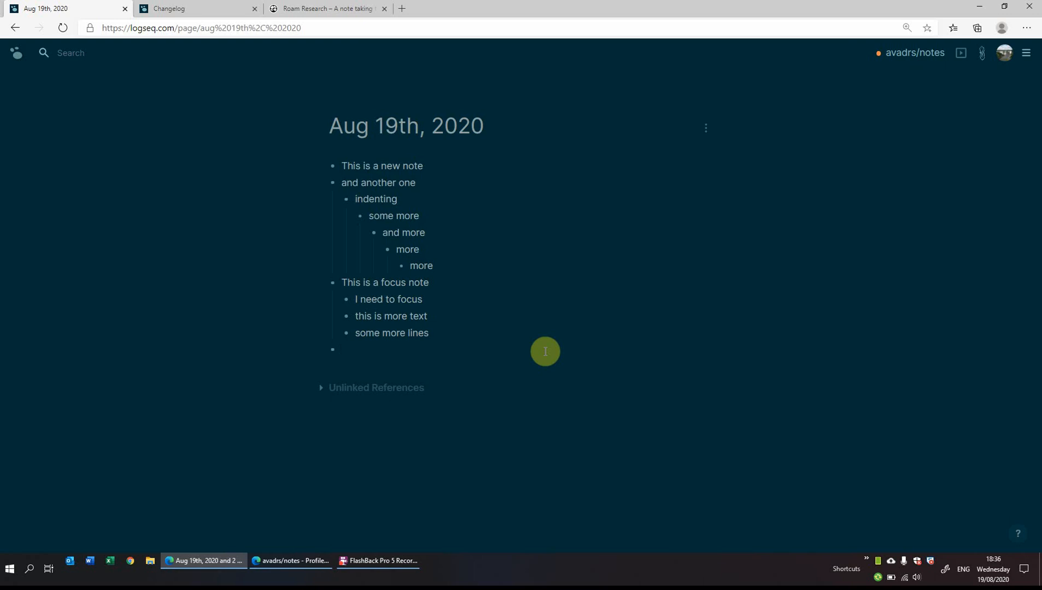
{"action": "left_click", "coordinate": [342, 350]}
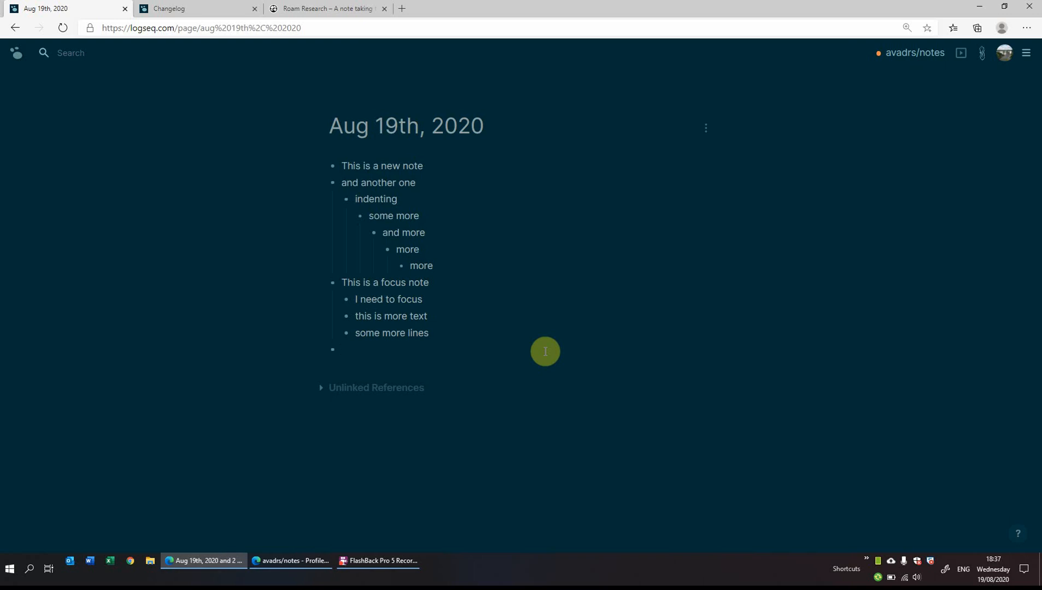
Write the journal note 'Today I did some [[fitness]]', creating a linked fitness page.
{"action": "type", "text": "This"}
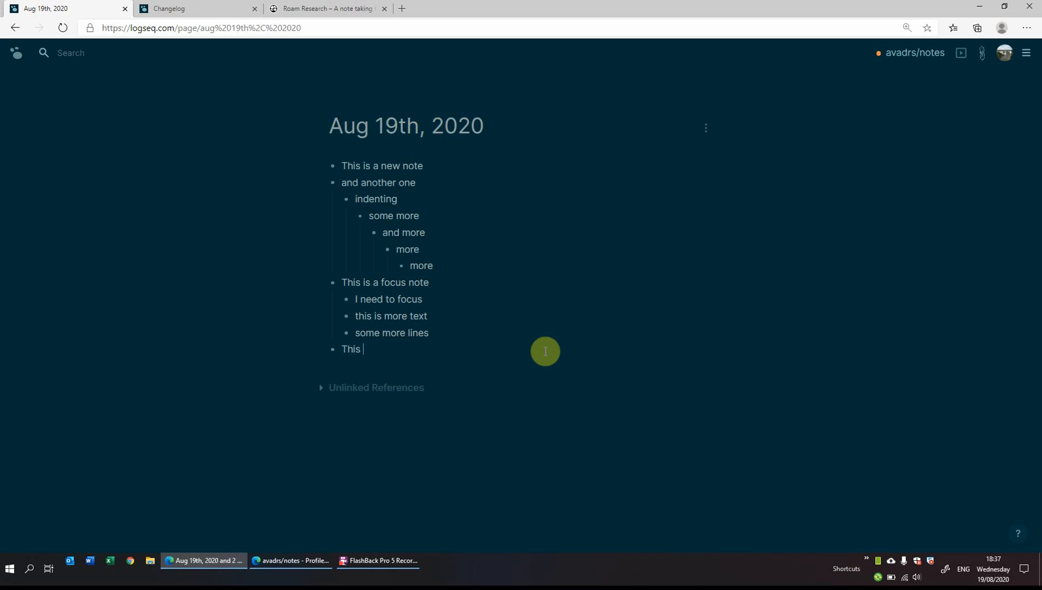
{"action": "type", "text": "is a"}
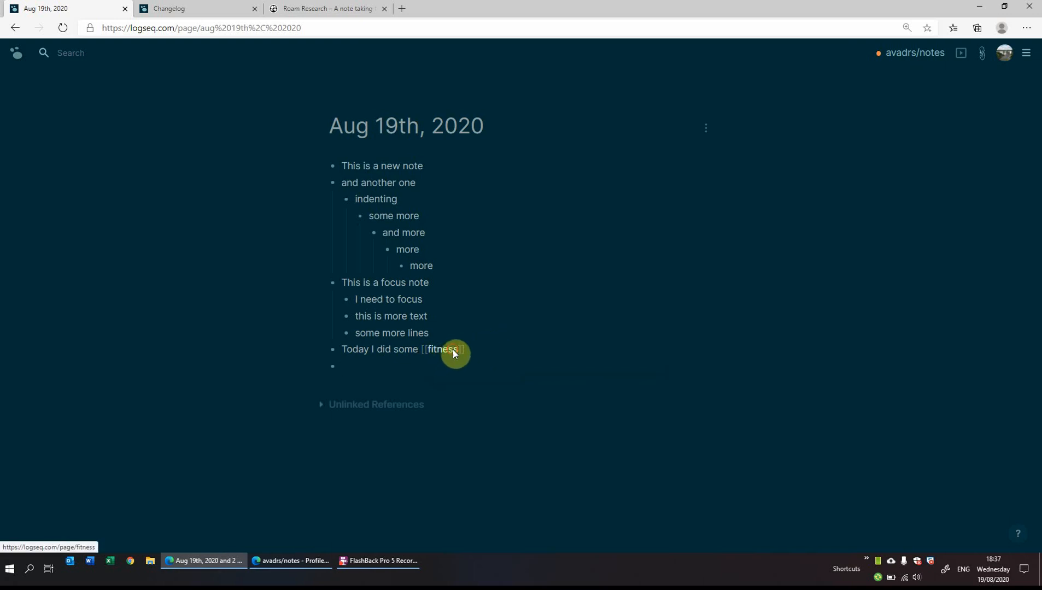
On the fitness page write 'My goals' with items run, eat healthily, jog and many others.
{"action": "left_click", "coordinate": [440, 349]}
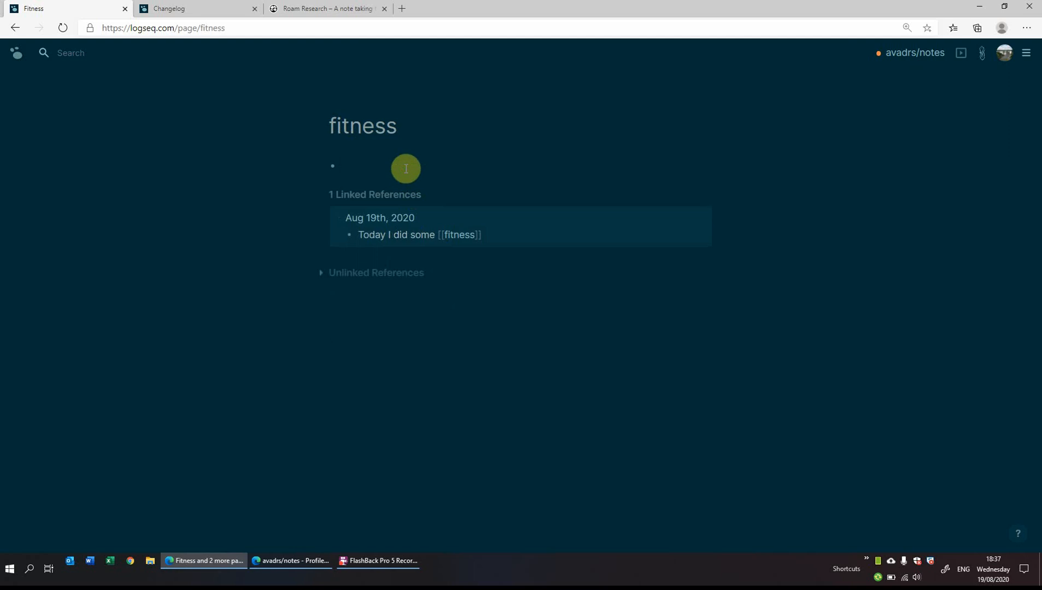
{"action": "type", "text": "Today i did"}
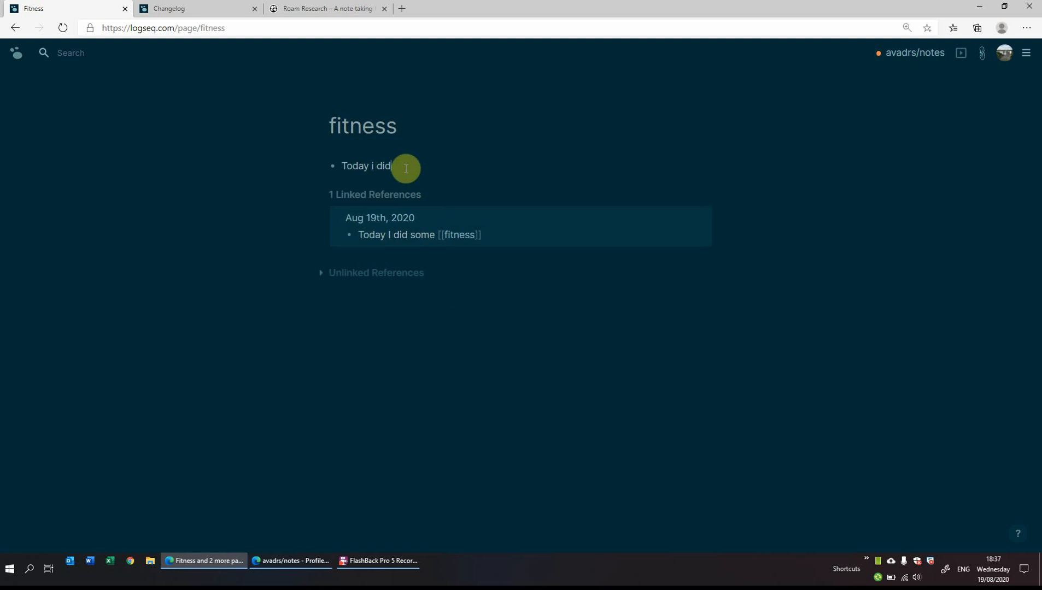
{"action": "type", "text": "M"}
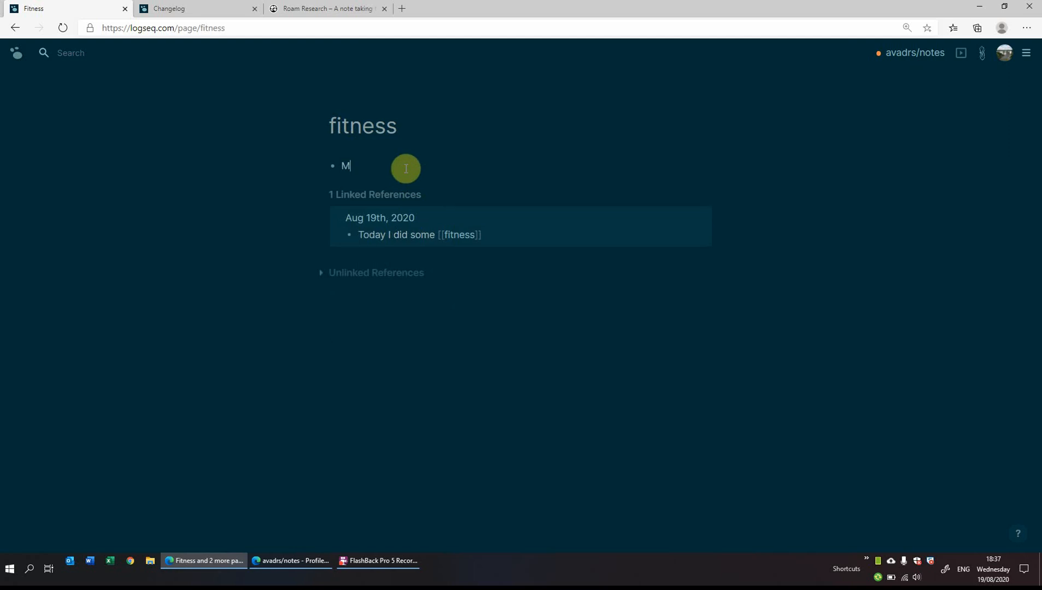
{"action": "type", "text": "y goals are:"}
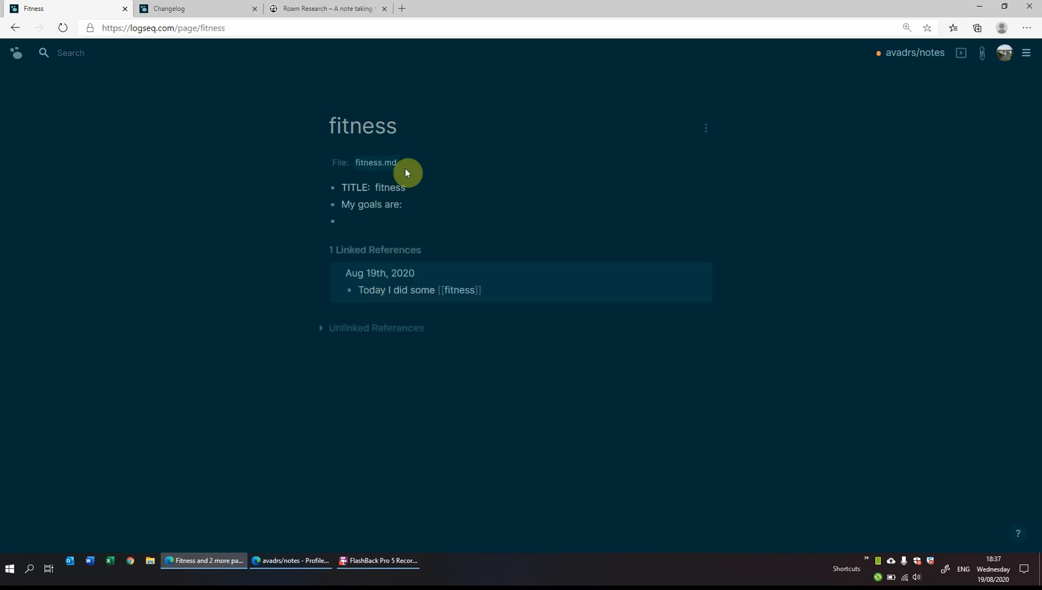
{"action": "mouse_move", "coordinate": [385, 217]}
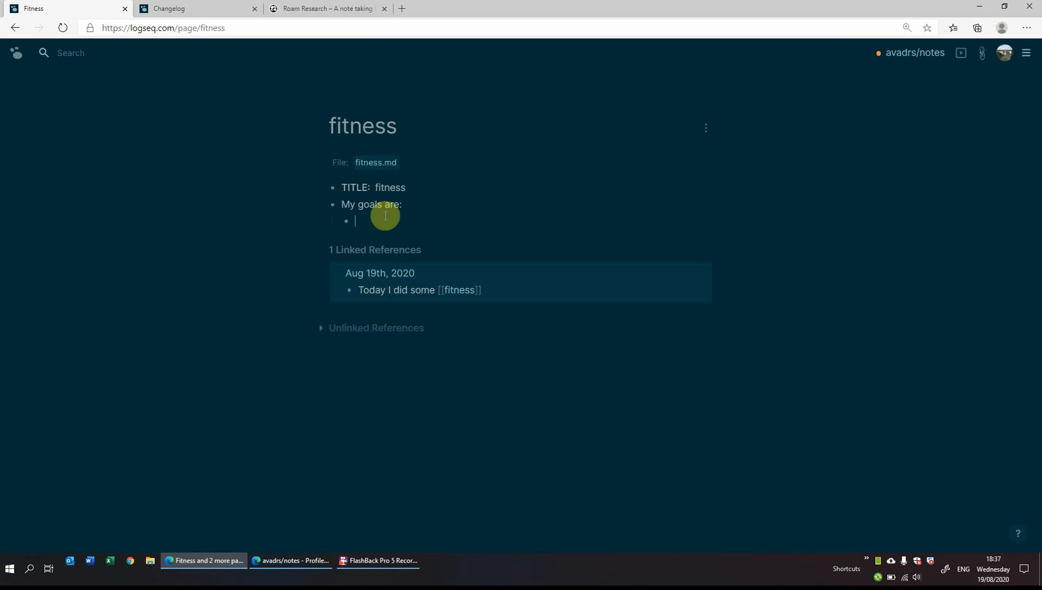
{"action": "type", "text": "run"}
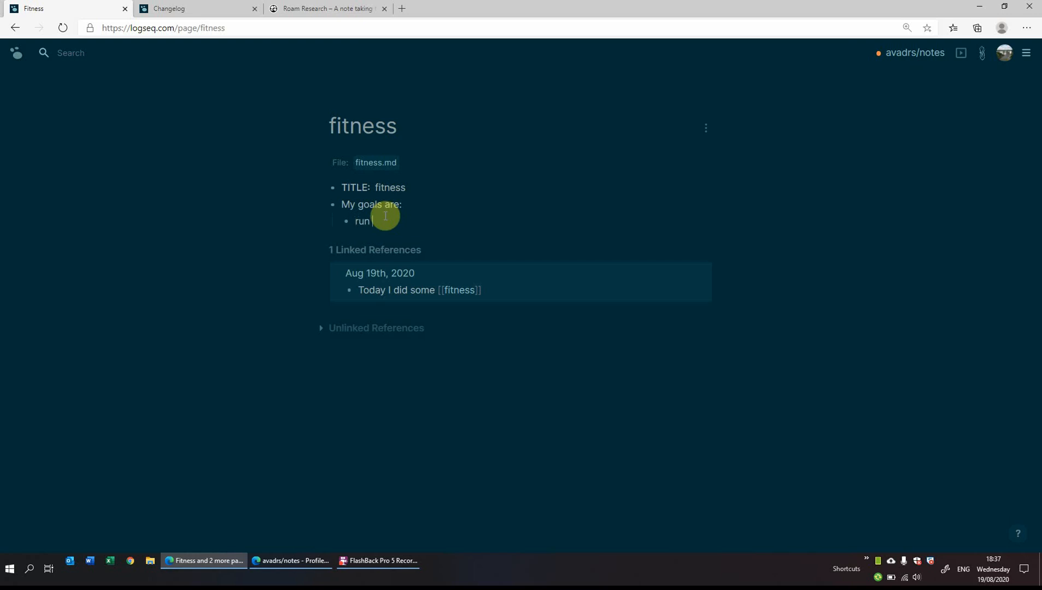
{"action": "type", "text": "eat"}
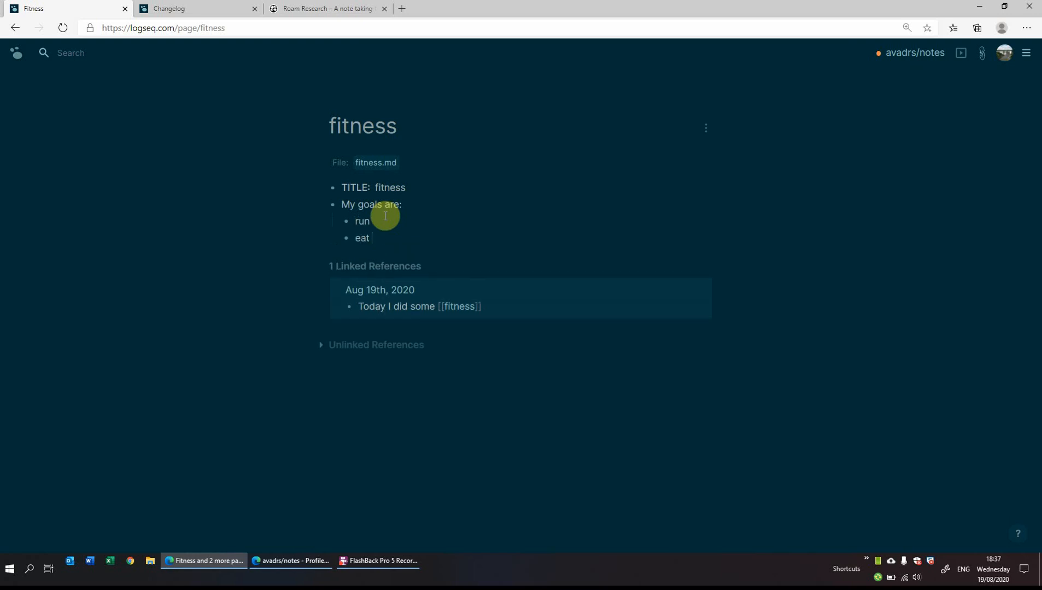
{"action": "type", "text": "healthly"}
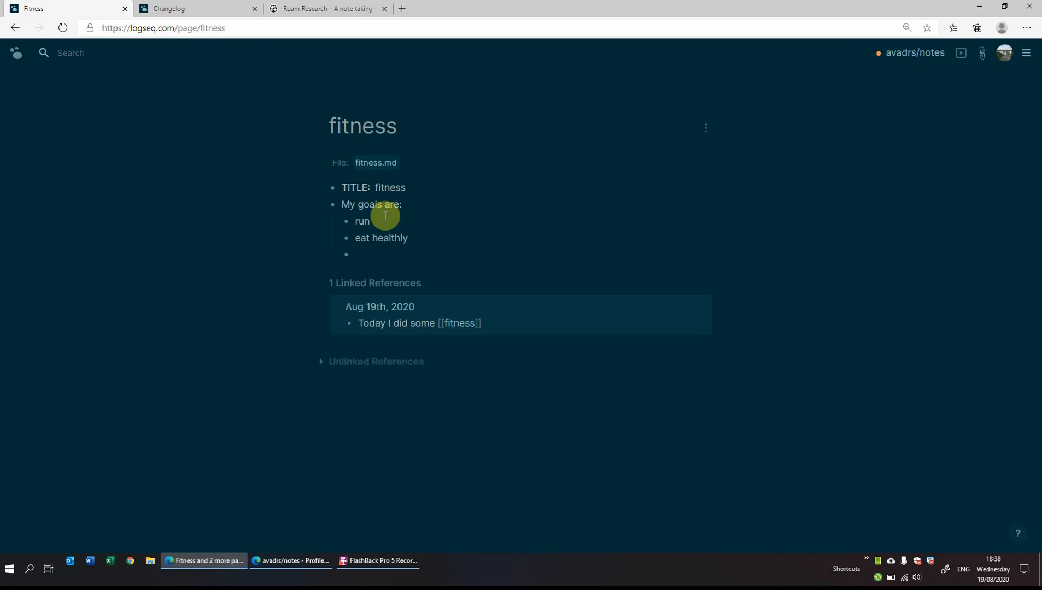
{"action": "type", "text": "jo"}
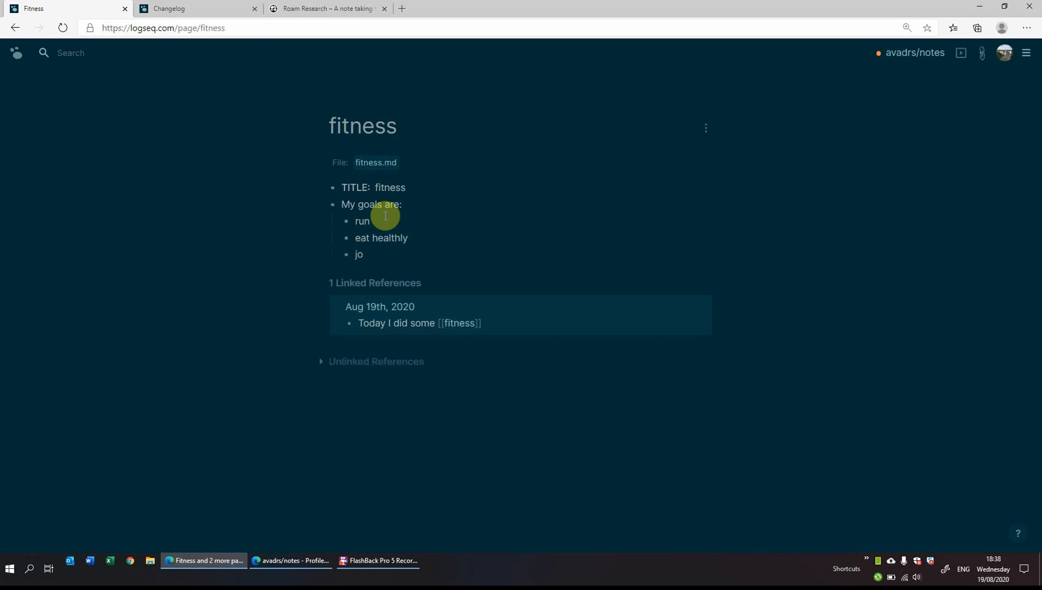
{"action": "key", "text": "Enter"}
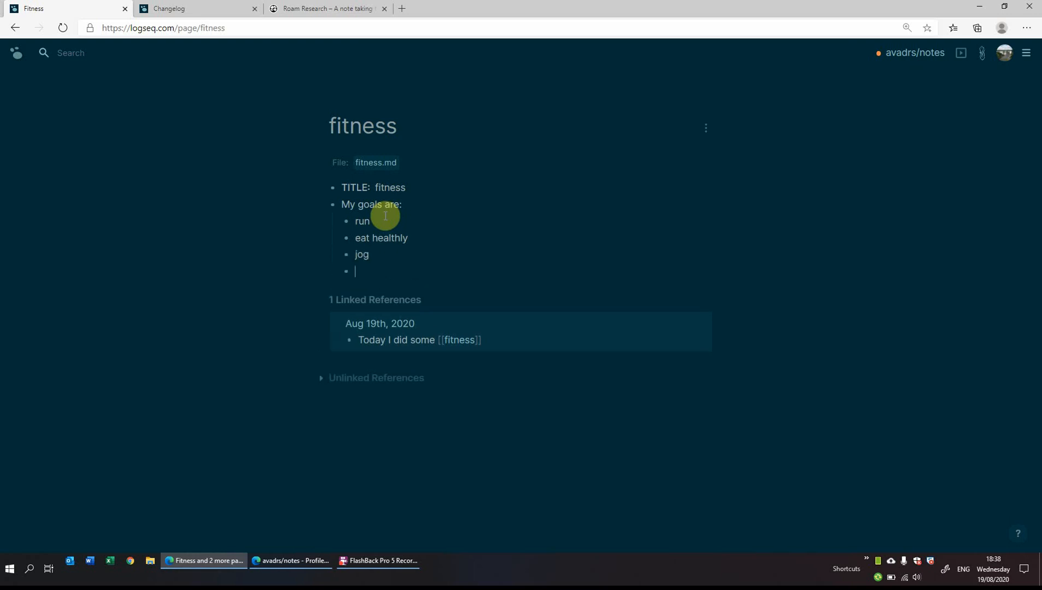
{"action": "type", "text": "many others"}
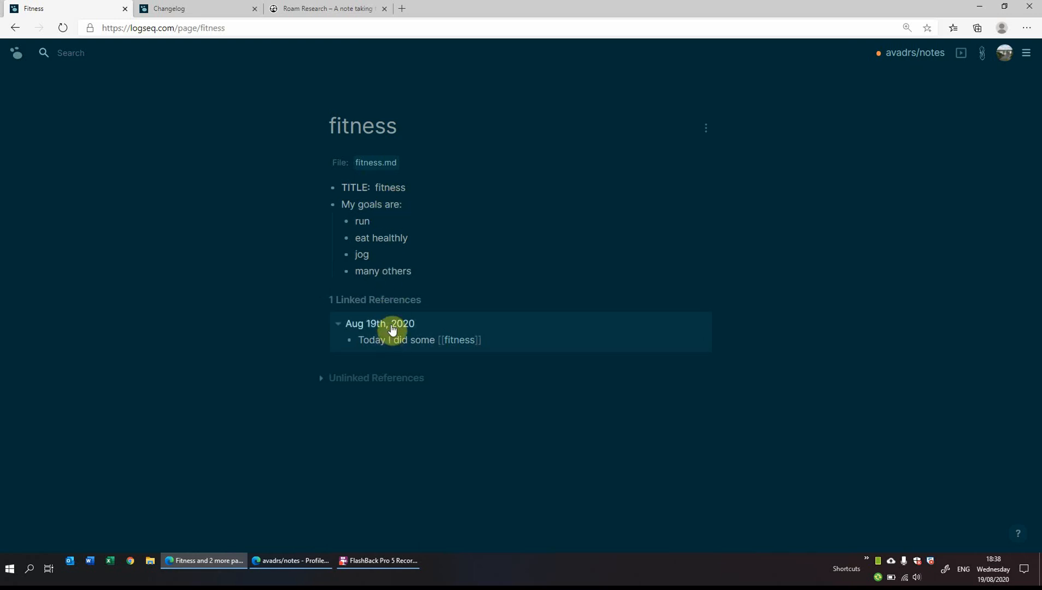
Move between the journal and fitness page, open fitness beside it and add 'and another thing'.
{"action": "left_click", "coordinate": [380, 324]}
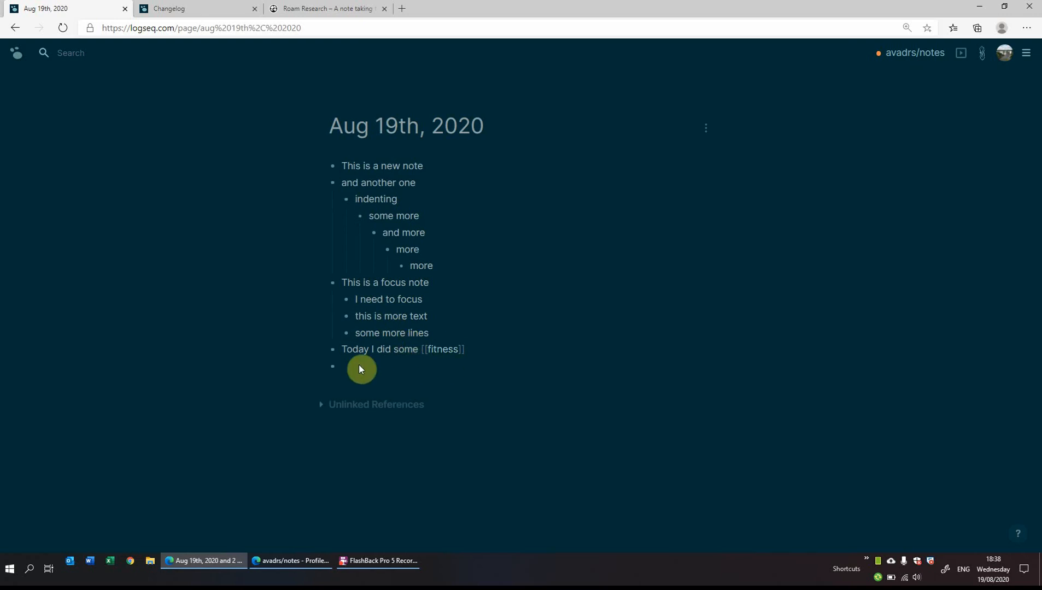
{"action": "left_click", "coordinate": [450, 349]}
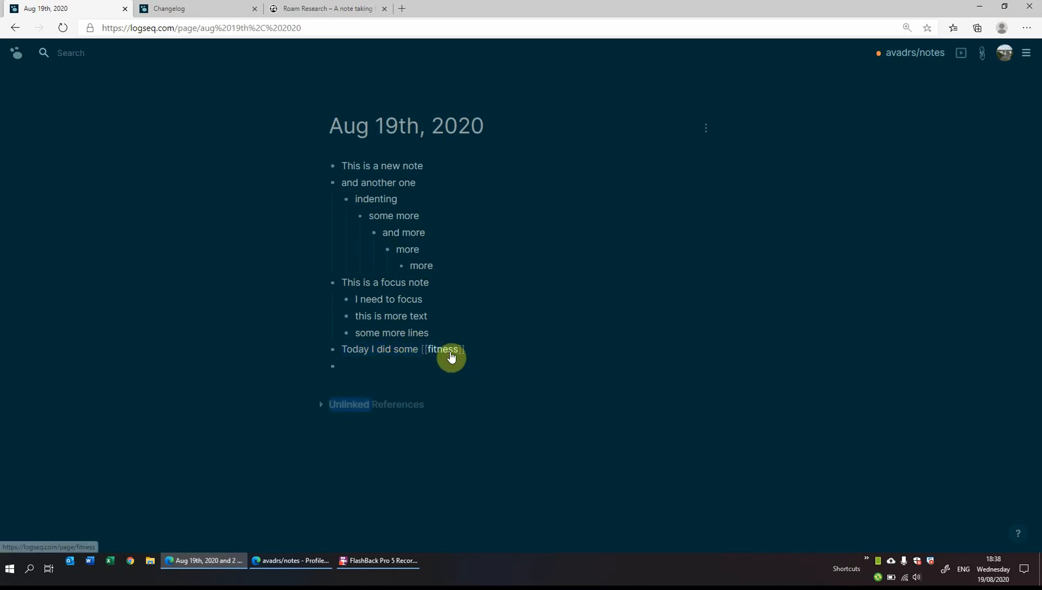
{"action": "left_click", "coordinate": [443, 348]}
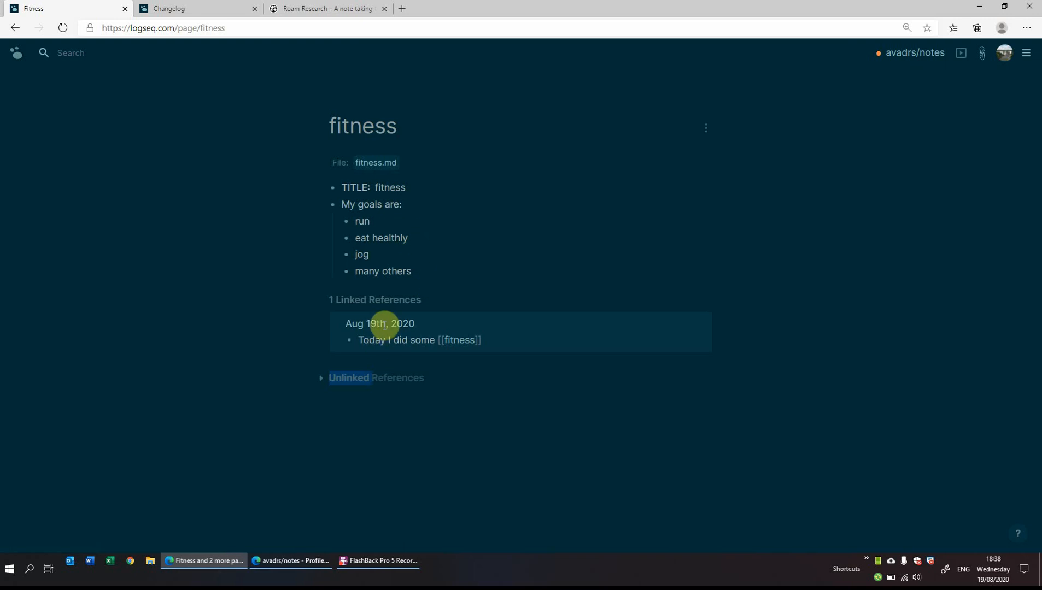
{"action": "left_click", "coordinate": [379, 324]}
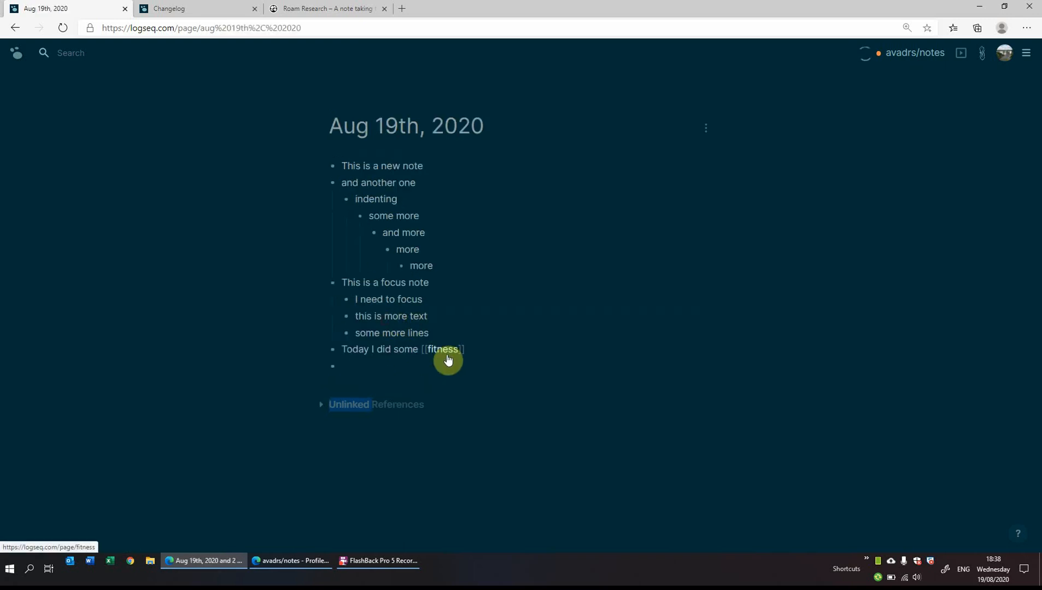
{"action": "left_click", "coordinate": [442, 349]}
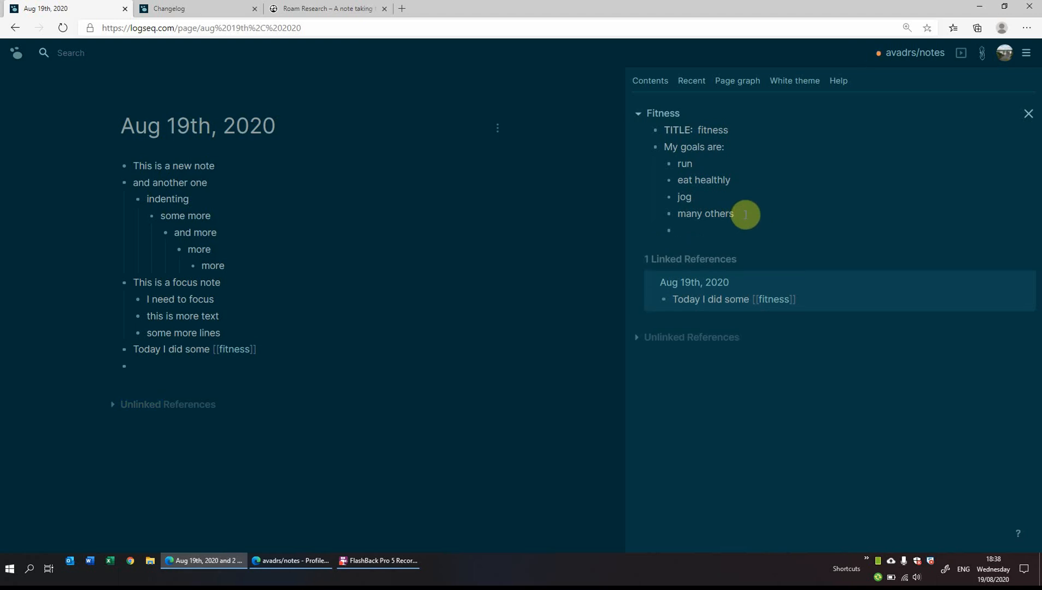
{"action": "type", "text": "and another thing"}
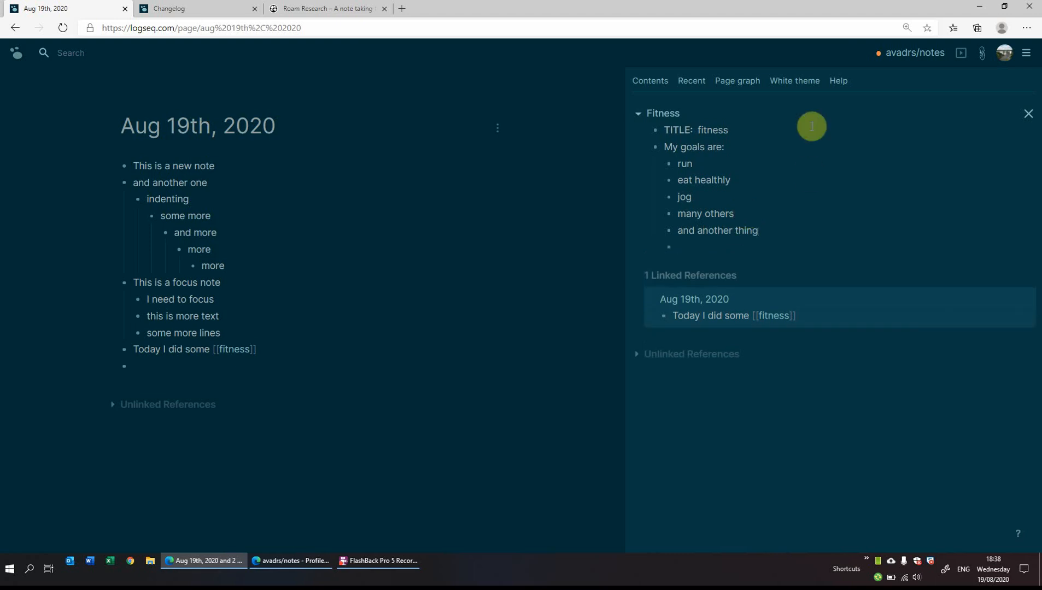
{"action": "mouse_move", "coordinate": [212, 333]}
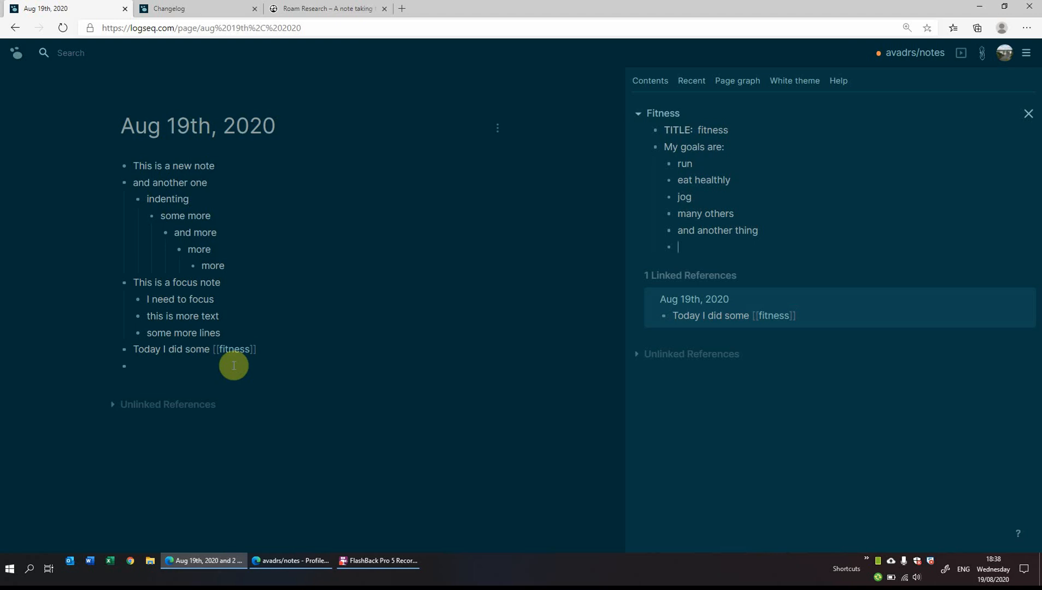
{"action": "mouse_move", "coordinate": [521, 293]}
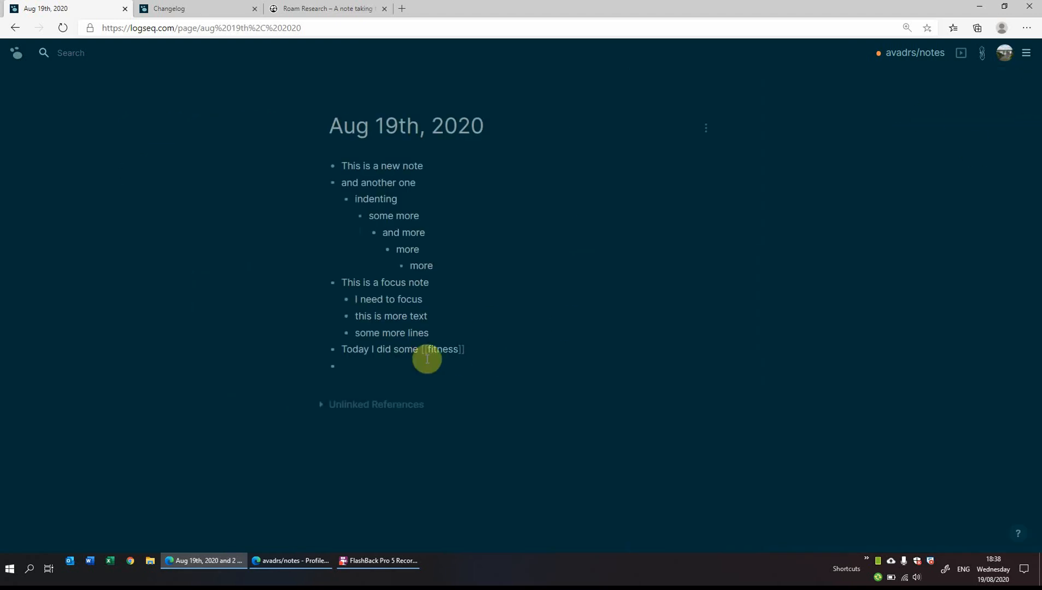
{"action": "mouse_move", "coordinate": [377, 366]}
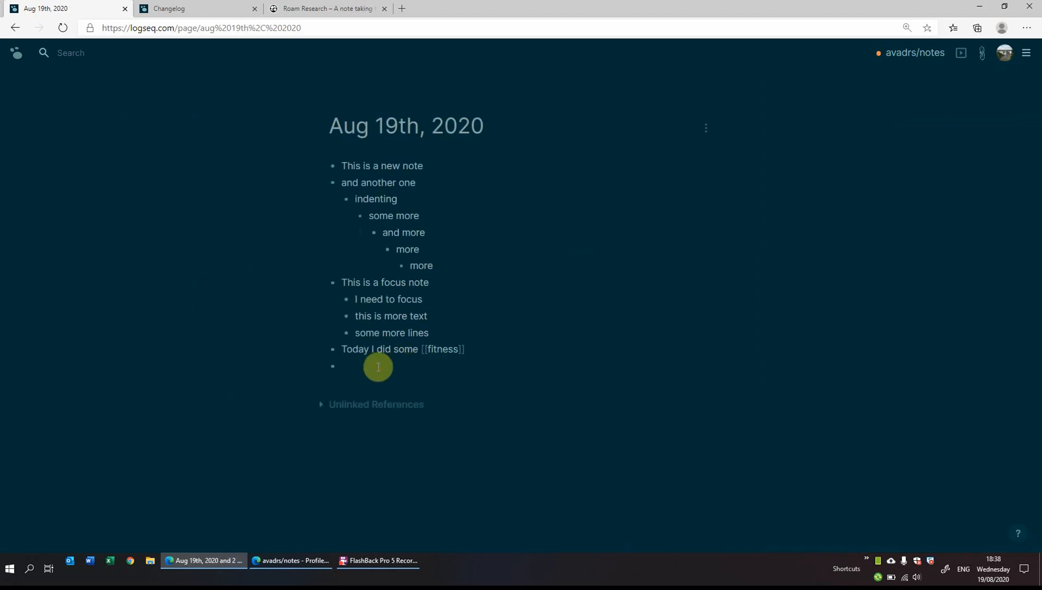
Insert a Block Embed of the fitness 'My goals are:' block into the journal's empty bullet.
{"action": "left_click", "coordinate": [377, 366]}
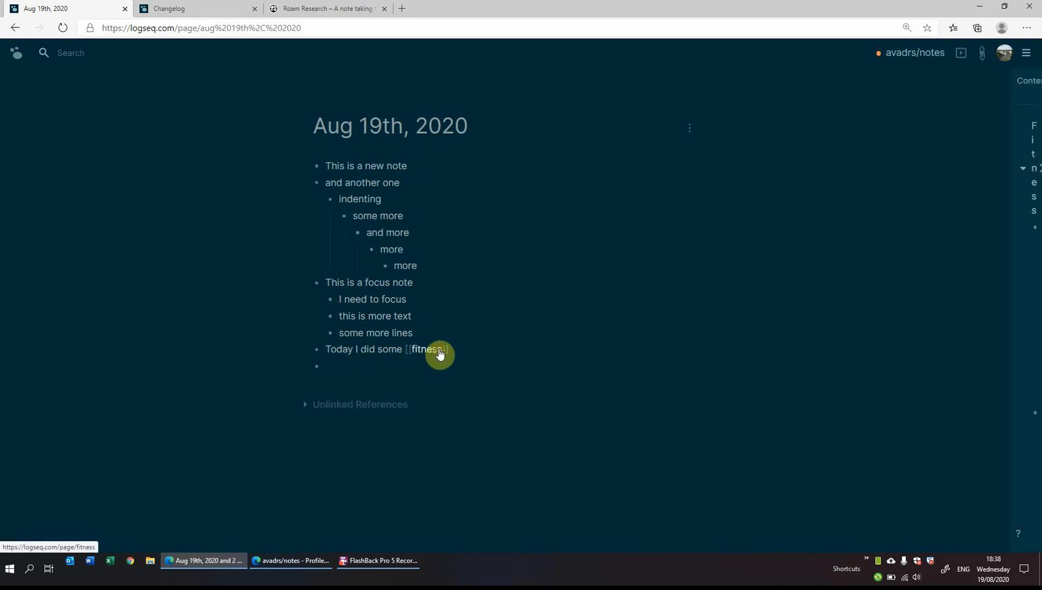
{"action": "left_click", "coordinate": [423, 349]}
{"action": "type", "text": "/"}
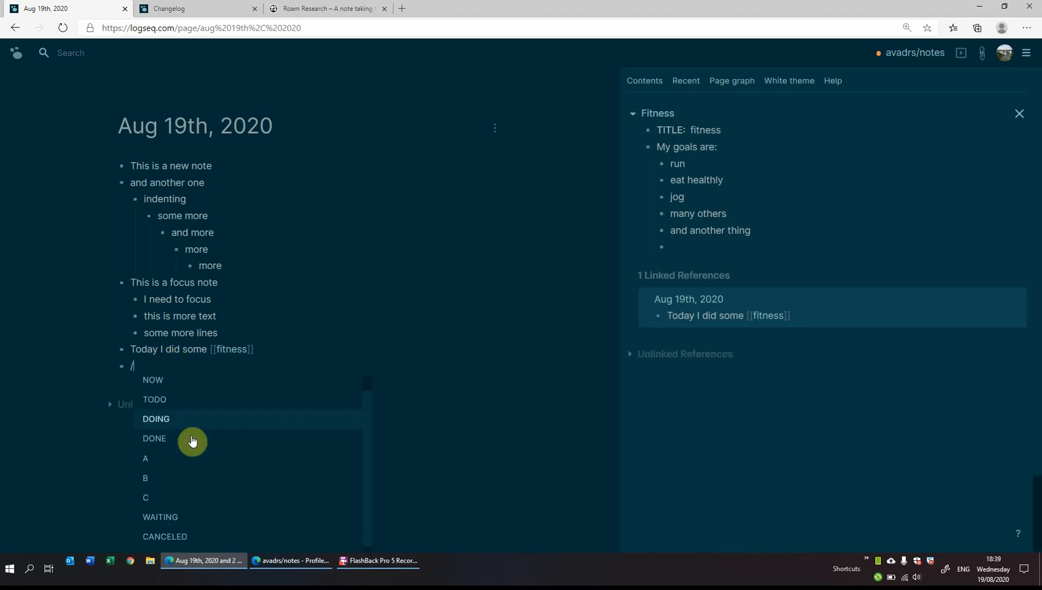
{"action": "scroll", "scroll_direction": "down", "scroll_amount": 3}
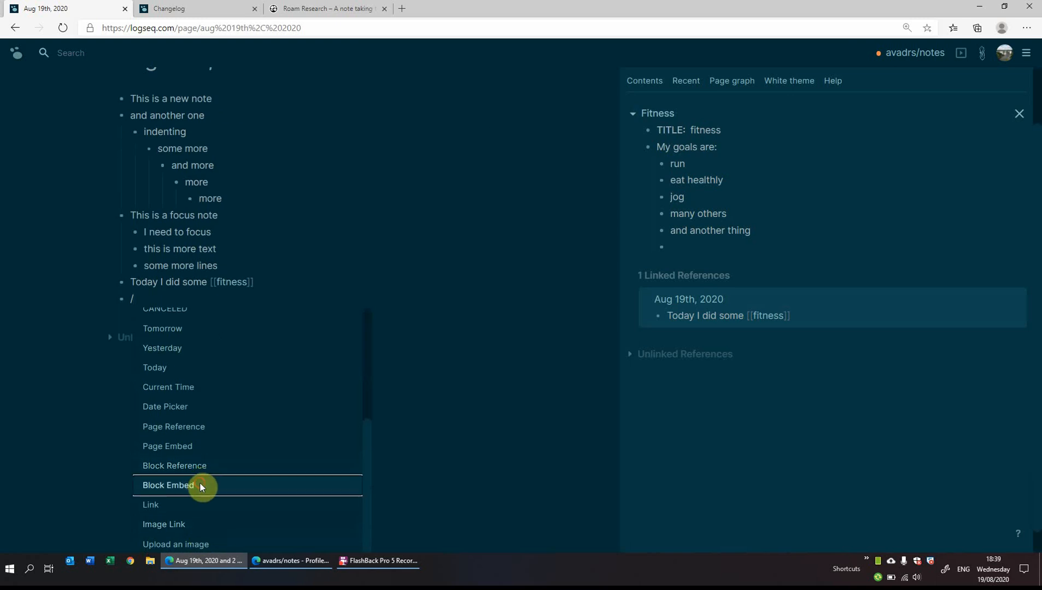
{"action": "left_click", "coordinate": [168, 486]}
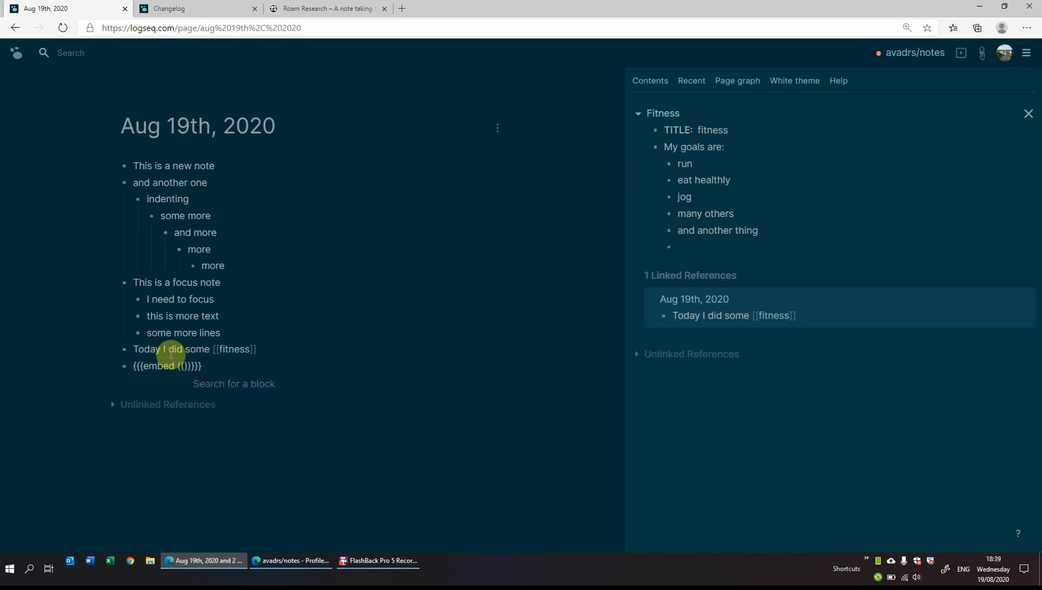
{"action": "type", "text": "m"}
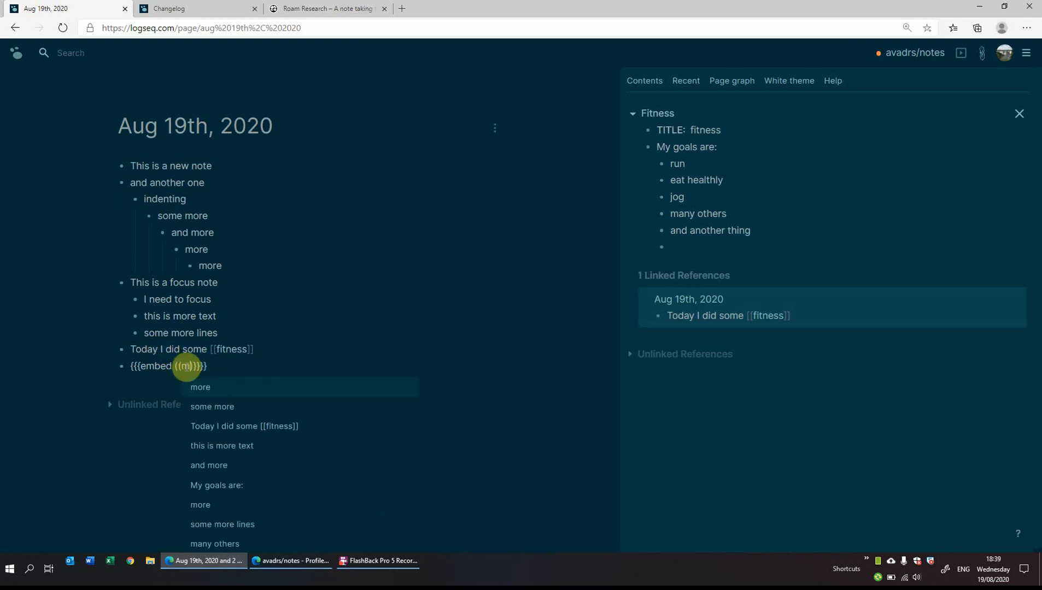
{"action": "type", "text": "y go"}
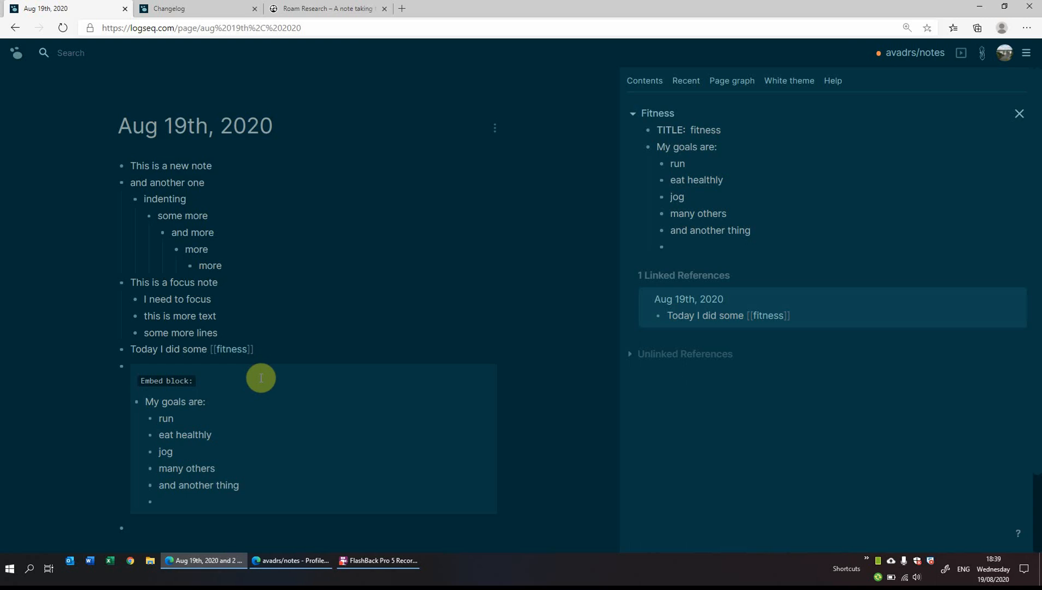
{"action": "mouse_move", "coordinate": [243, 442]}
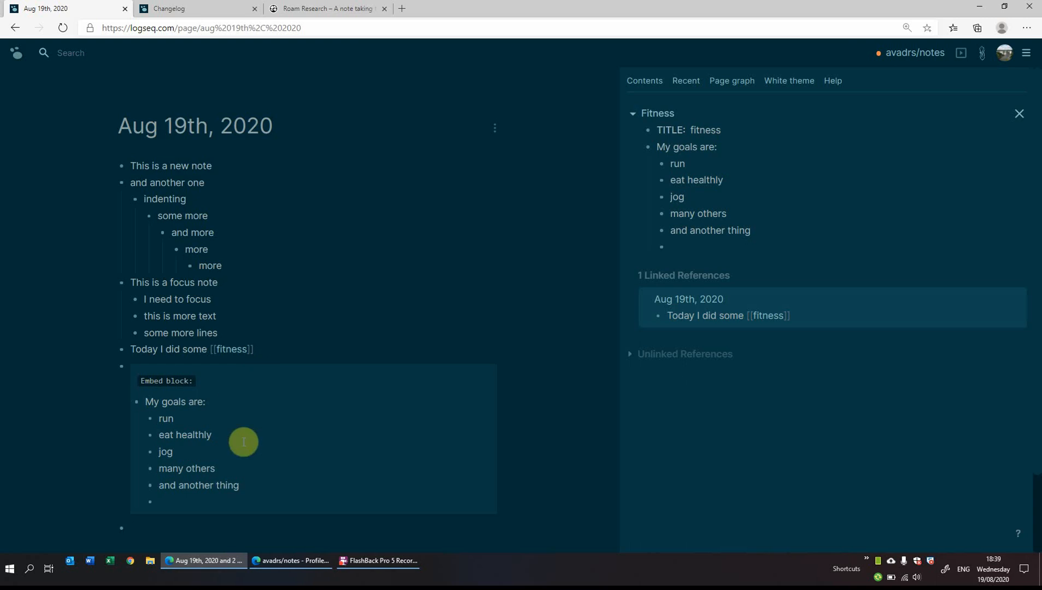
{"action": "mouse_move", "coordinate": [241, 448]}
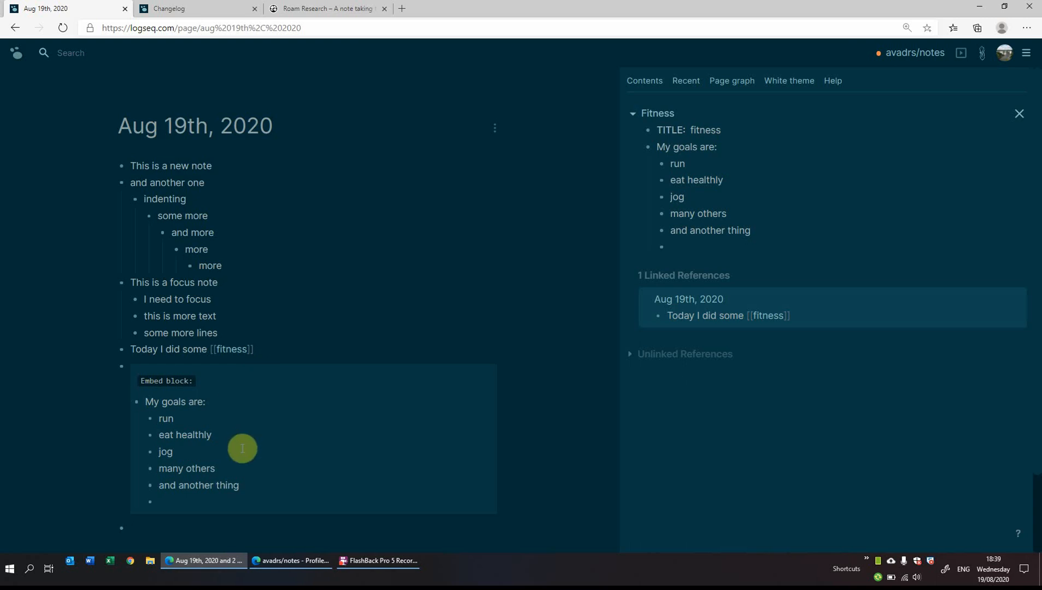
Edit the embedded jog item to read 'jog hang on, i meant this'.
{"action": "left_click", "coordinate": [165, 453]}
{"action": "type", "text": " hang on, i"}
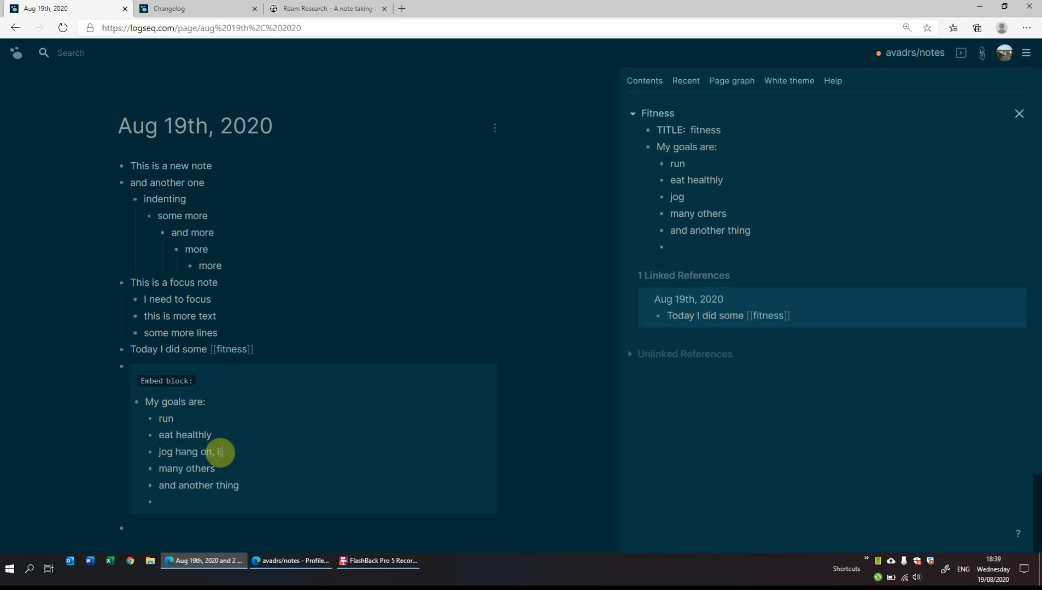
{"action": "type", "text": "meant a"}
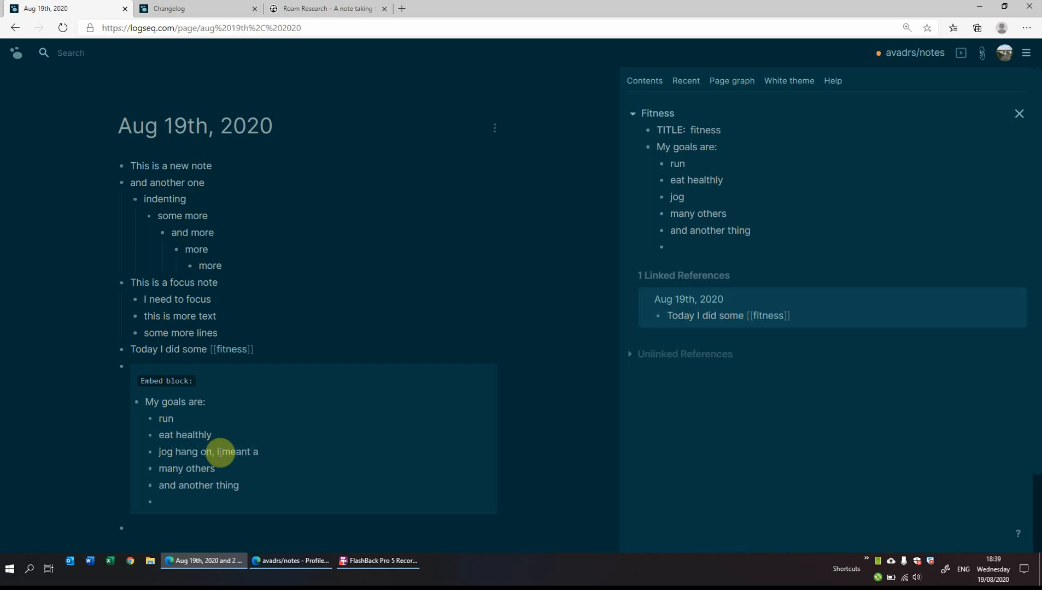
{"action": "type", "text": "this"}
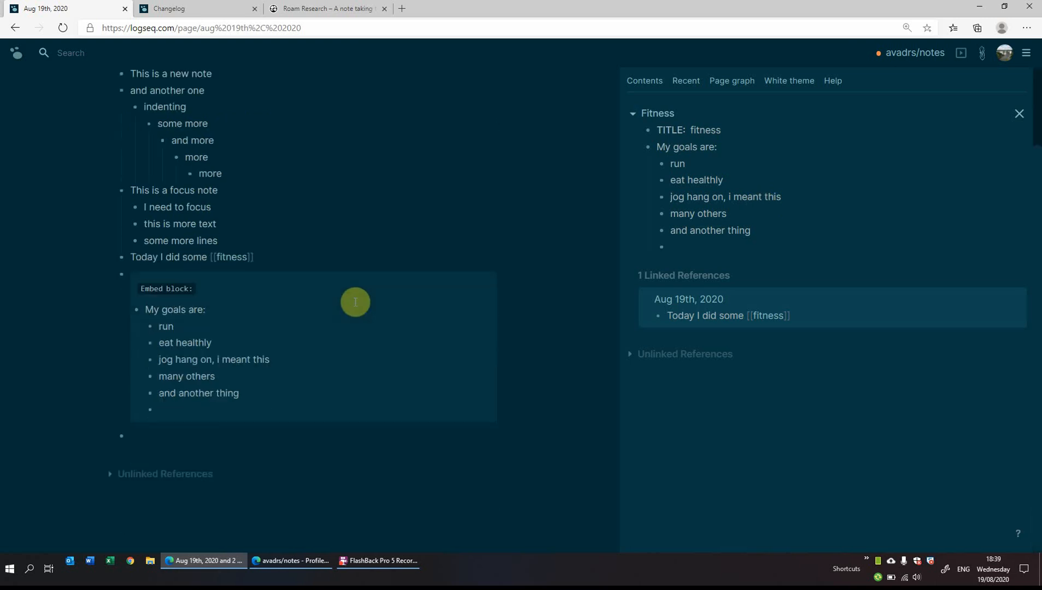
{"action": "mouse_move", "coordinate": [160, 430]}
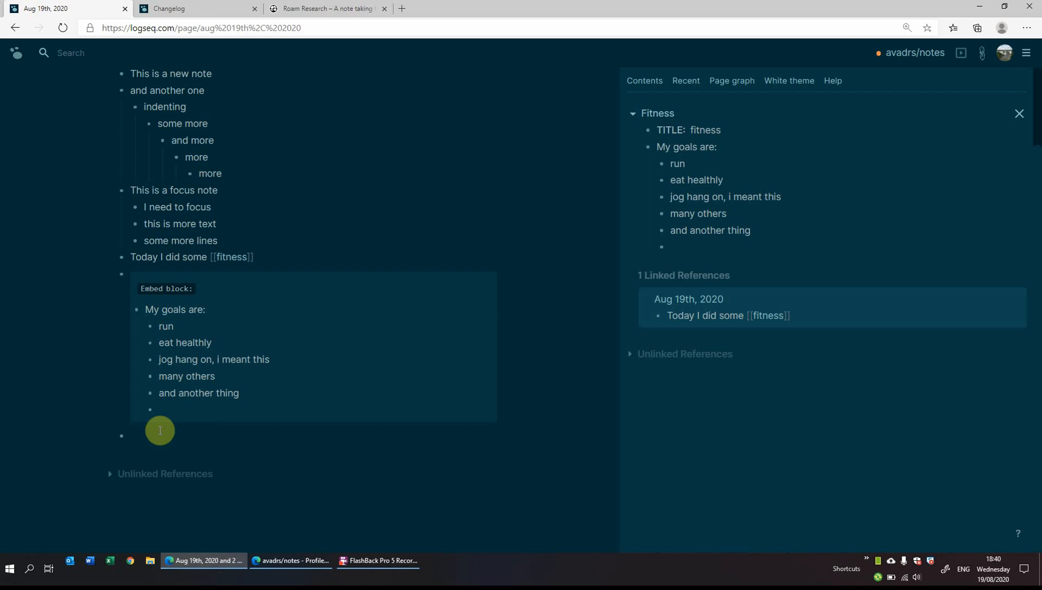
Write 'this is a to do list:' with NOW 'I need to eat' and LATER 'I need to sleep' tasks.
{"action": "type", "text": "this is a to do list:"}
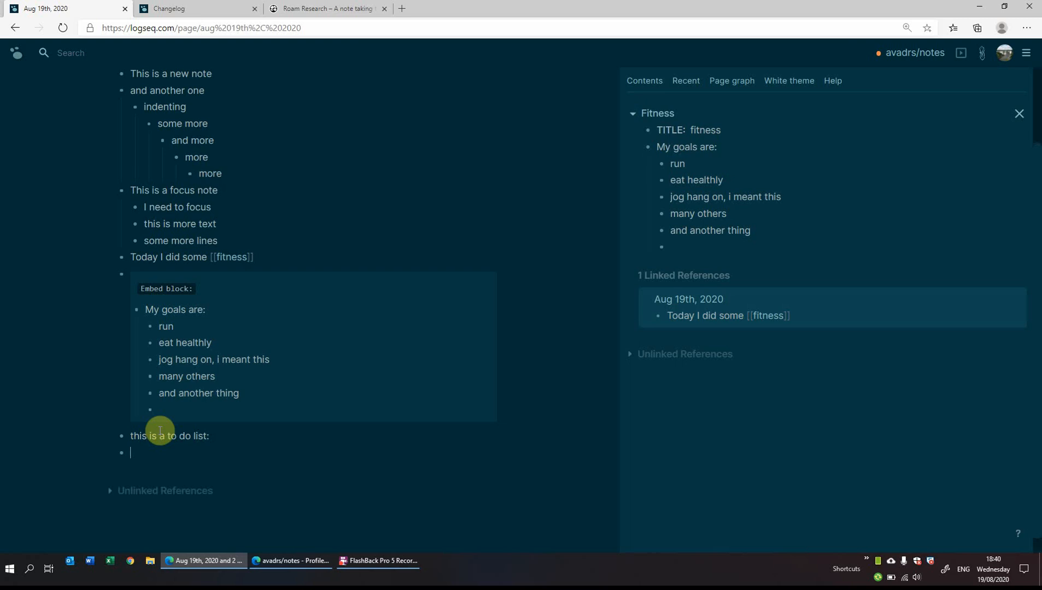
{"action": "type", "text": "NO"}
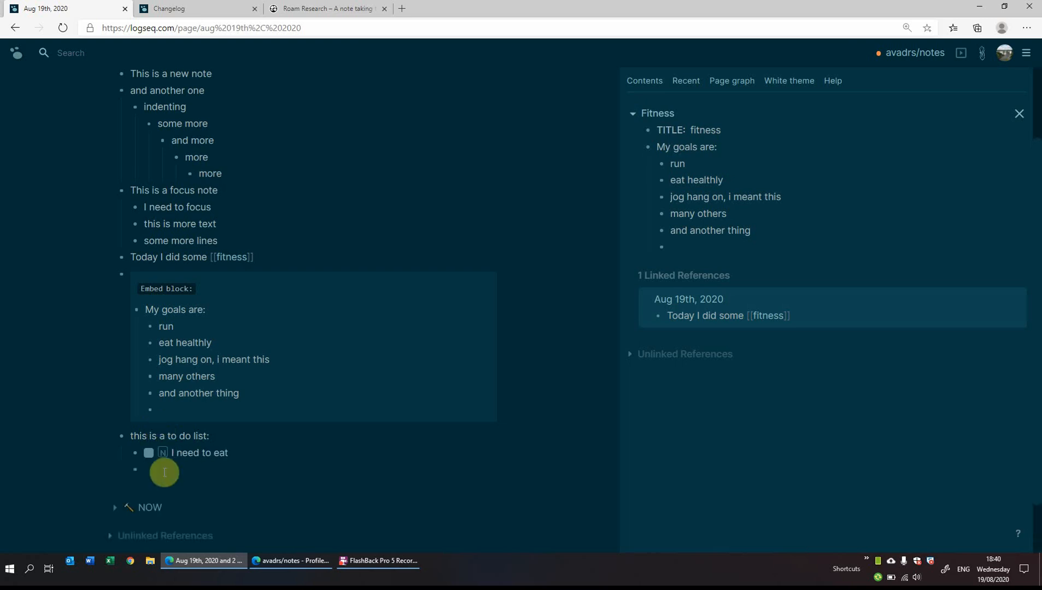
{"action": "type", "text": "LATER"}
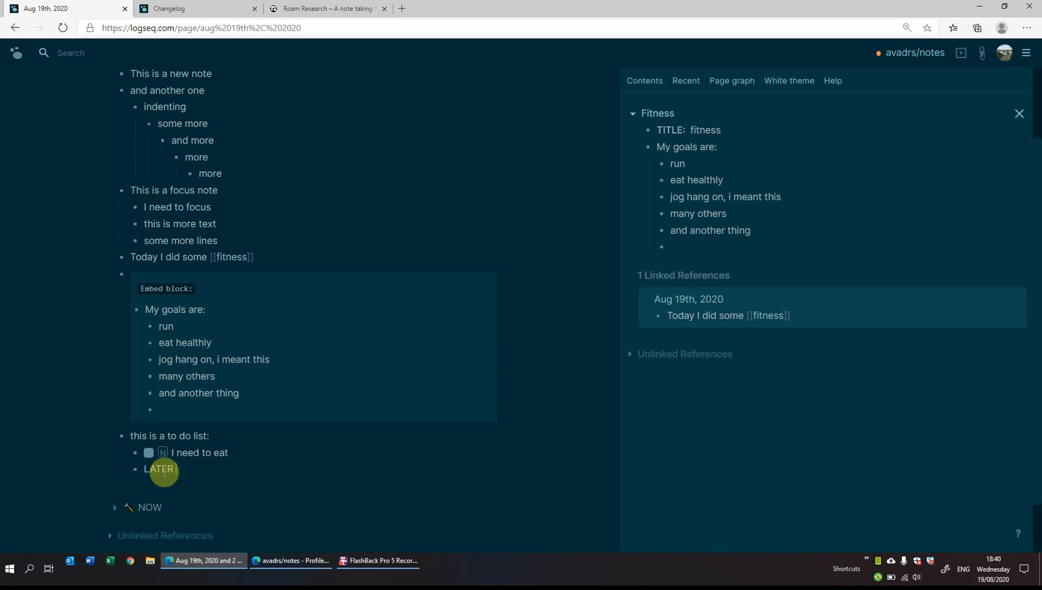
{"action": "type", "text": "I need to sleep"}
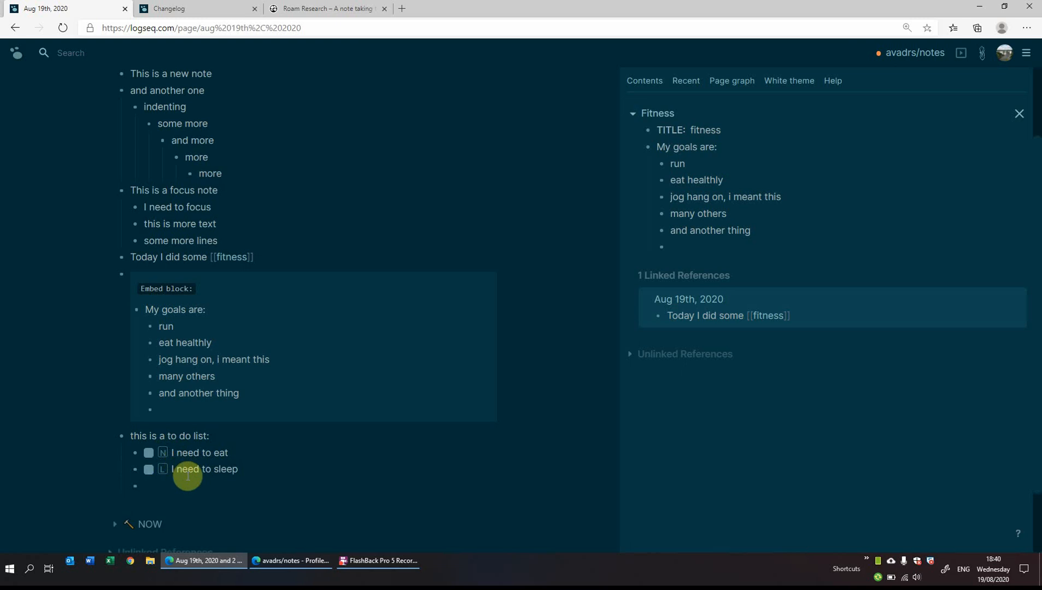
{"action": "left_click", "coordinate": [153, 486]}
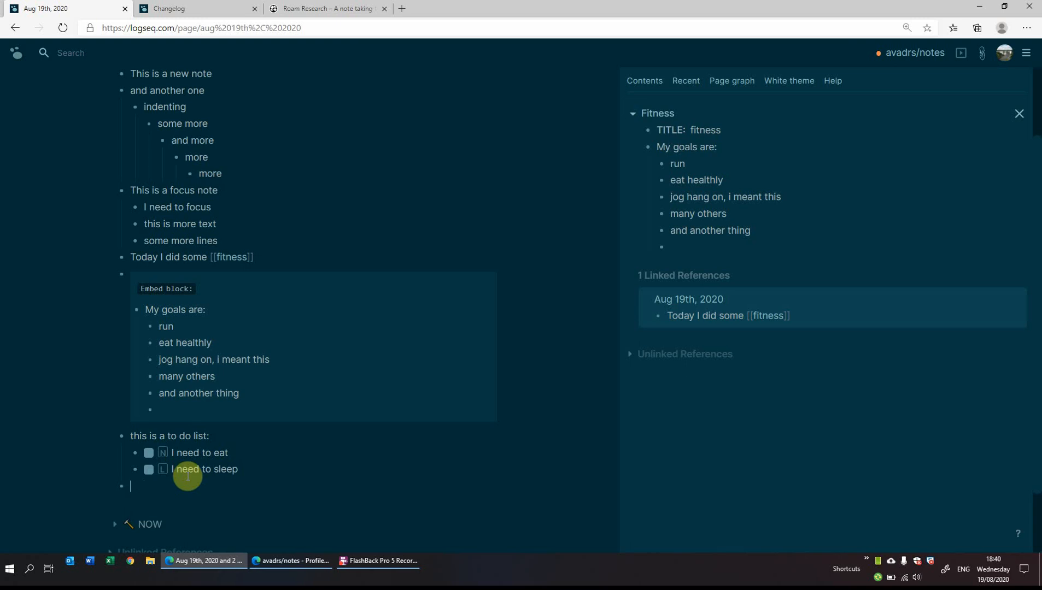
Add a [[Aug 18th, 2020]] link after the to-do list and check its backlink on that page.
{"action": "type", "text": "/"}
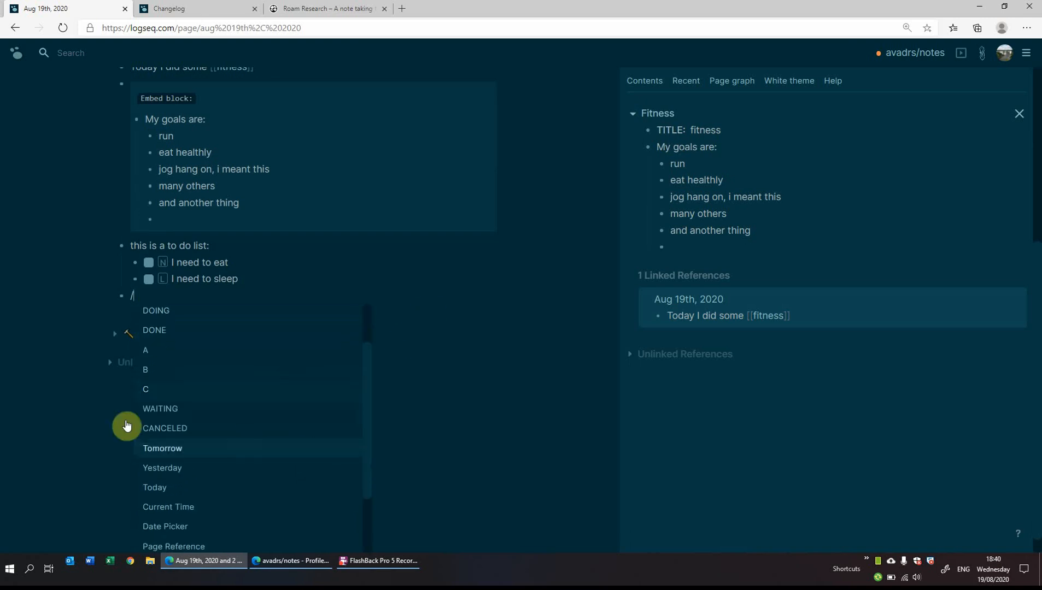
{"action": "mouse_move", "coordinate": [214, 407]}
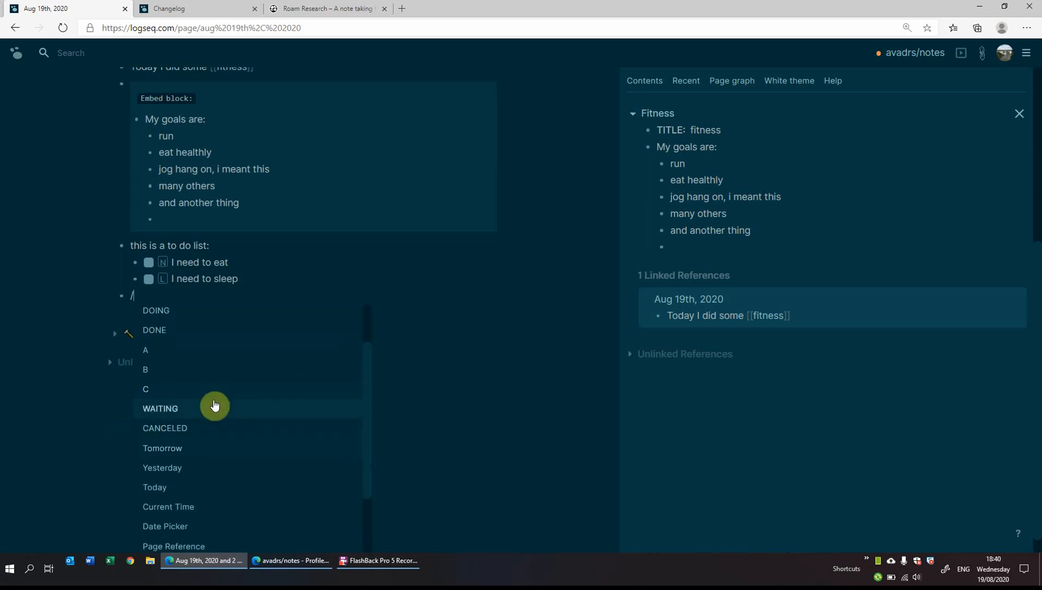
{"action": "mouse_move", "coordinate": [208, 471]}
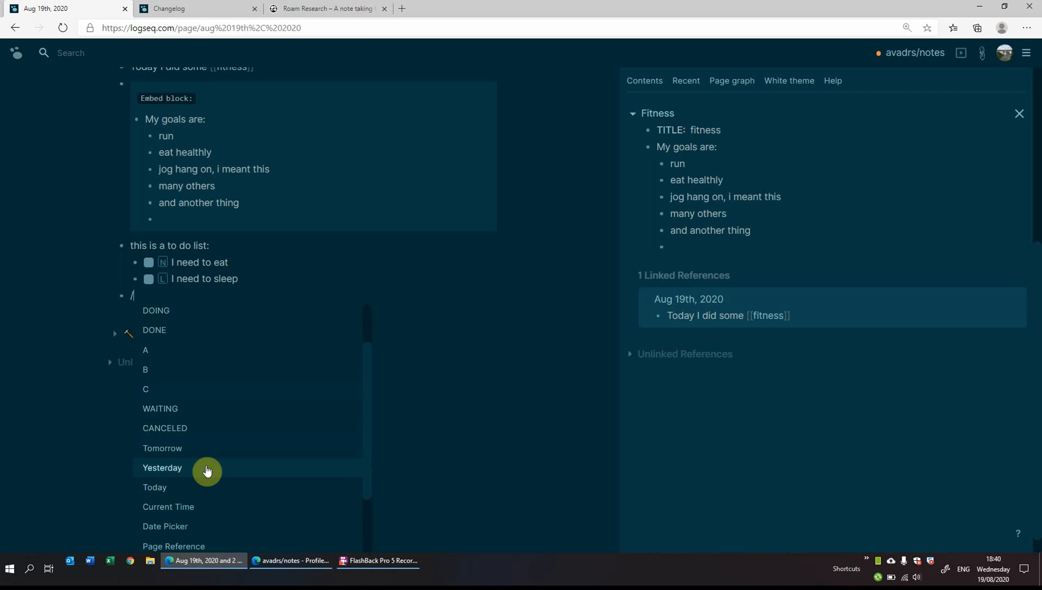
{"action": "left_click", "coordinate": [162, 468]}
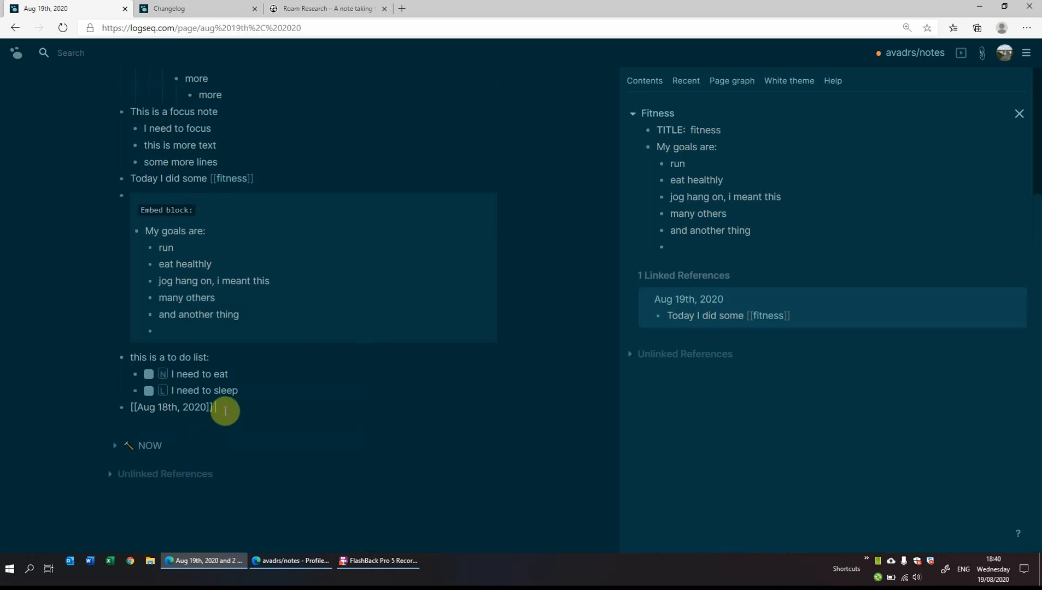
{"action": "key", "text": "enter"}
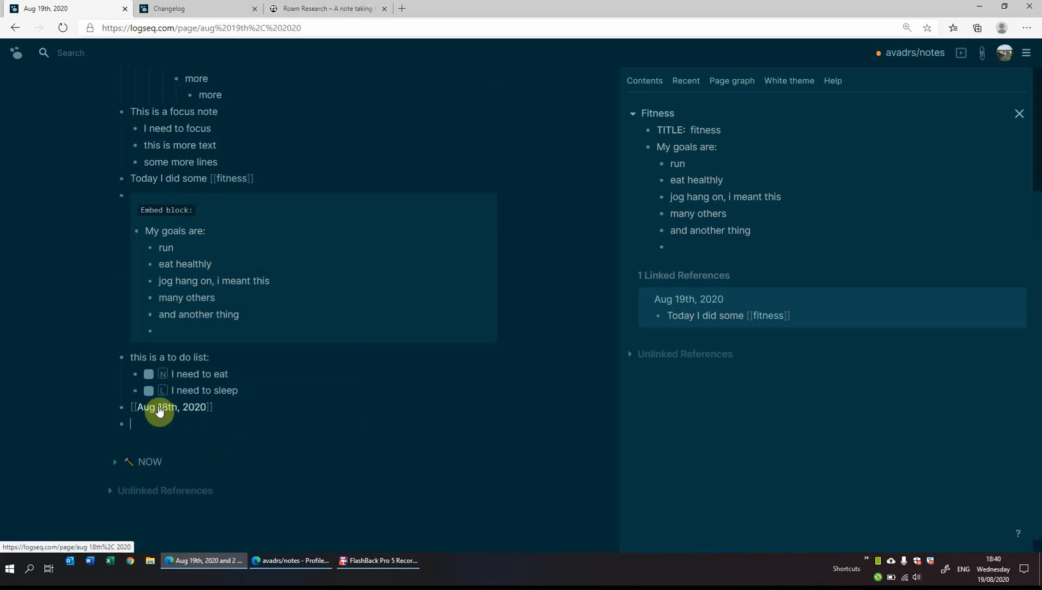
{"action": "left_click", "coordinate": [172, 407]}
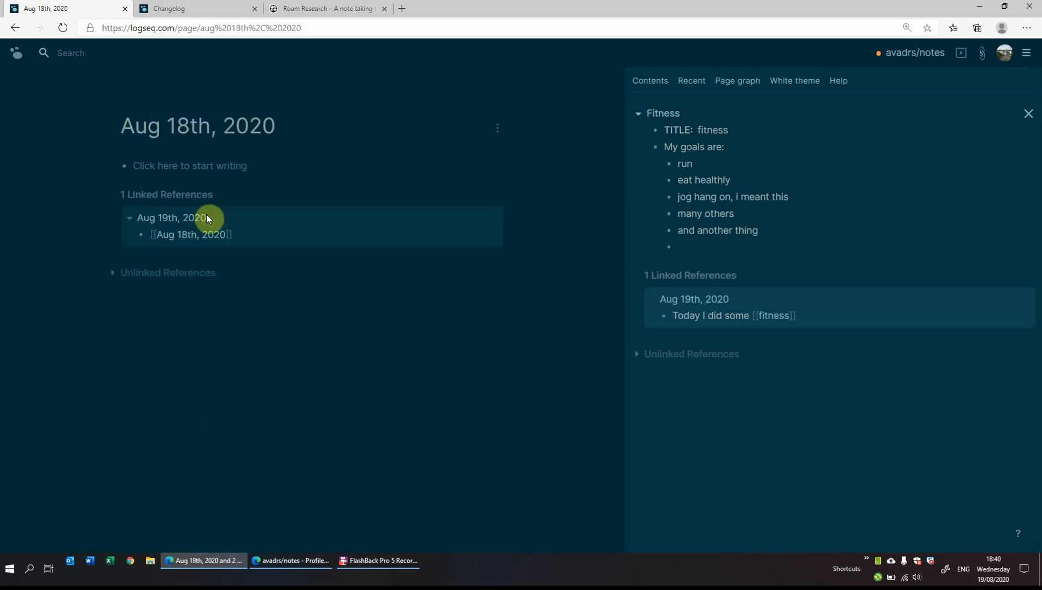
{"action": "left_click", "coordinate": [189, 165]}
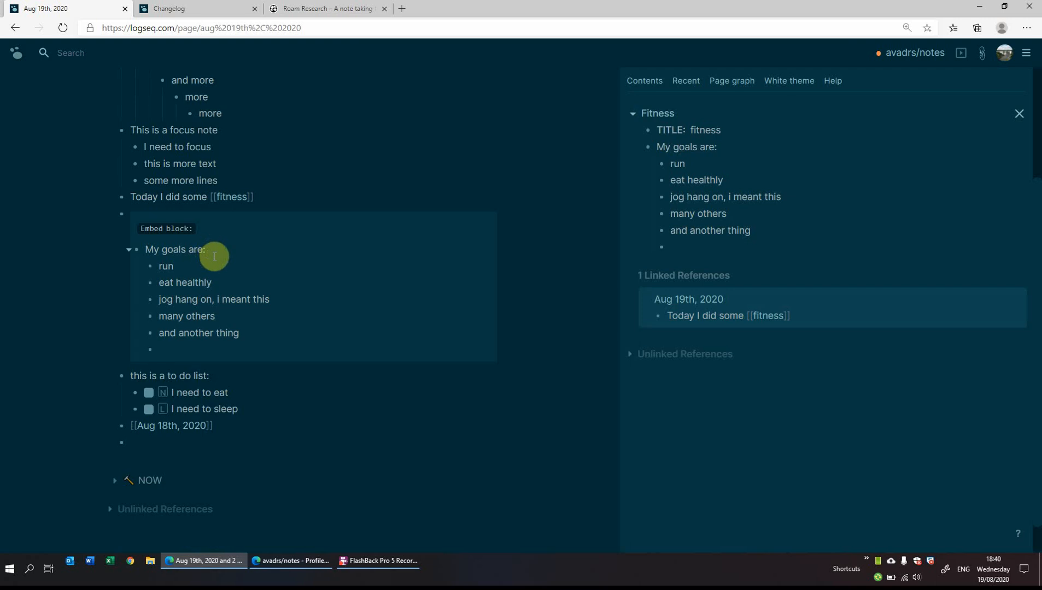
{"action": "mouse_move", "coordinate": [134, 474]}
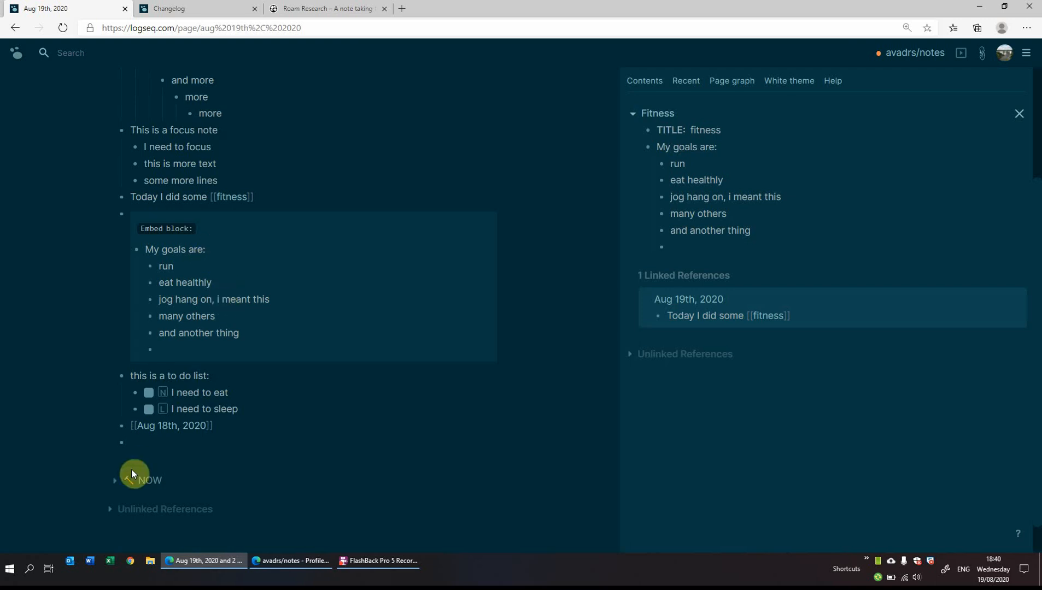
Expand the NOW tasks, tick and untick the sleep task, then collapse the list again.
{"action": "left_click", "coordinate": [115, 480]}
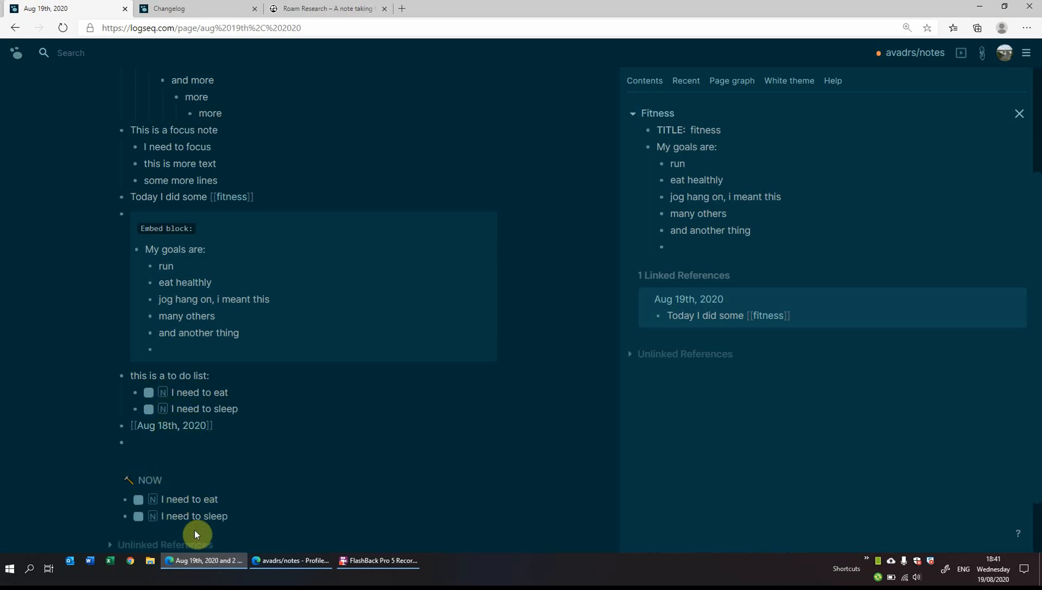
{"action": "mouse_move", "coordinate": [131, 532]}
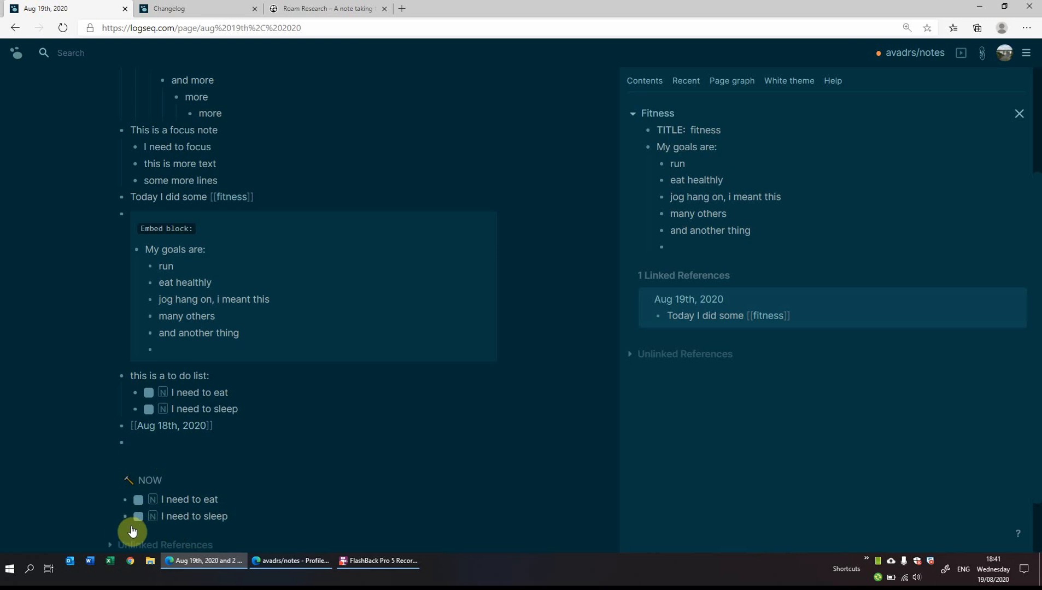
{"action": "left_click", "coordinate": [149, 410]}
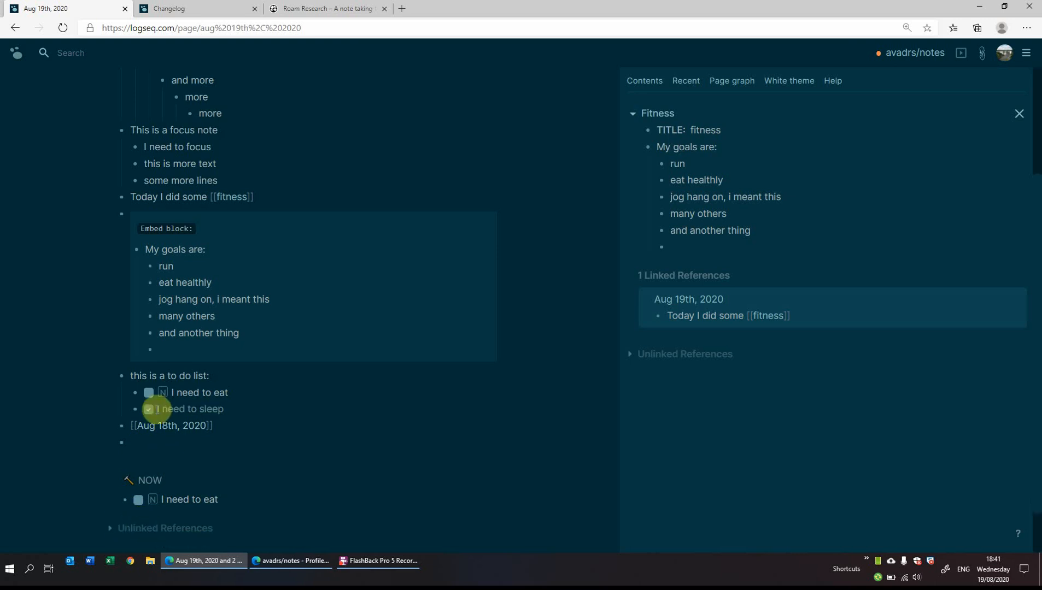
{"action": "left_click", "coordinate": [149, 413]}
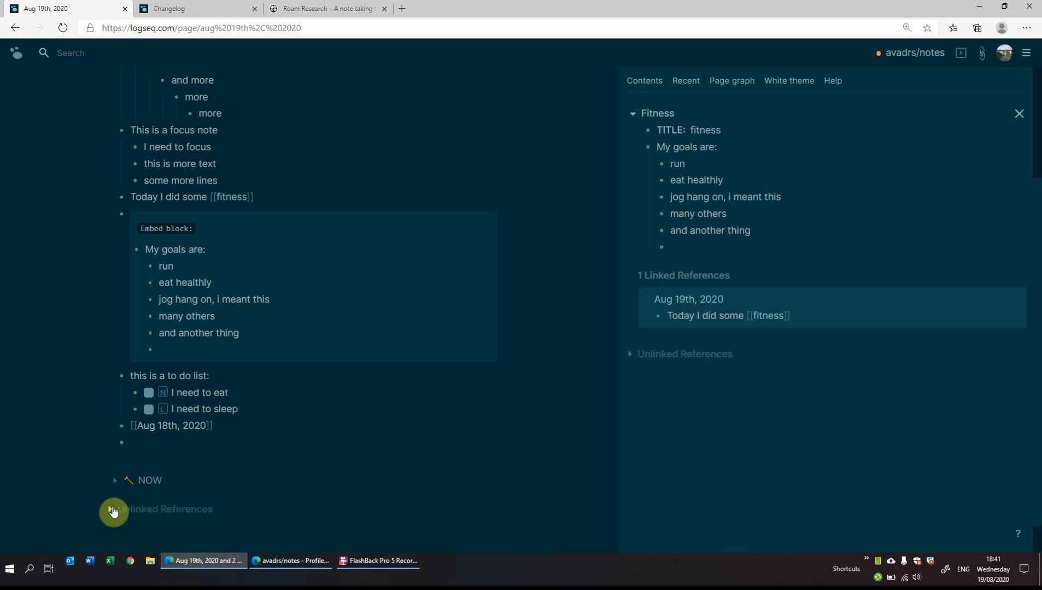
{"action": "left_click", "coordinate": [113, 510]}
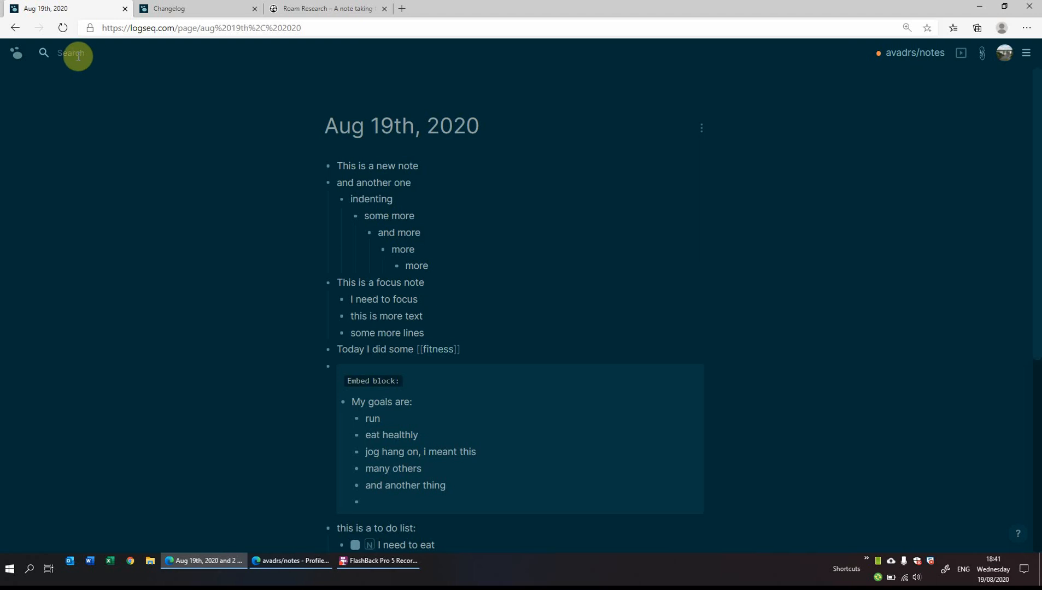
Create the page 'How to take notes' with first bullet 'Read the book and take notes on it'.
{"action": "type", "text": "How to"}
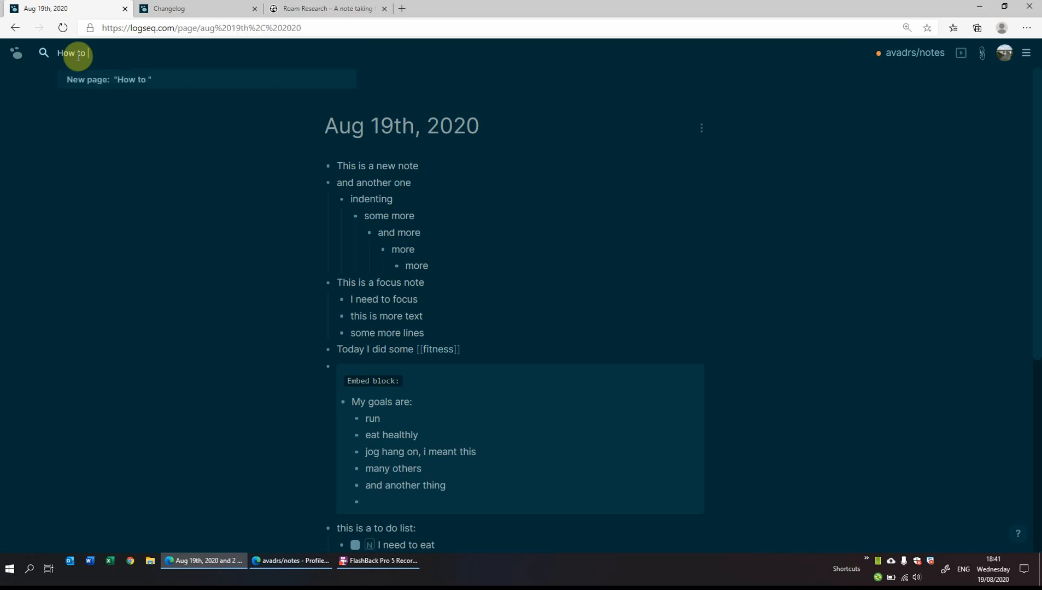
{"action": "type", "text": "take notes"}
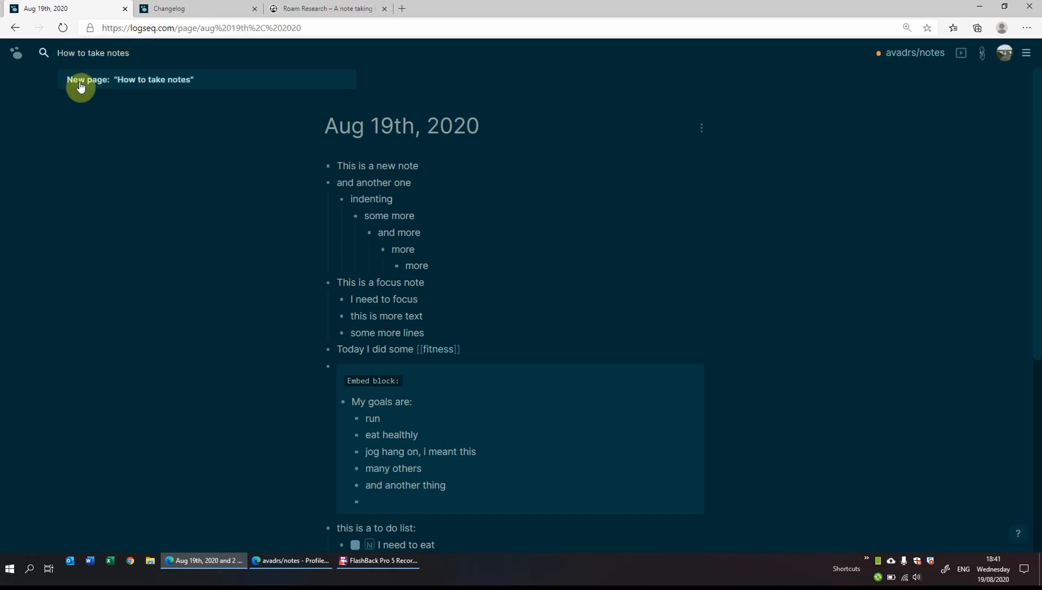
{"action": "mouse_move", "coordinate": [193, 85]}
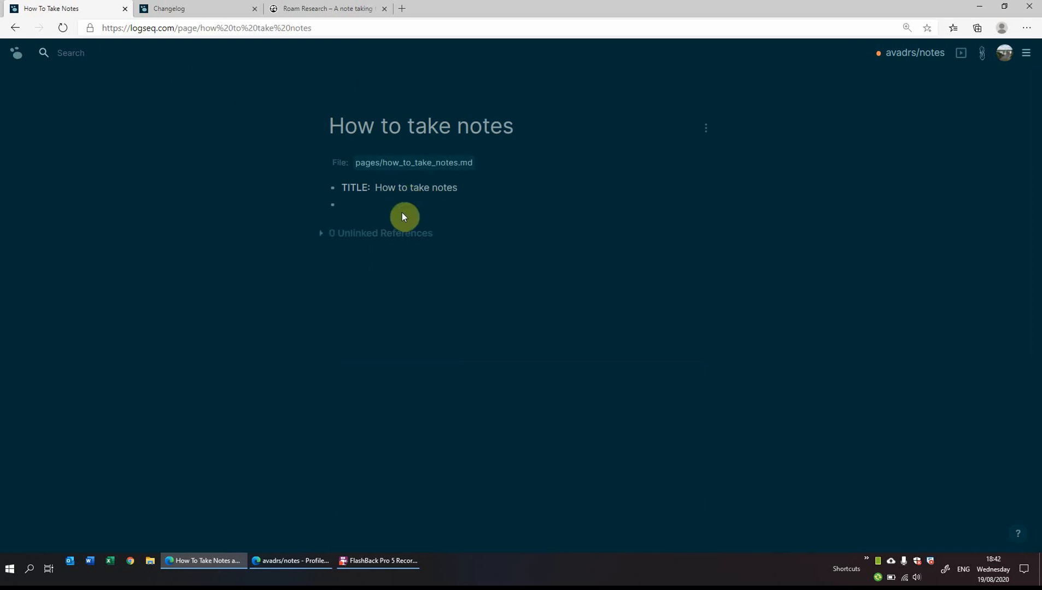
{"action": "type", "text": "Read the"}
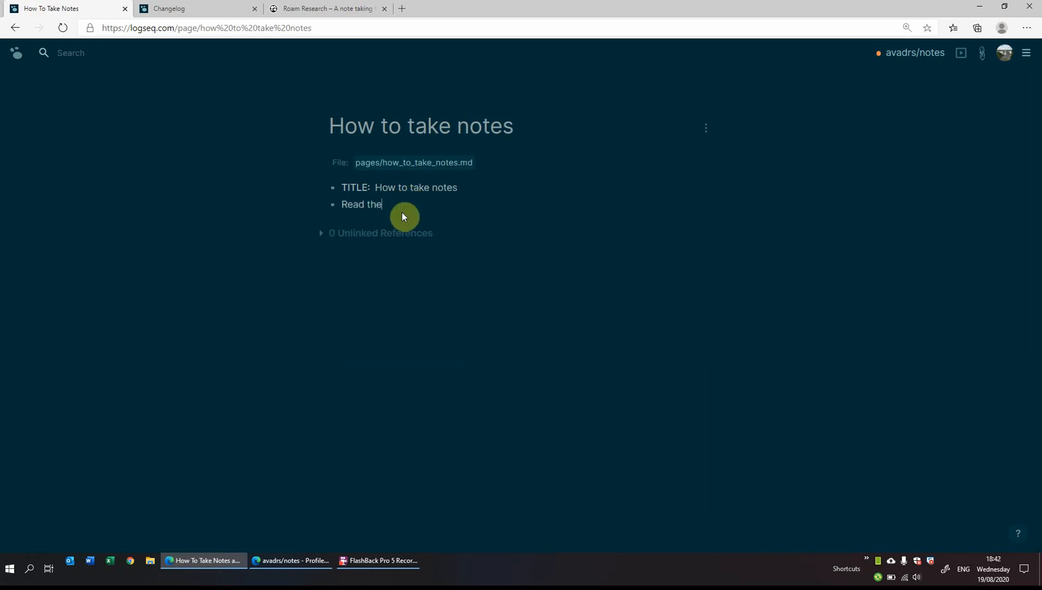
{"action": "type", "text": "book and take notes on it"}
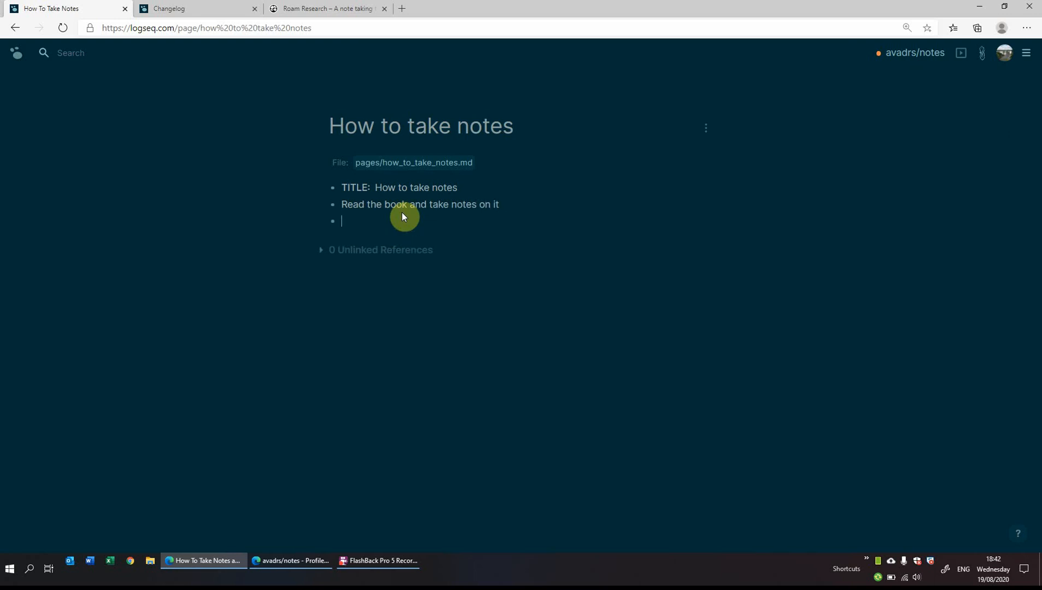
{"action": "mouse_move", "coordinate": [467, 142]}
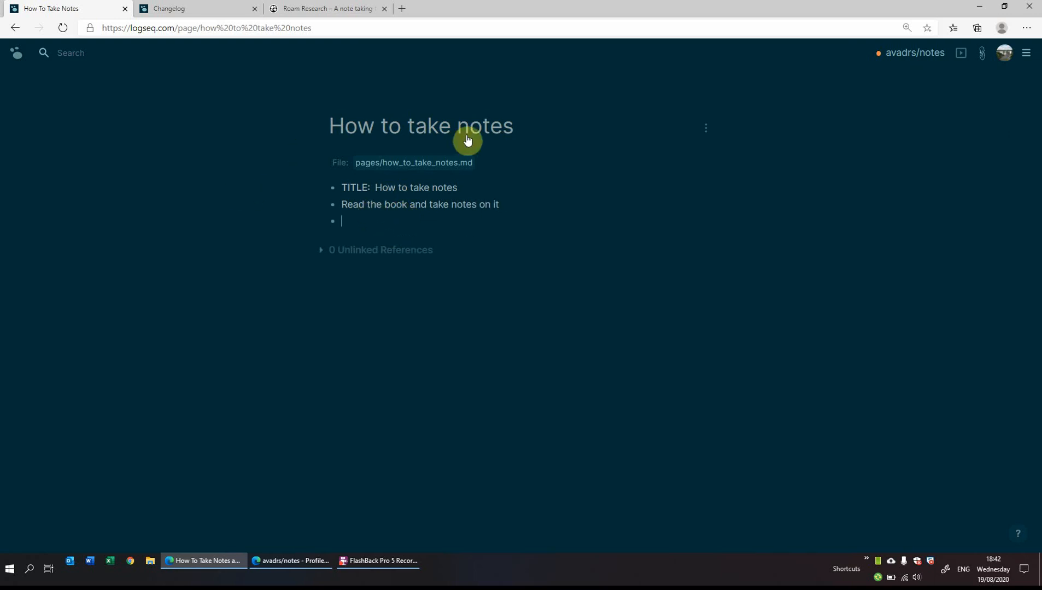
{"action": "mouse_move", "coordinate": [472, 141]}
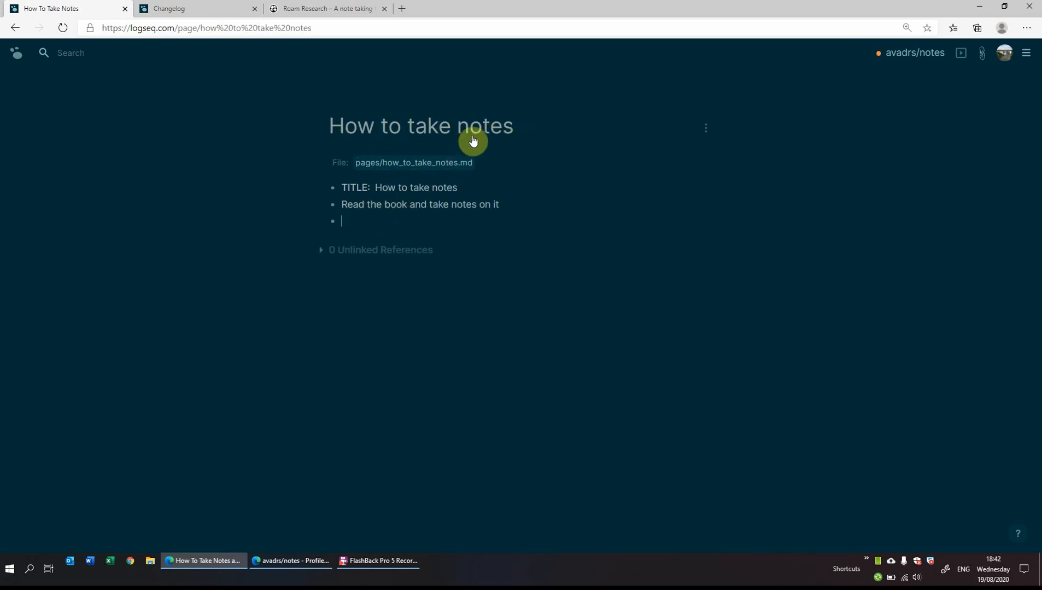
{"action": "mouse_move", "coordinate": [95, 53]}
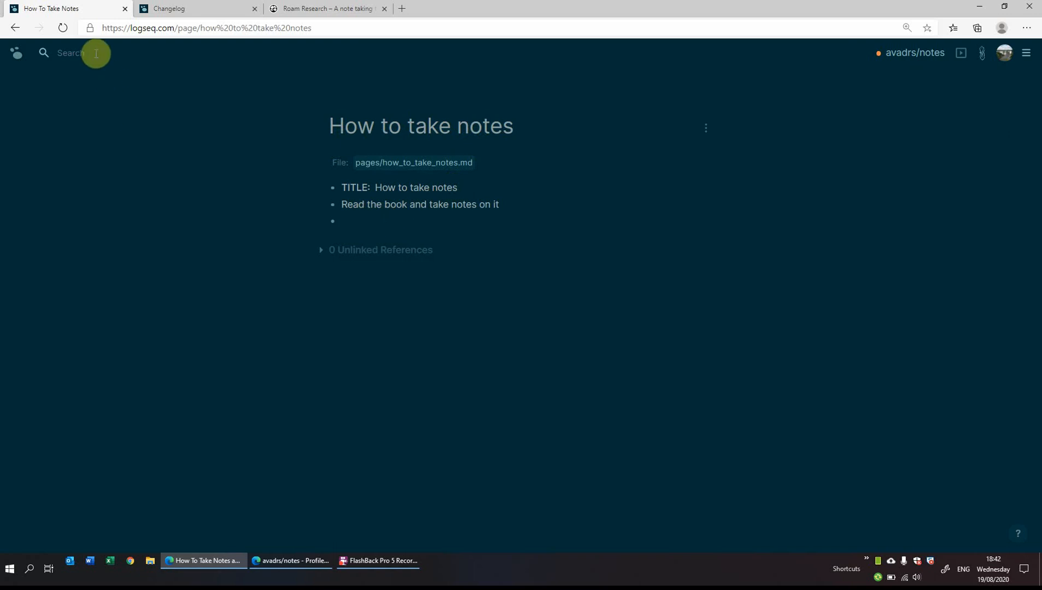
Search 'fit' and jump to the journal's 'Today I did some [[fitness]]' block.
{"action": "type", "text": "f"}
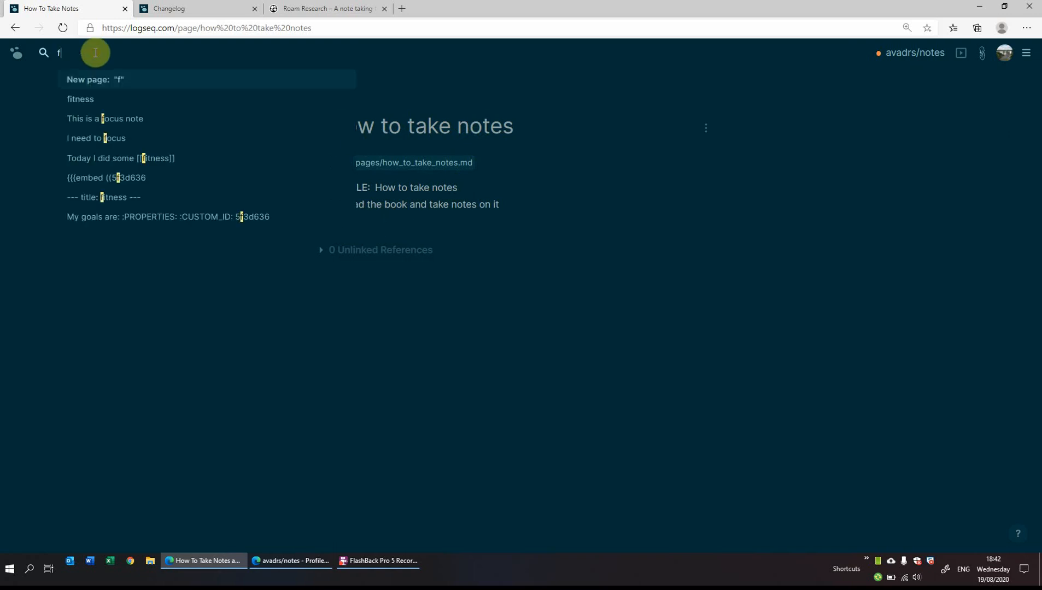
{"action": "type", "text": "it"}
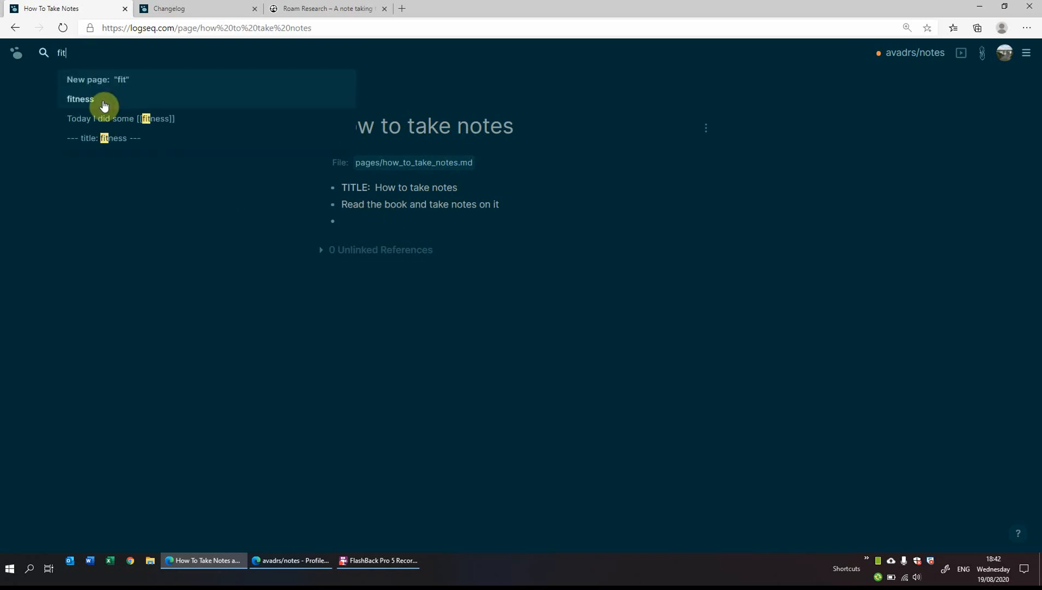
{"action": "mouse_move", "coordinate": [110, 128]}
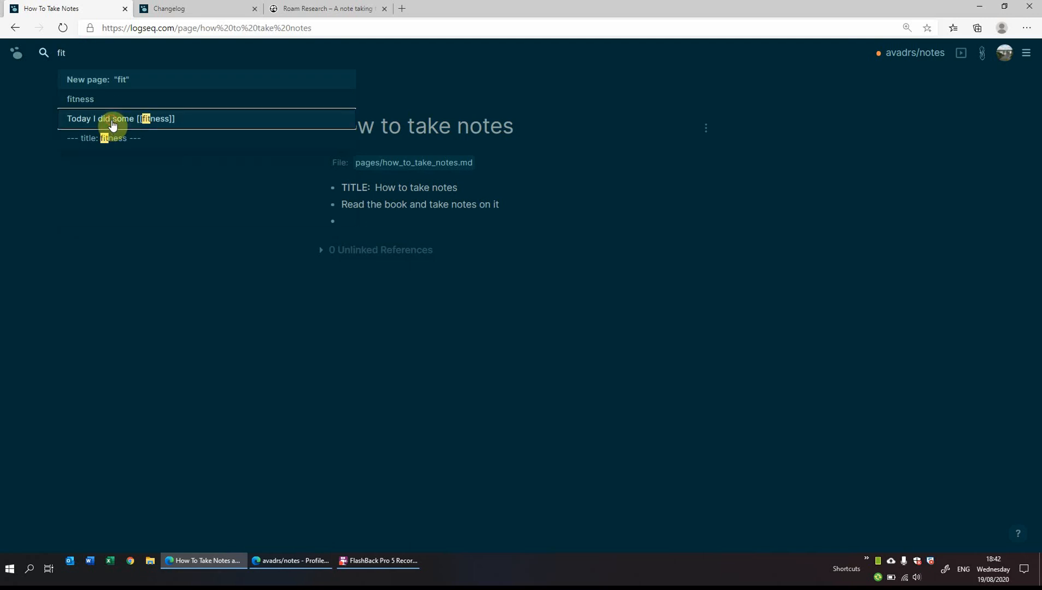
{"action": "left_click", "coordinate": [119, 118]}
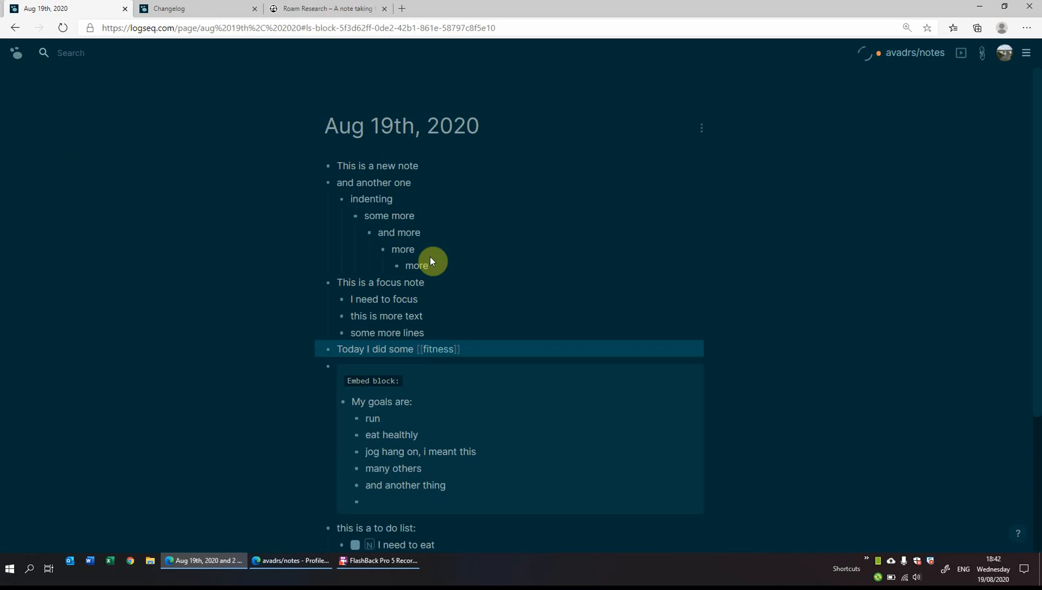
{"action": "mouse_move", "coordinate": [335, 209]}
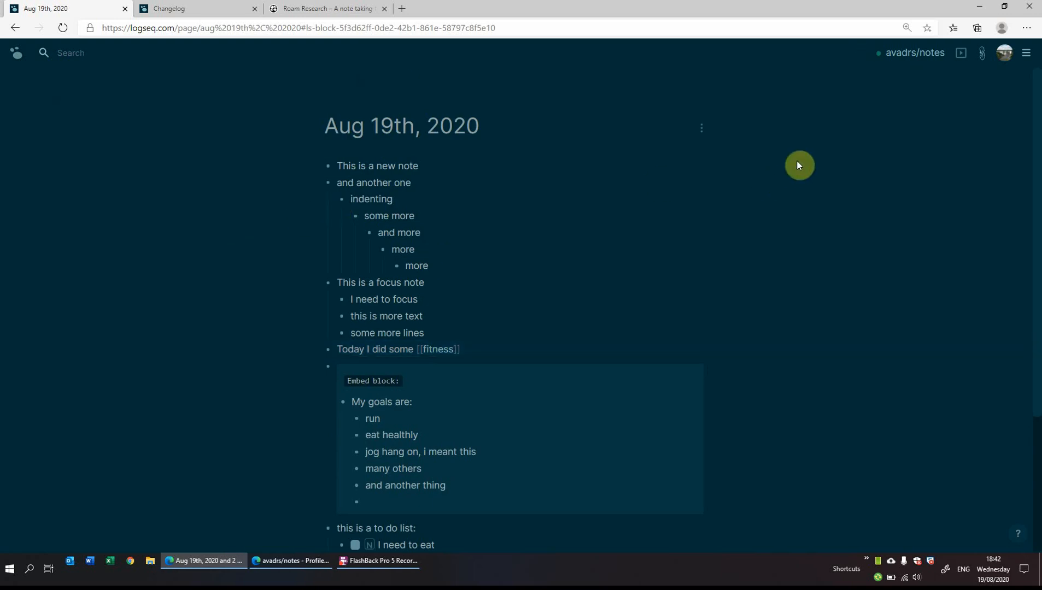
{"action": "mouse_move", "coordinate": [880, 65]}
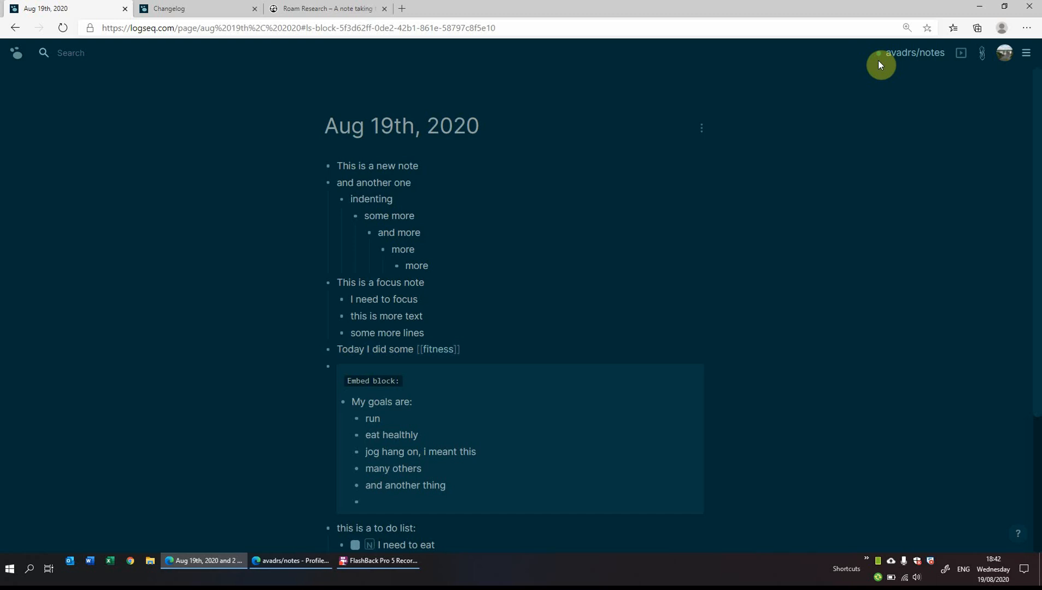
{"action": "mouse_move", "coordinate": [799, 94]}
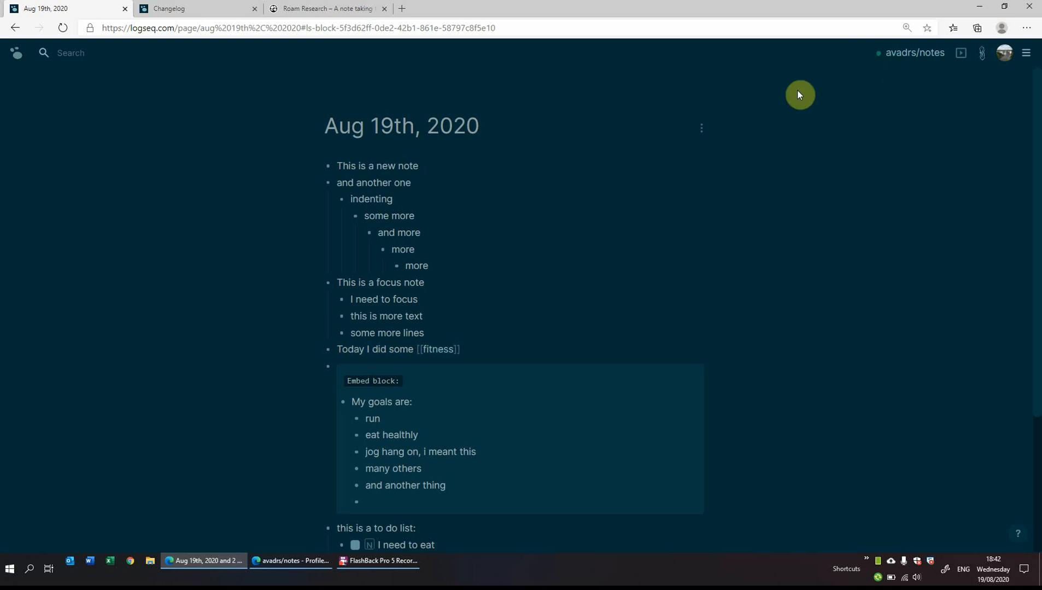
{"action": "mouse_move", "coordinate": [276, 561]}
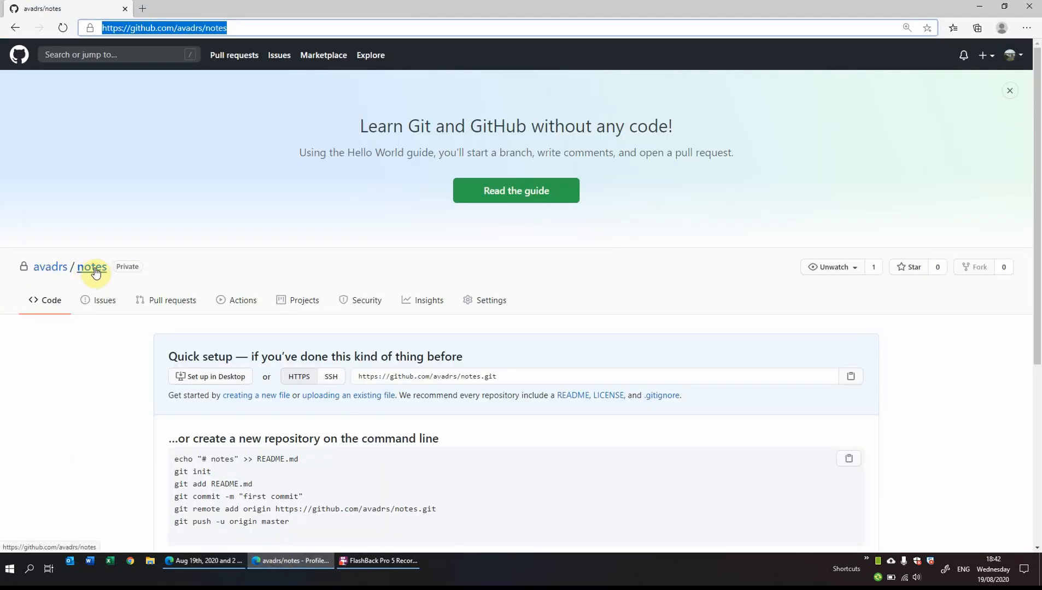
In the notes repository view the synced fitness.md goals list, then return to Logseq.
{"action": "left_click", "coordinate": [91, 266]}
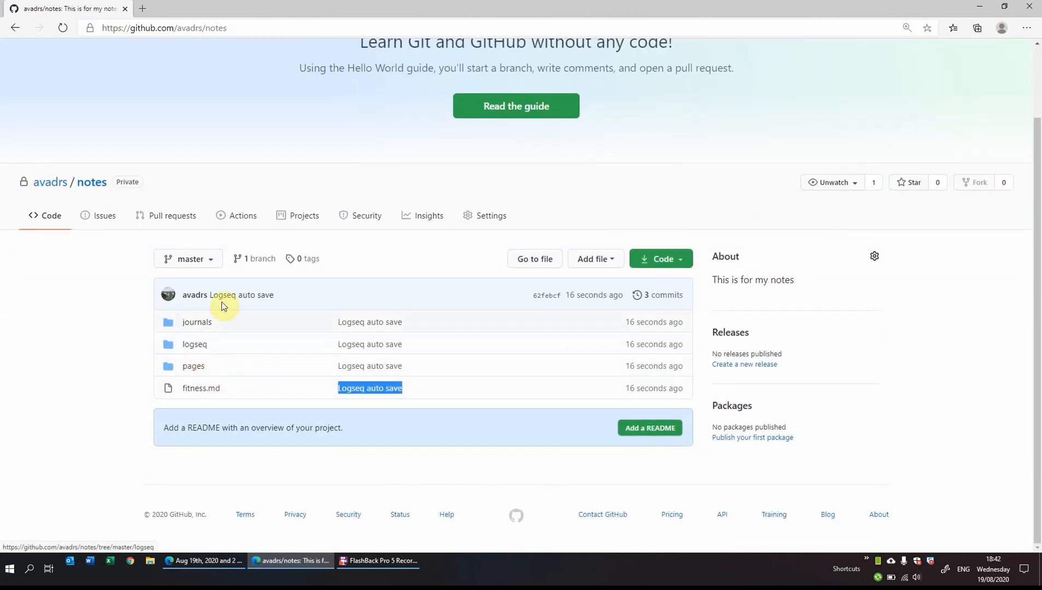
{"action": "mouse_move", "coordinate": [197, 322]}
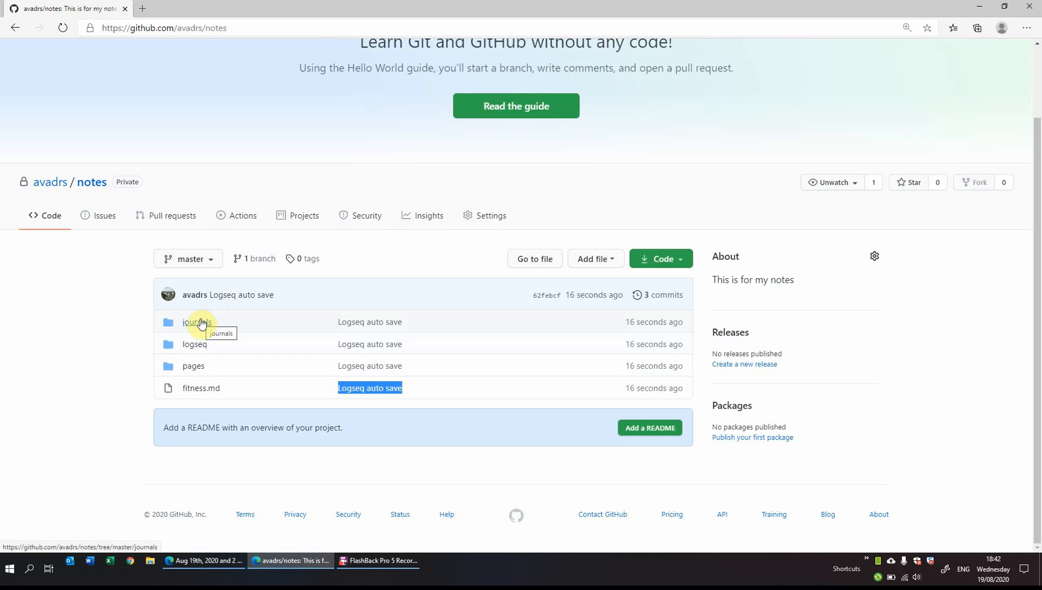
{"action": "mouse_move", "coordinate": [201, 388]}
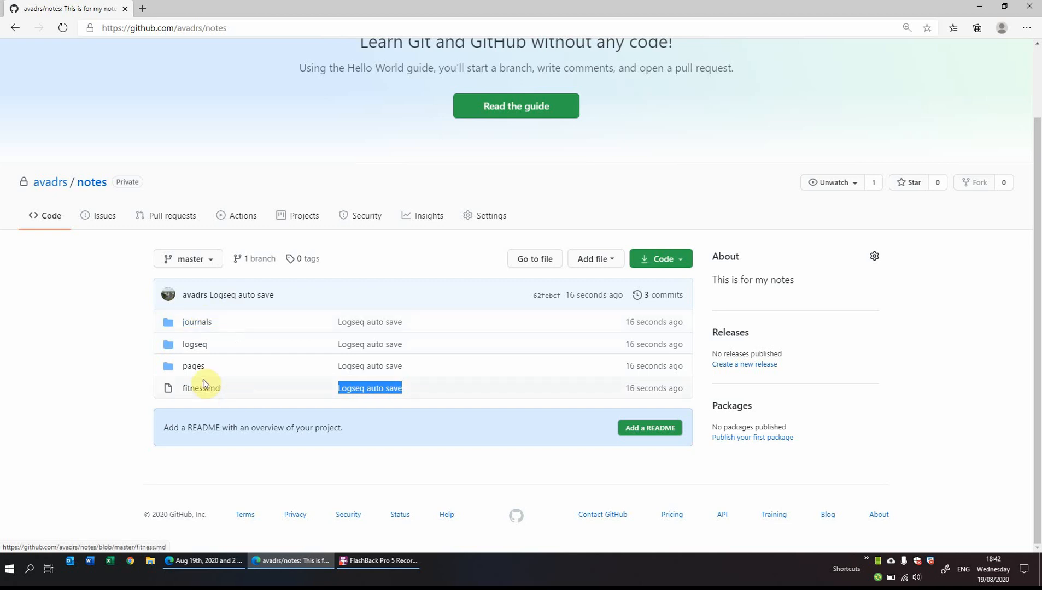
{"action": "left_click", "coordinate": [193, 388]}
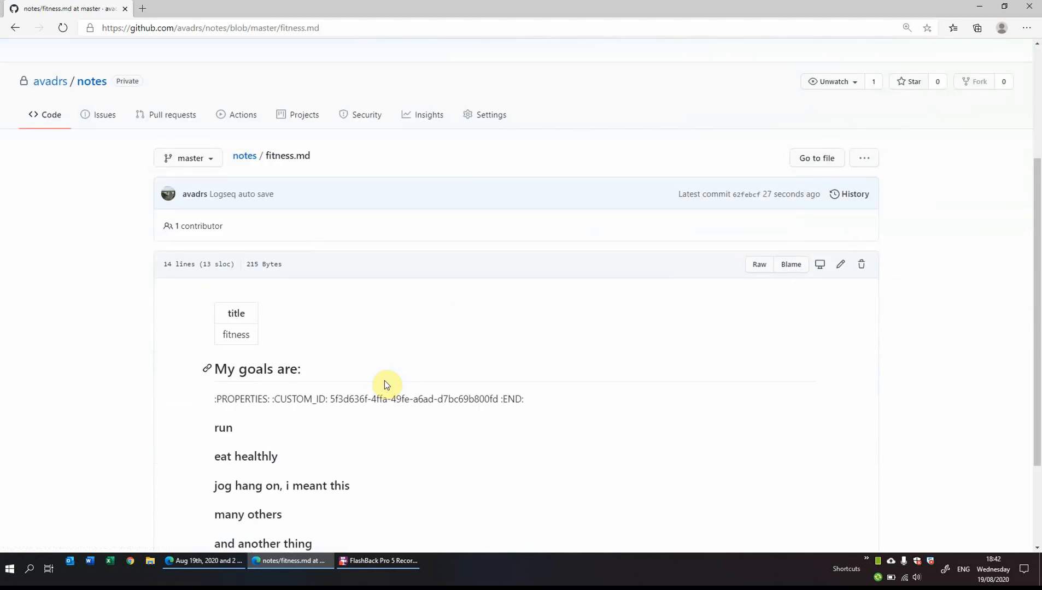
{"action": "scroll", "scroll_direction": "down", "scroll_amount": 3}
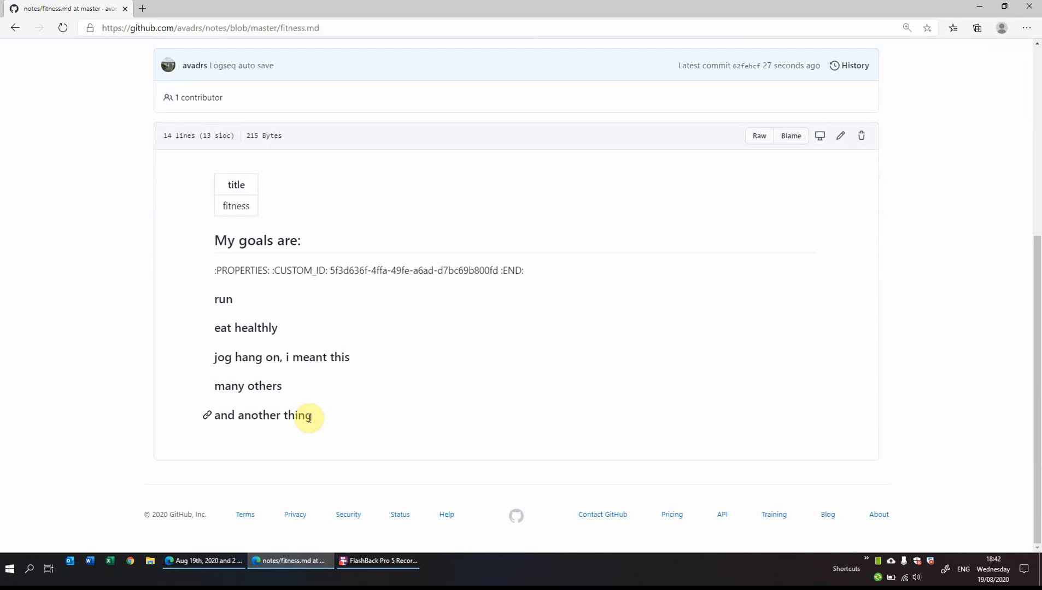
{"action": "left_click", "coordinate": [202, 561]}
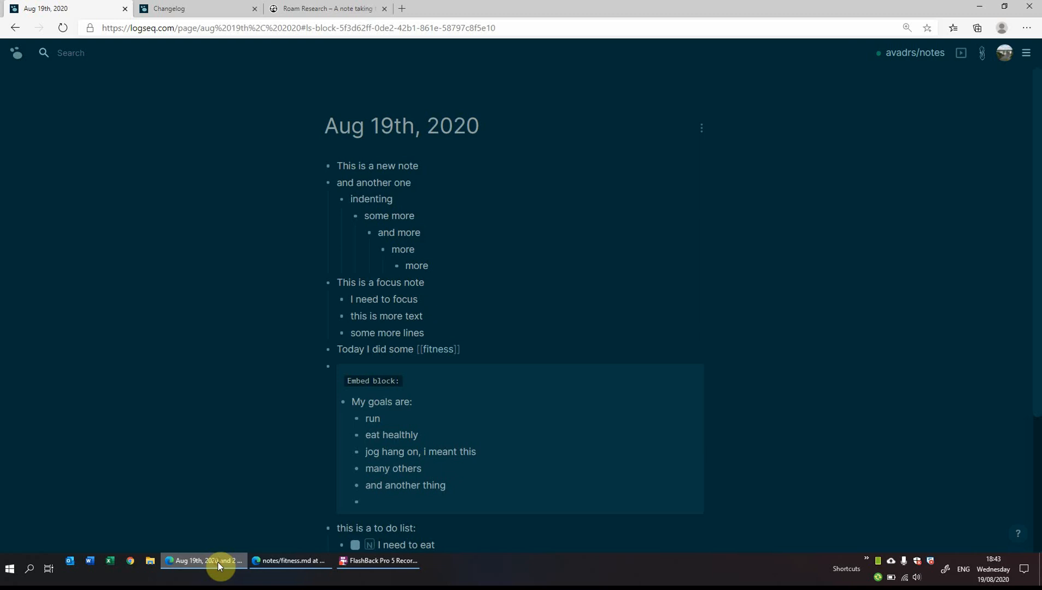
{"action": "mouse_move", "coordinate": [998, 78]}
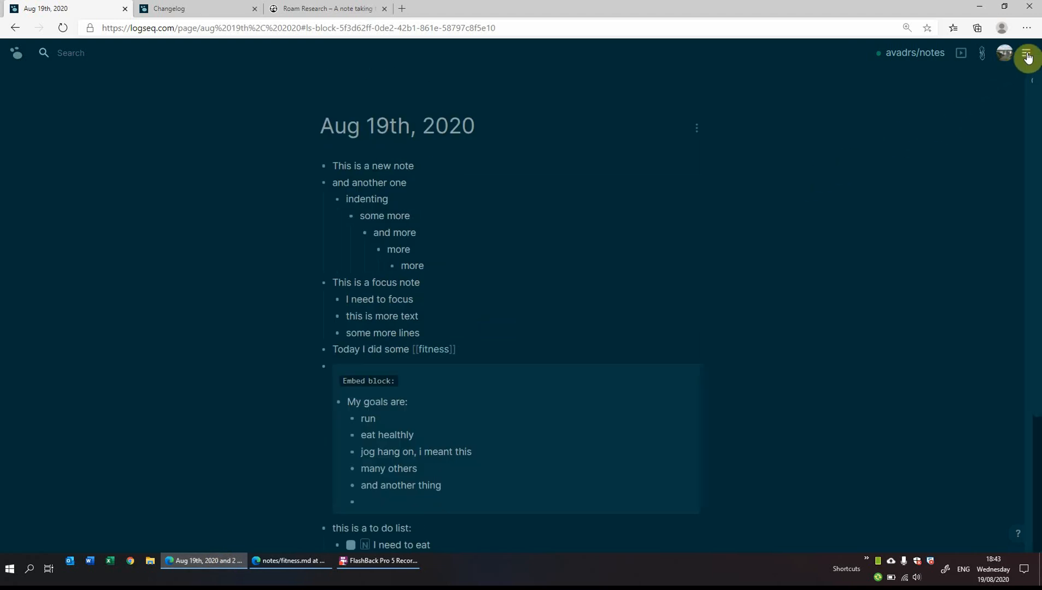
Show the right sidebar's Page graph linking Aug 19th, 2020 to fitness and Aug 18th, 2020.
{"action": "left_click", "coordinate": [1025, 54]}
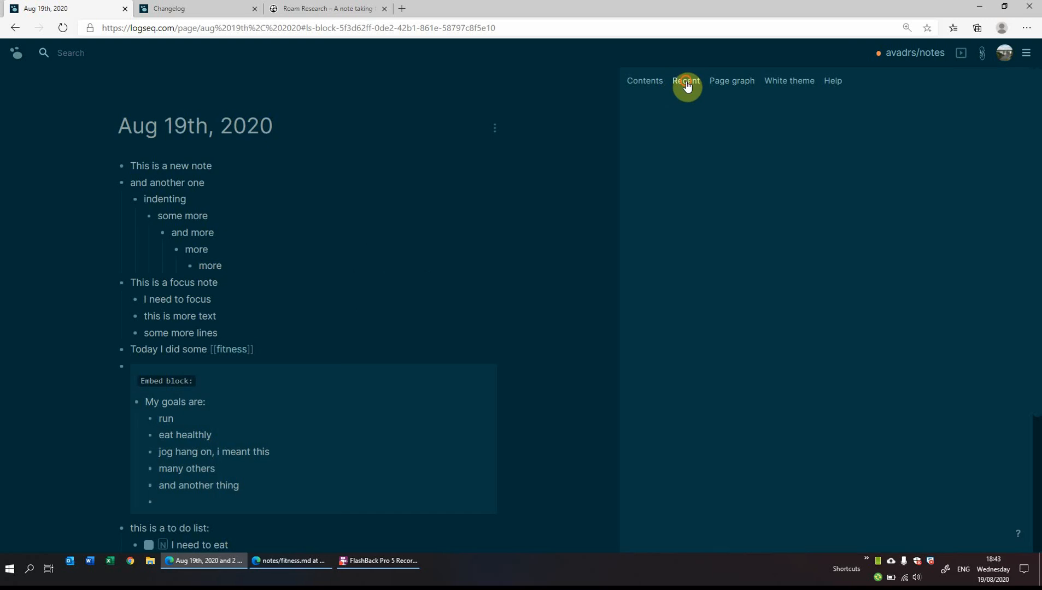
{"action": "left_click", "coordinate": [685, 80]}
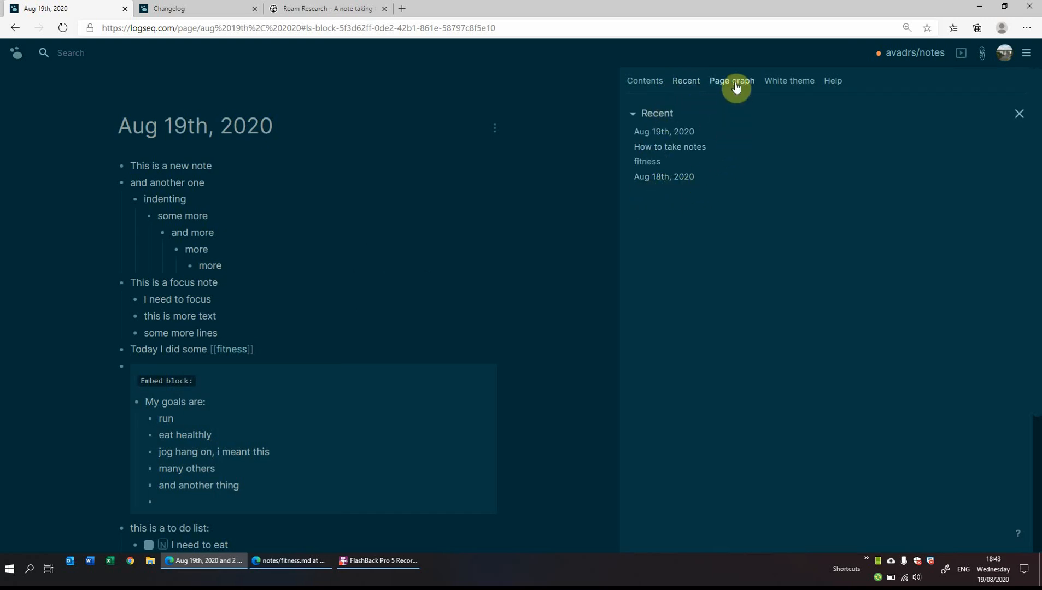
{"action": "left_click", "coordinate": [730, 81]}
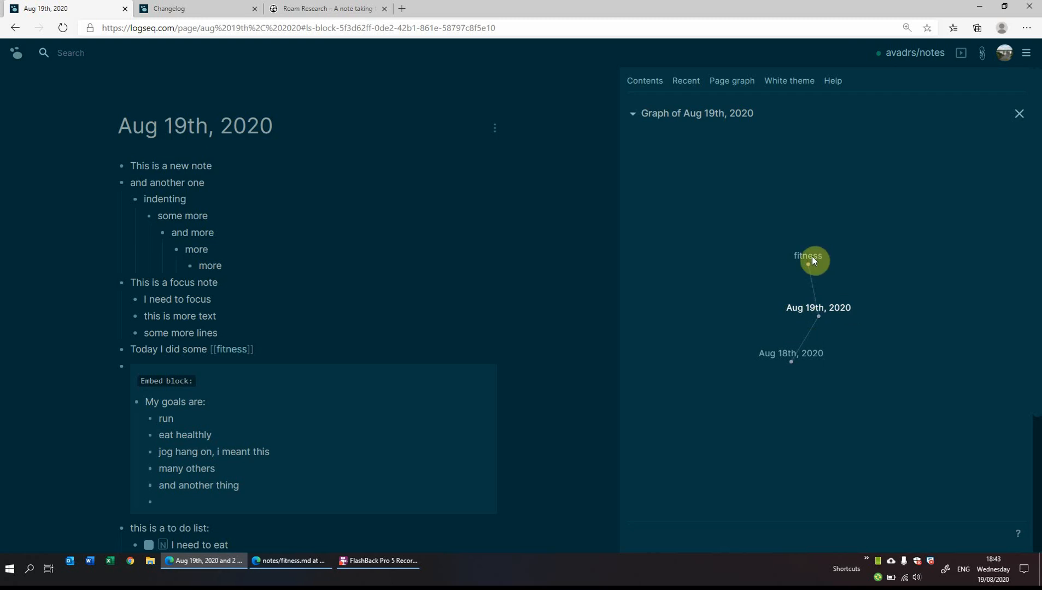
{"action": "mouse_move", "coordinate": [797, 364]}
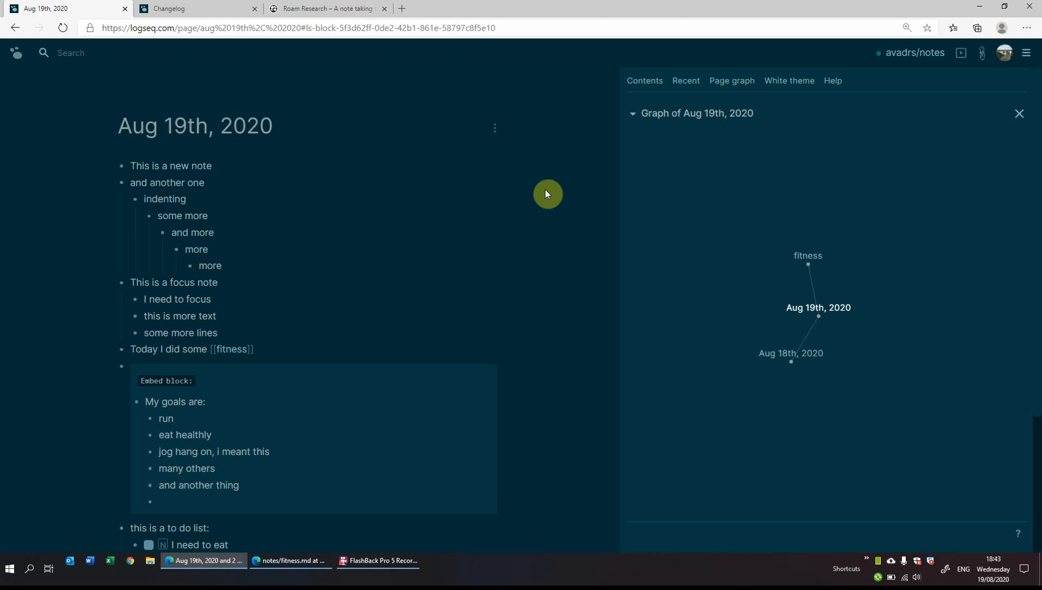
{"action": "left_click", "coordinate": [788, 81]}
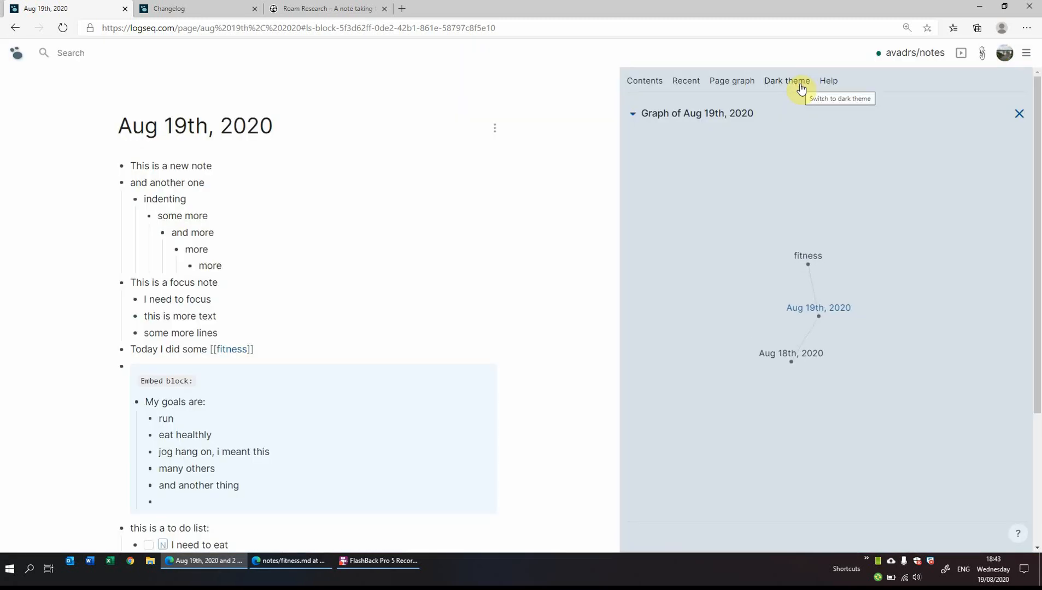
{"action": "left_click", "coordinate": [786, 81]}
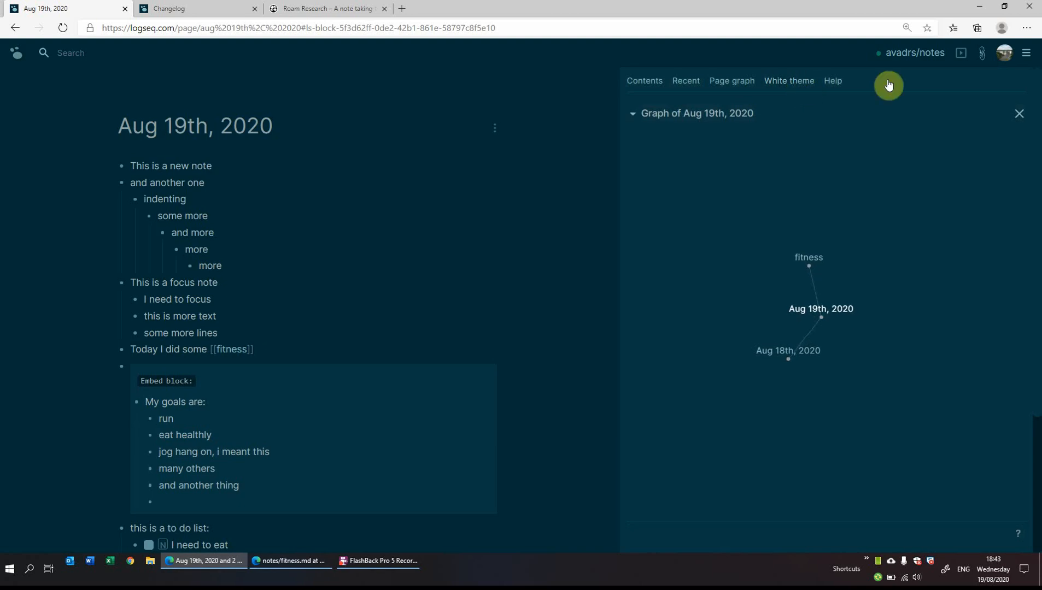
{"action": "left_click", "coordinate": [832, 80]}
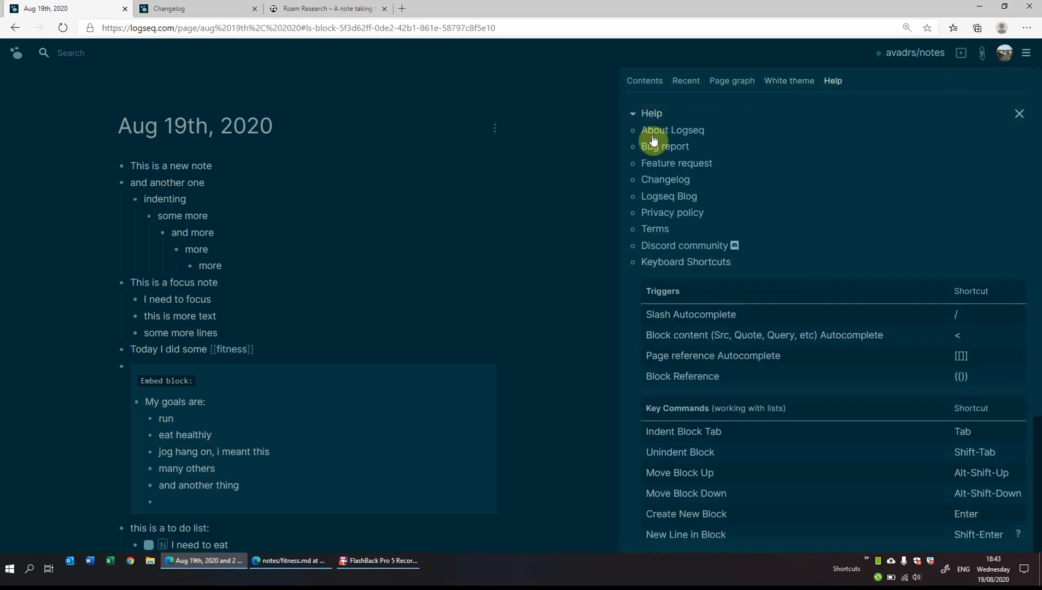
{"action": "scroll", "scroll_direction": "down", "scroll_amount": 3}
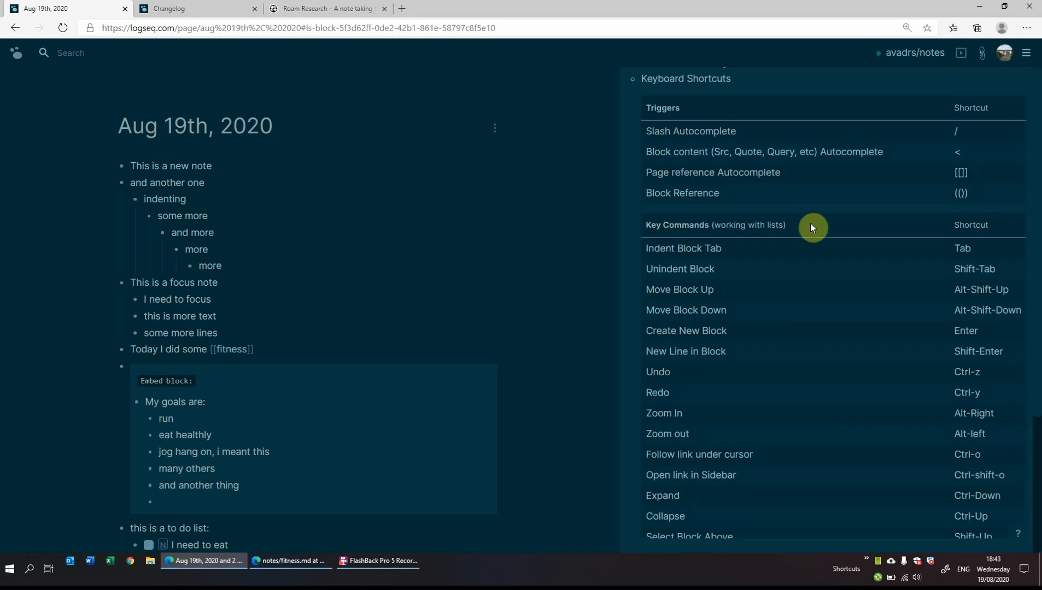
{"action": "scroll", "scroll_direction": "down", "scroll_amount": 3}
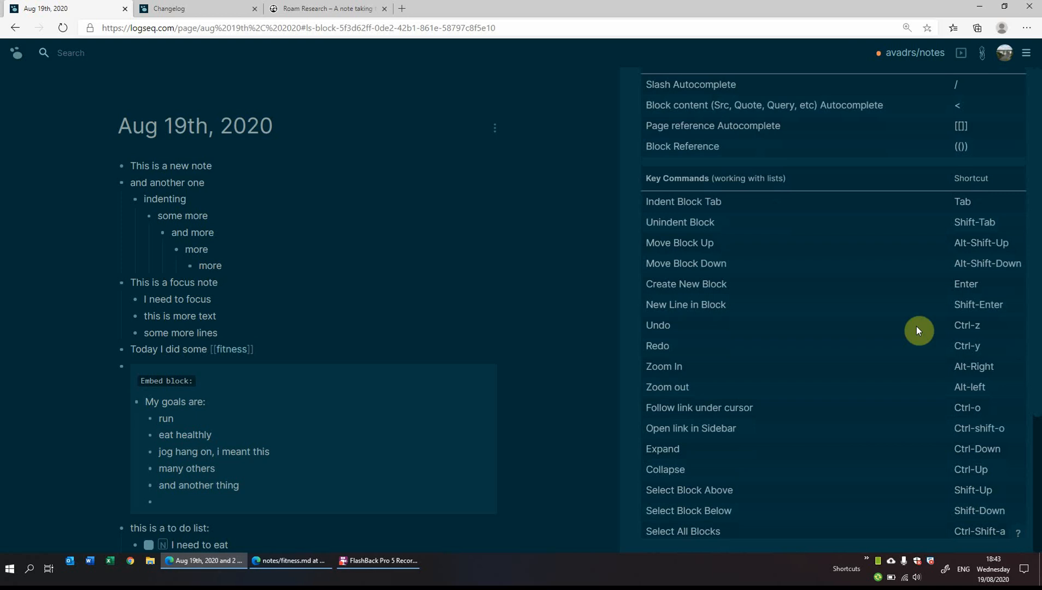
{"action": "scroll", "scroll_direction": "down", "scroll_amount": 3}
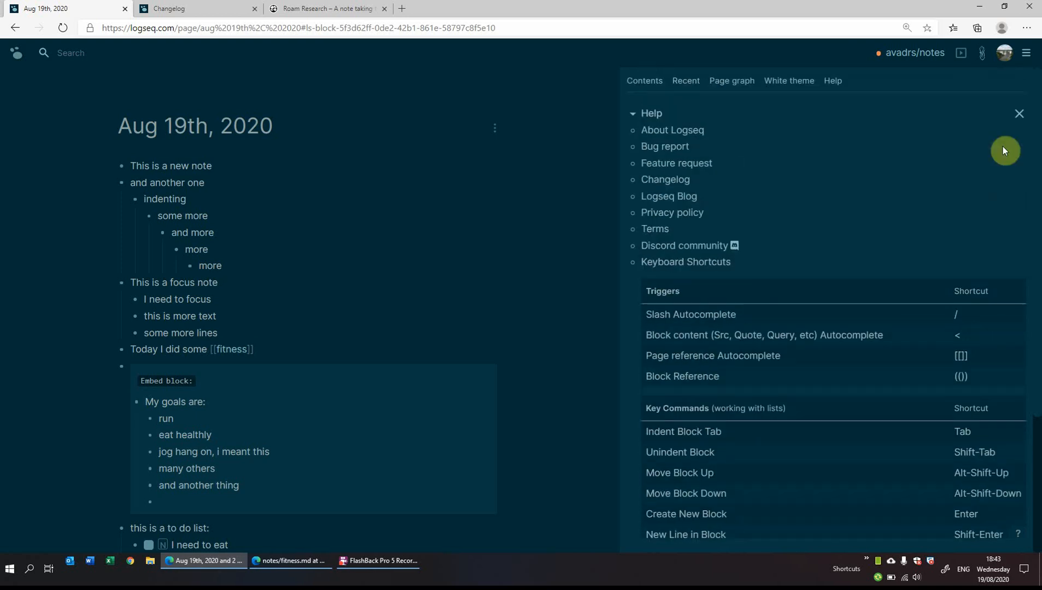
{"action": "left_click", "coordinate": [731, 81]}
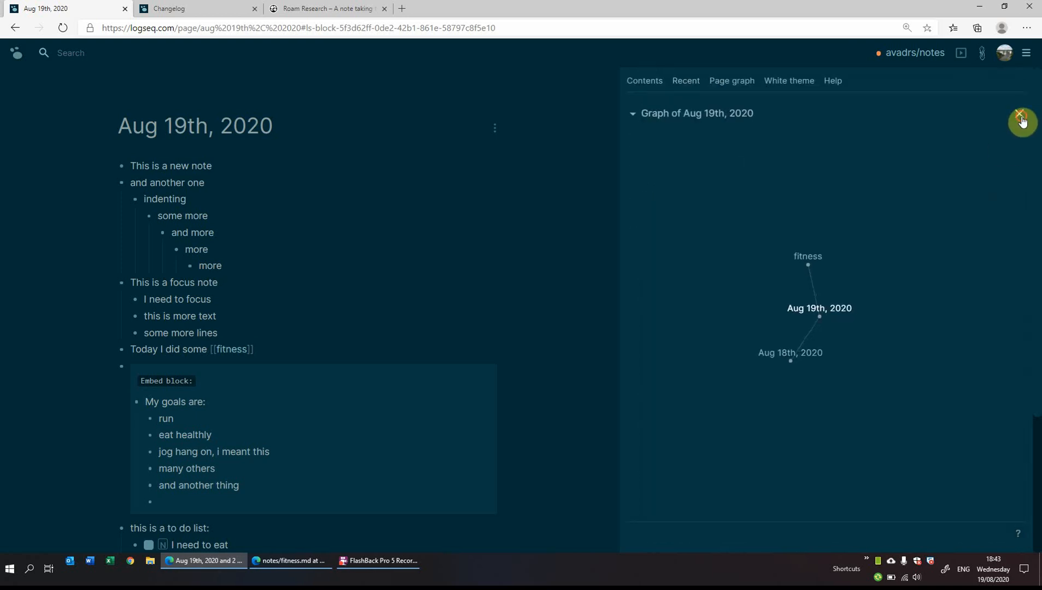
Close the graph sidebar and show All files via the avatar menu.
{"action": "left_click", "coordinate": [1022, 121]}
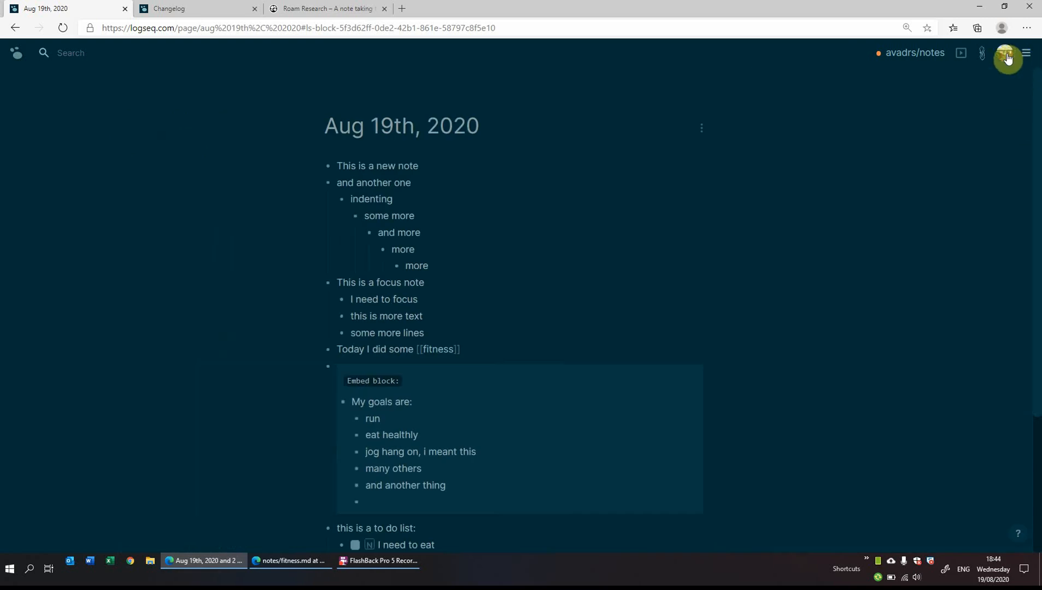
{"action": "left_click", "coordinate": [1006, 53]}
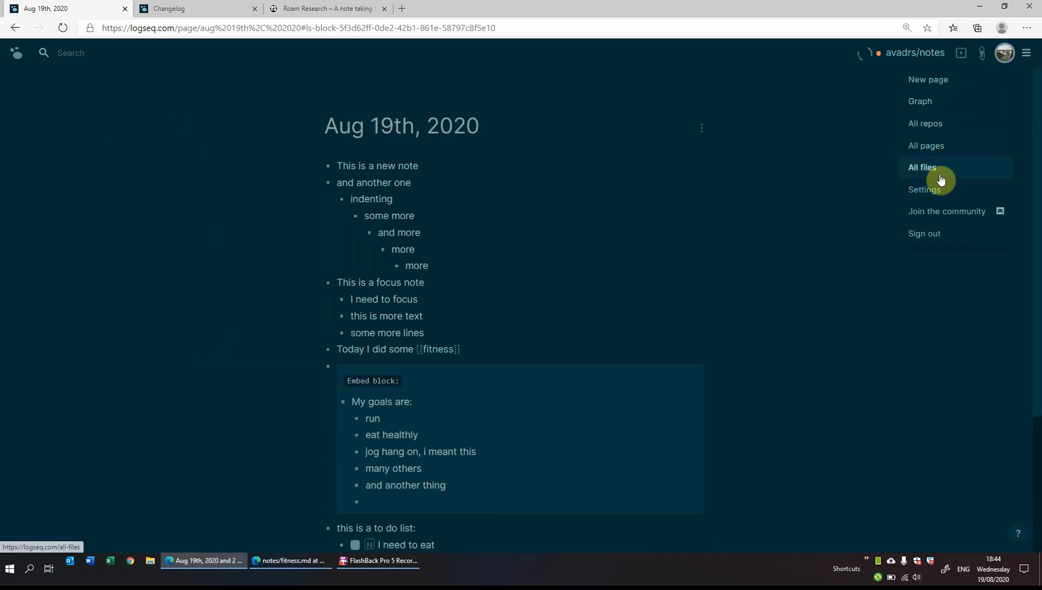
{"action": "left_click", "coordinate": [922, 167]}
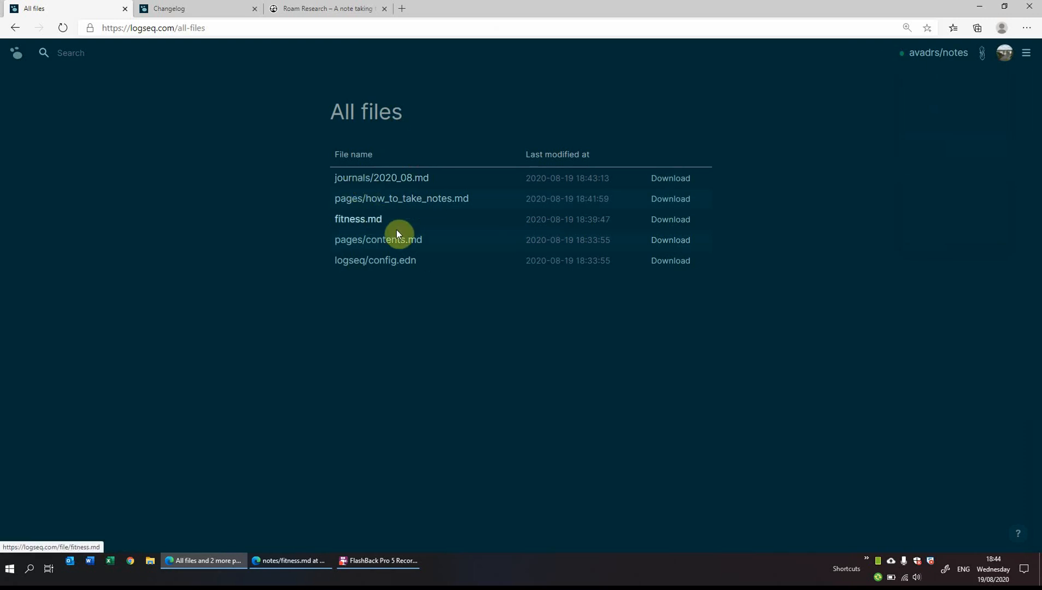
{"action": "mouse_move", "coordinate": [399, 306]}
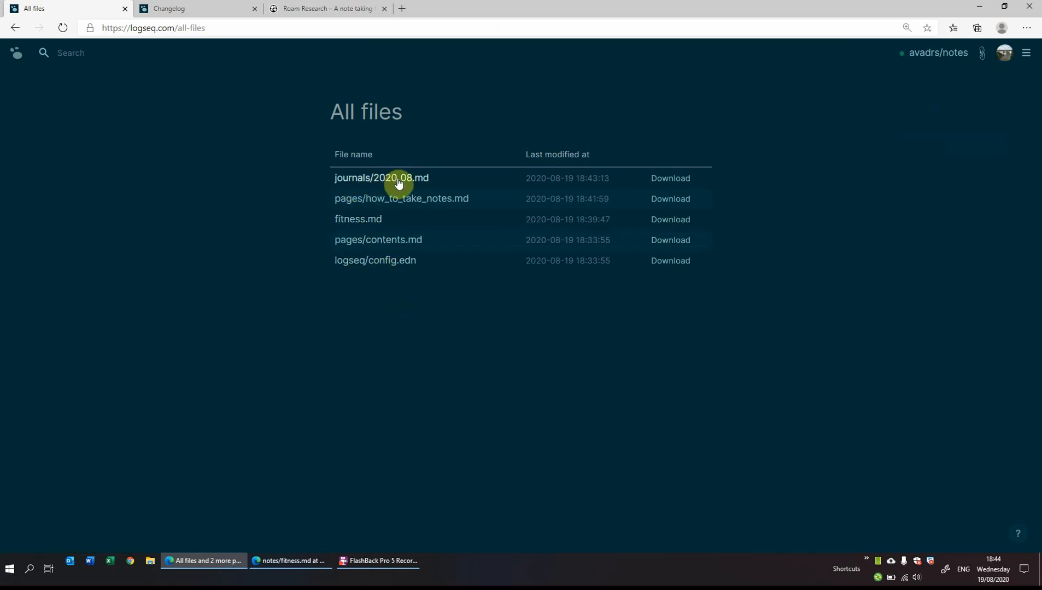
{"action": "mouse_move", "coordinate": [402, 198]}
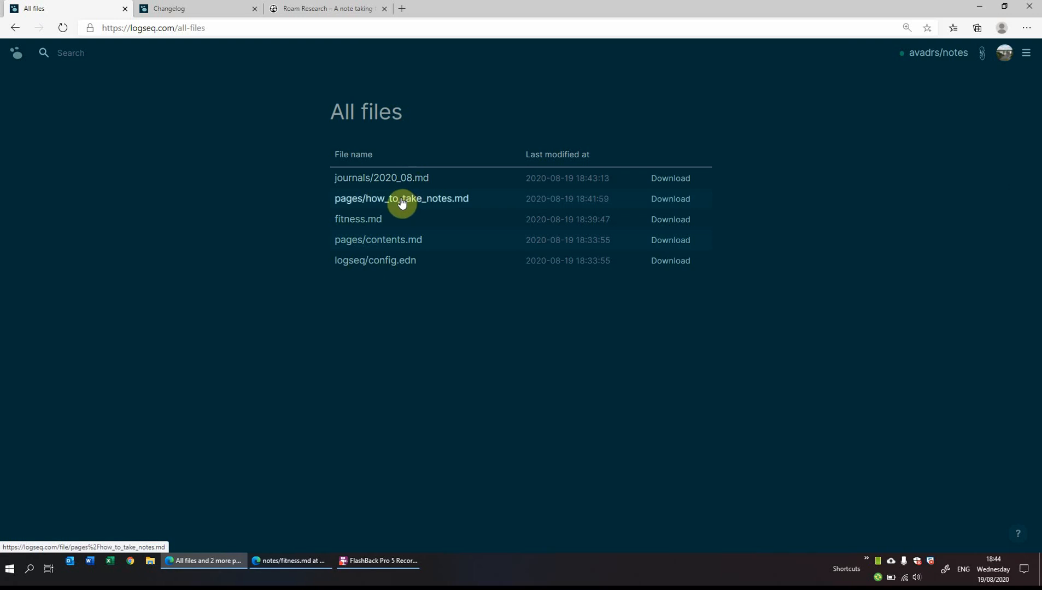
{"action": "mouse_move", "coordinate": [379, 220]}
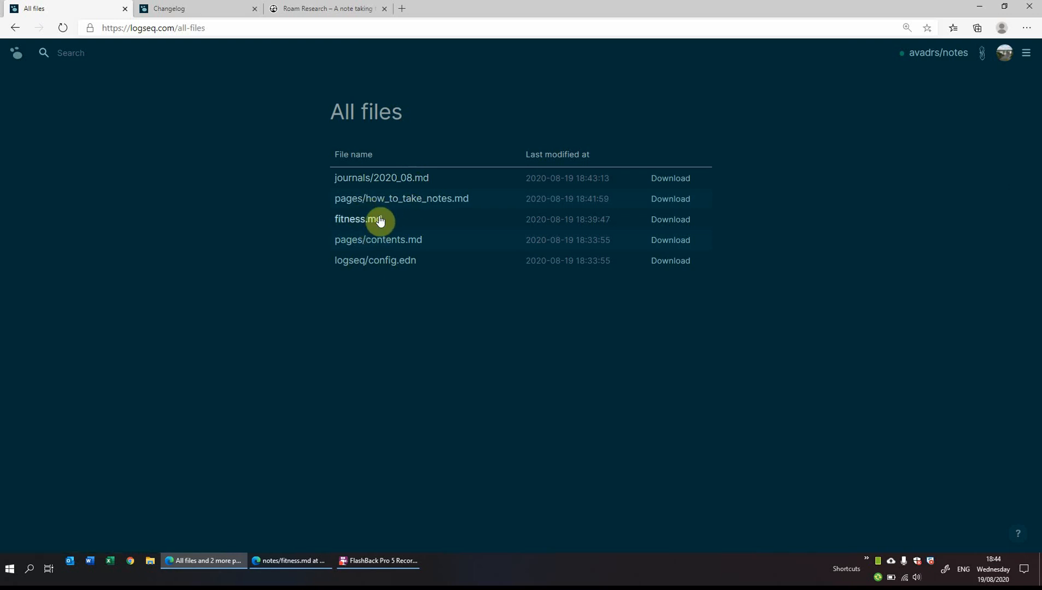
{"action": "mouse_move", "coordinate": [795, 229]}
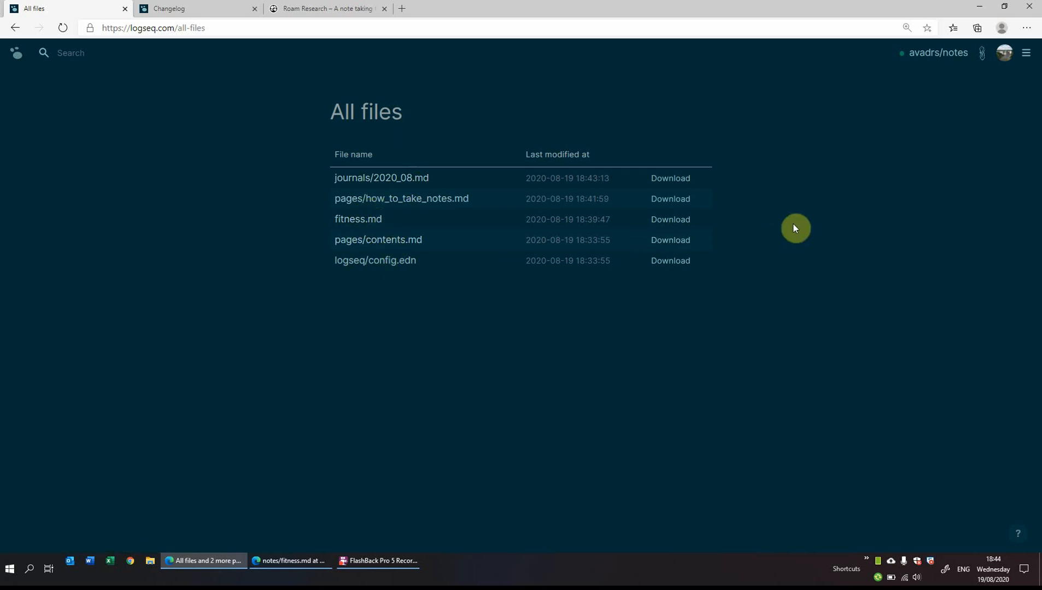
{"action": "mouse_move", "coordinate": [1026, 54]}
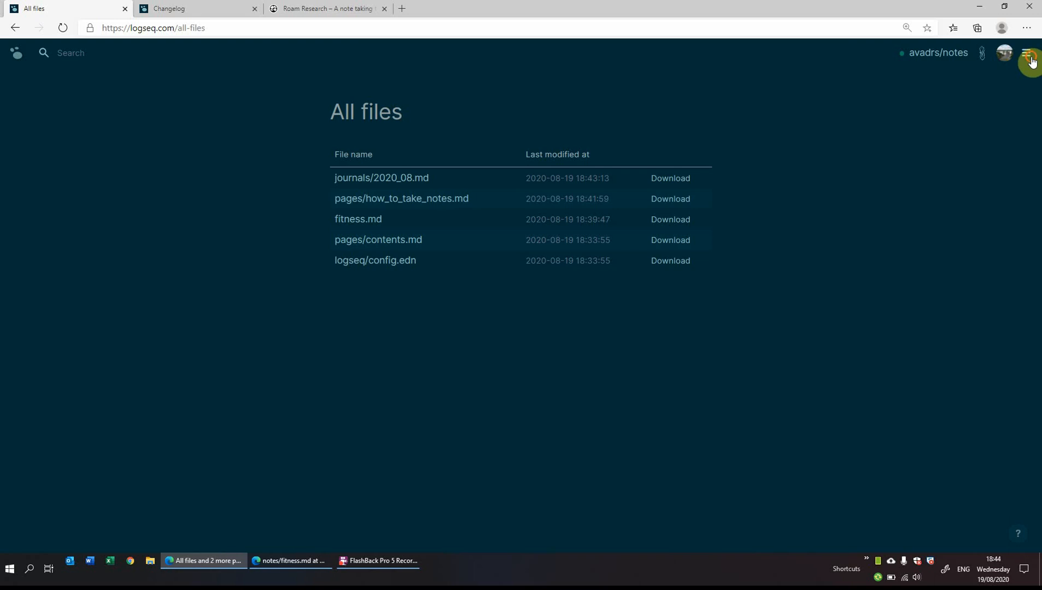
Show the All pages list from the avatar menu and scroll through it.
{"action": "left_click", "coordinate": [1026, 54]}
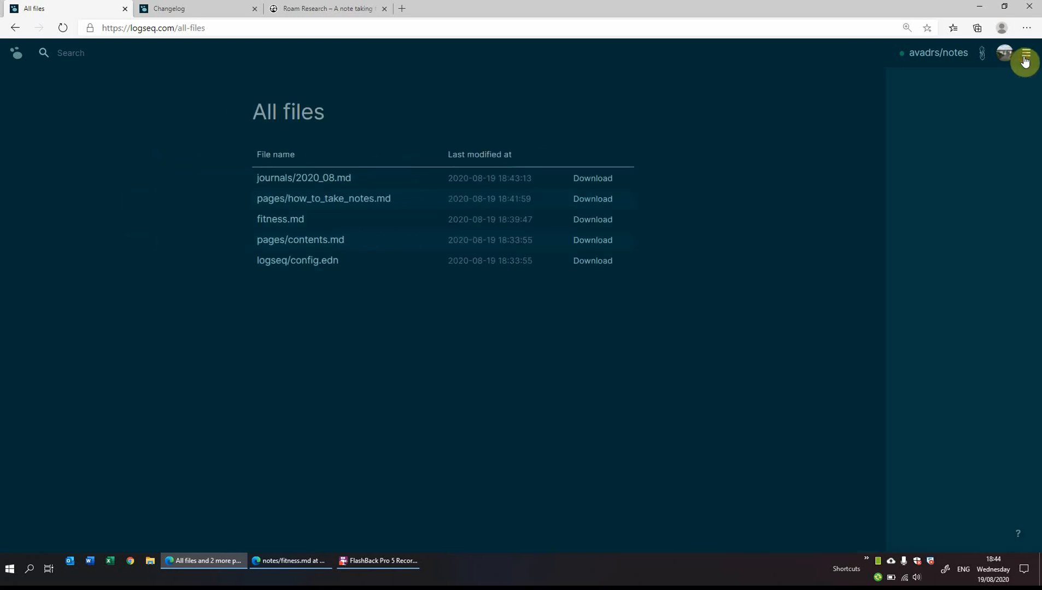
{"action": "left_click", "coordinate": [1026, 53]}
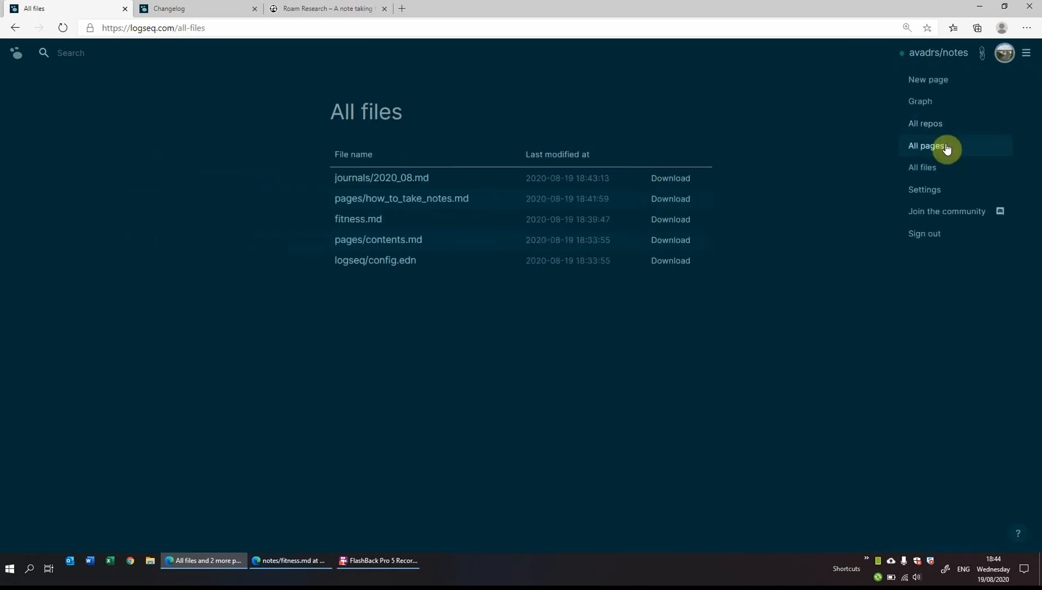
{"action": "left_click", "coordinate": [926, 145]}
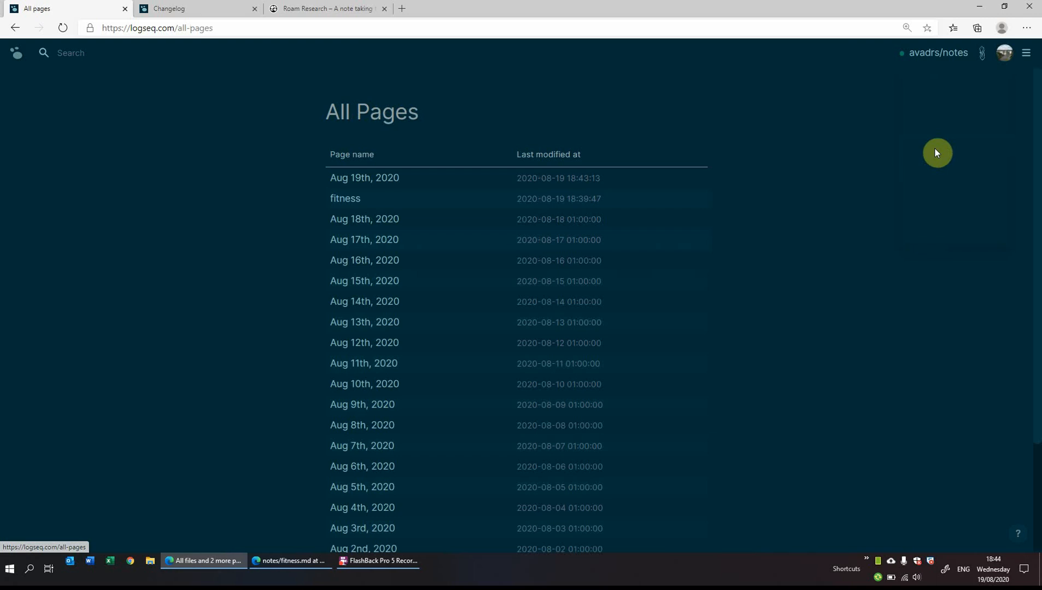
{"action": "scroll", "scroll_direction": "down", "scroll_amount": 3}
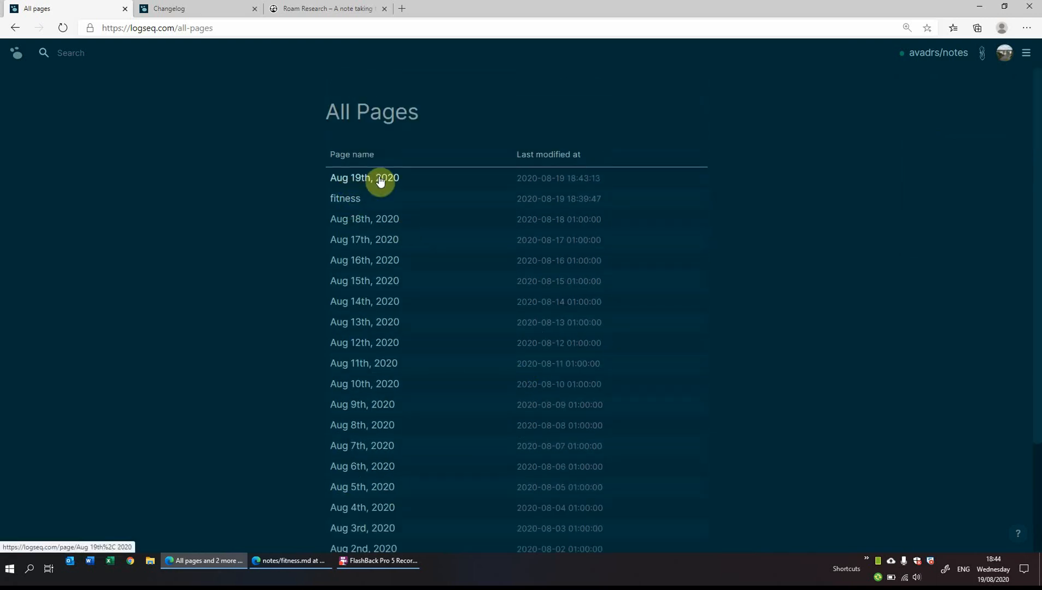
{"action": "scroll", "scroll_direction": "down", "scroll_amount": 3}
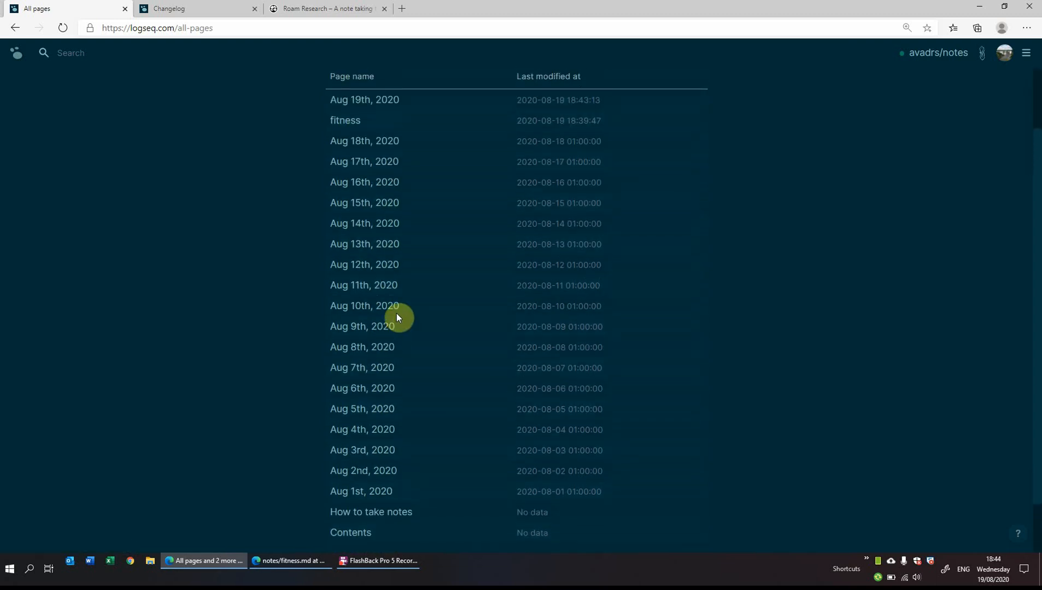
{"action": "mouse_move", "coordinate": [410, 146]}
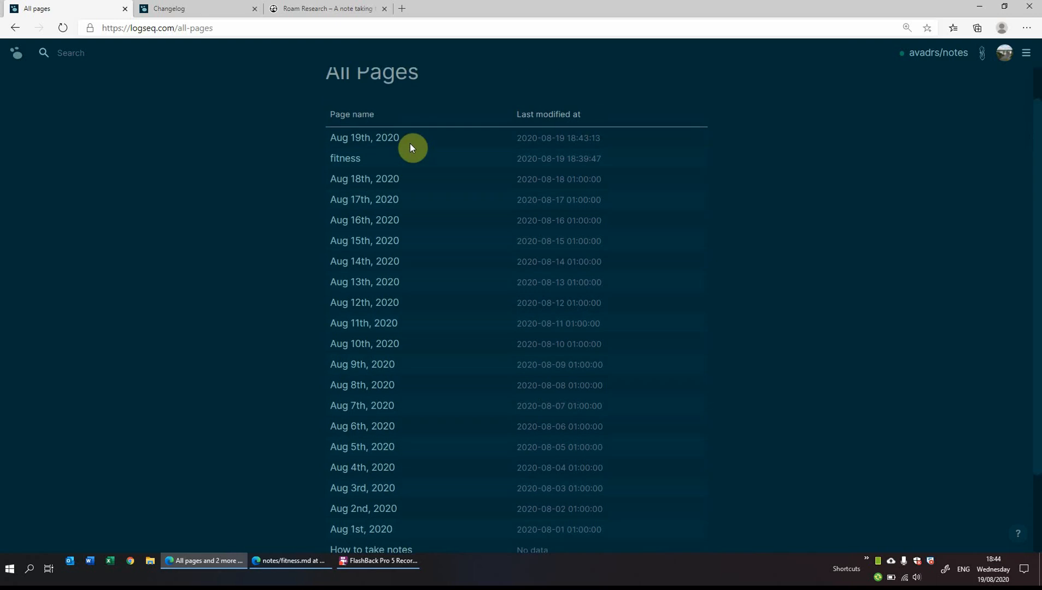
{"action": "mouse_move", "coordinate": [365, 180]}
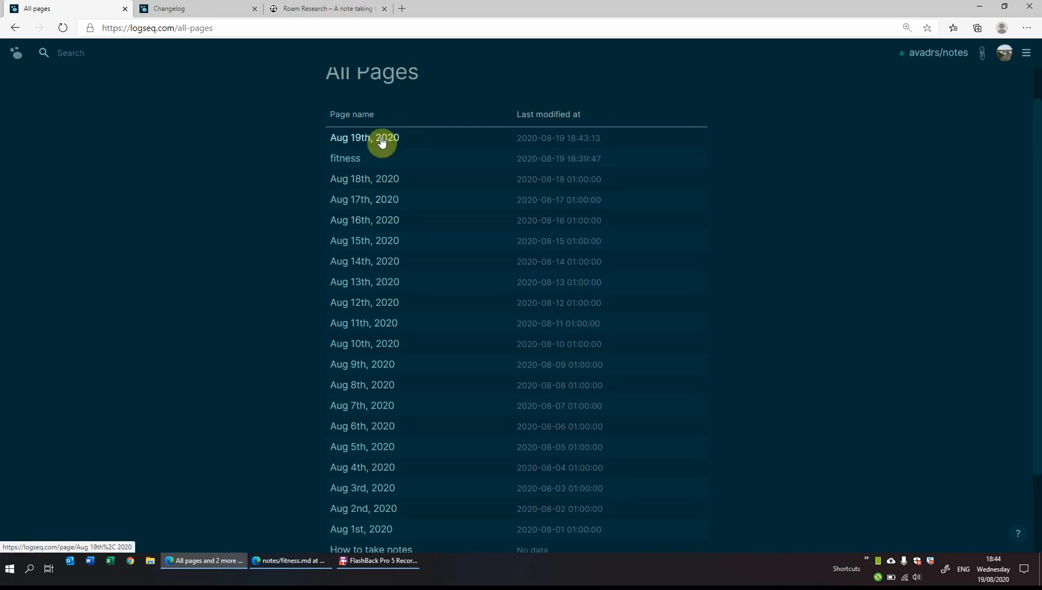
Return to the Aug 19th, 2020 journal page and review its contents.
{"action": "left_click", "coordinate": [365, 138]}
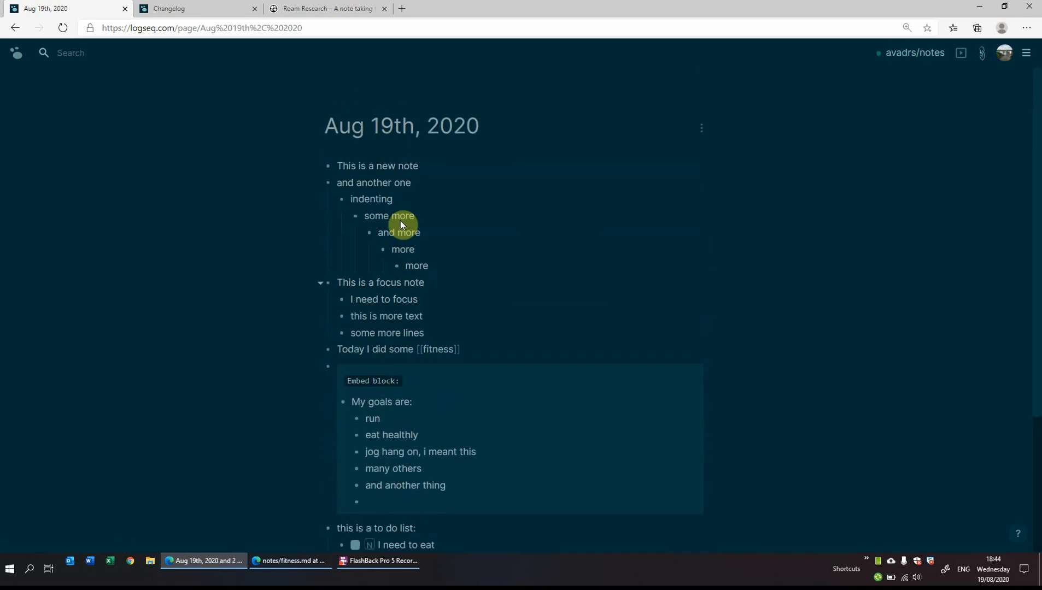
{"action": "scroll", "scroll_direction": "down", "scroll_amount": 3}
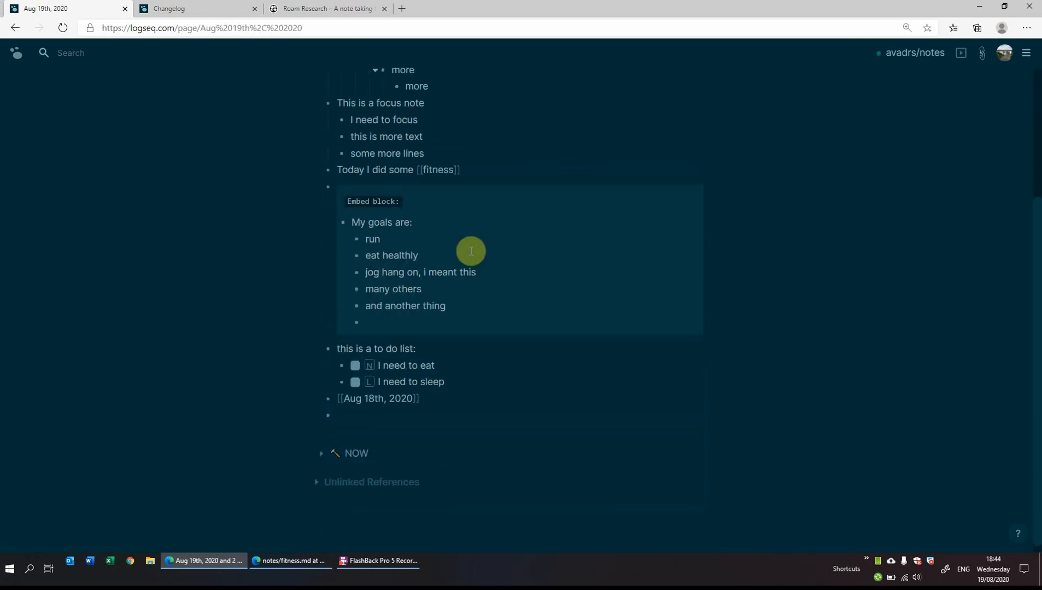